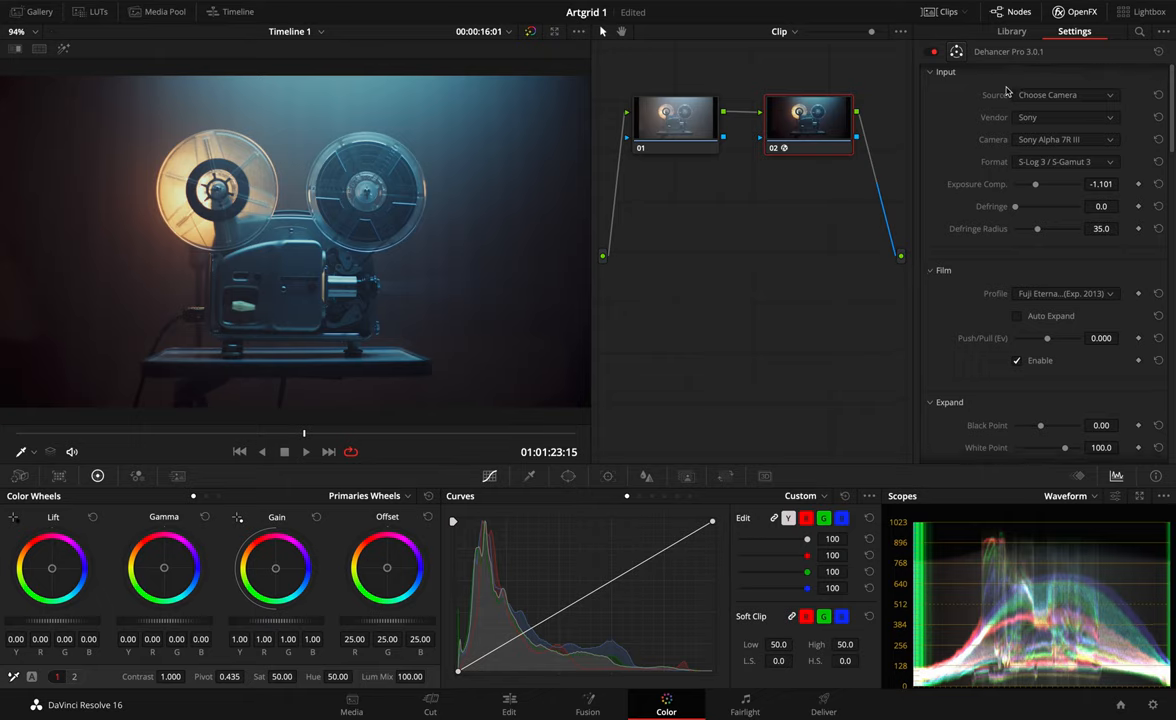
# Scroll through the Dehancer Pro sections in the Inspector to reach the Color Head settings.
pyautogui.scroll(-3)
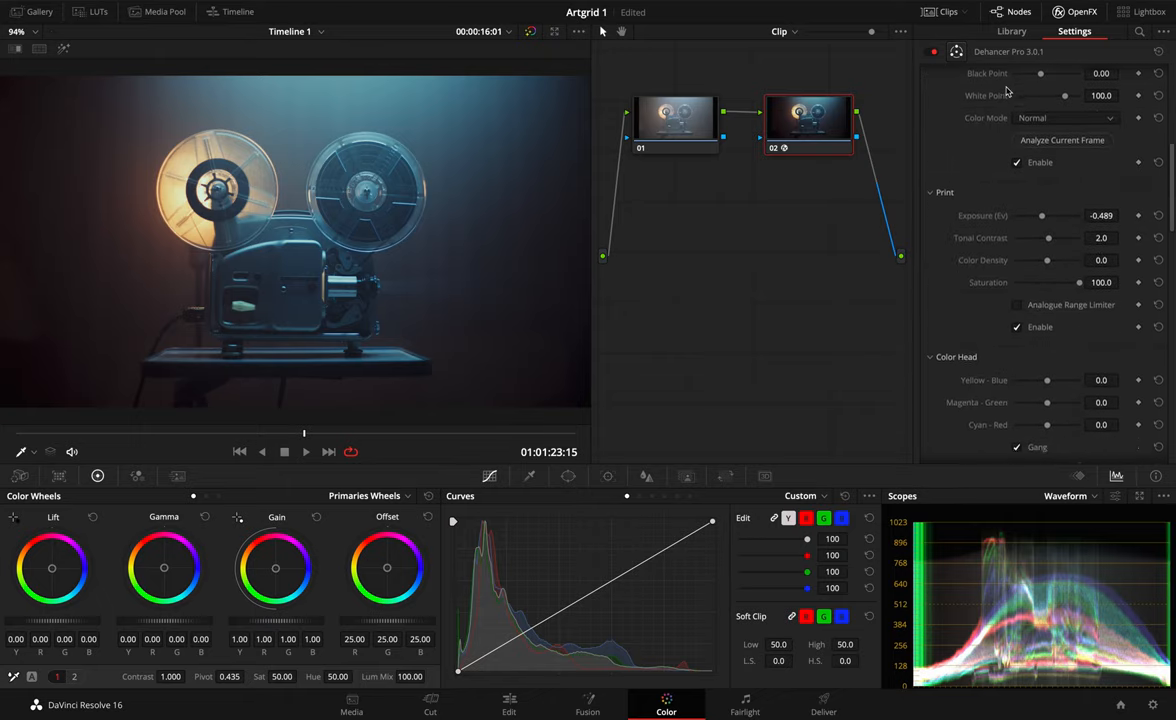
pyautogui.scroll(-3)
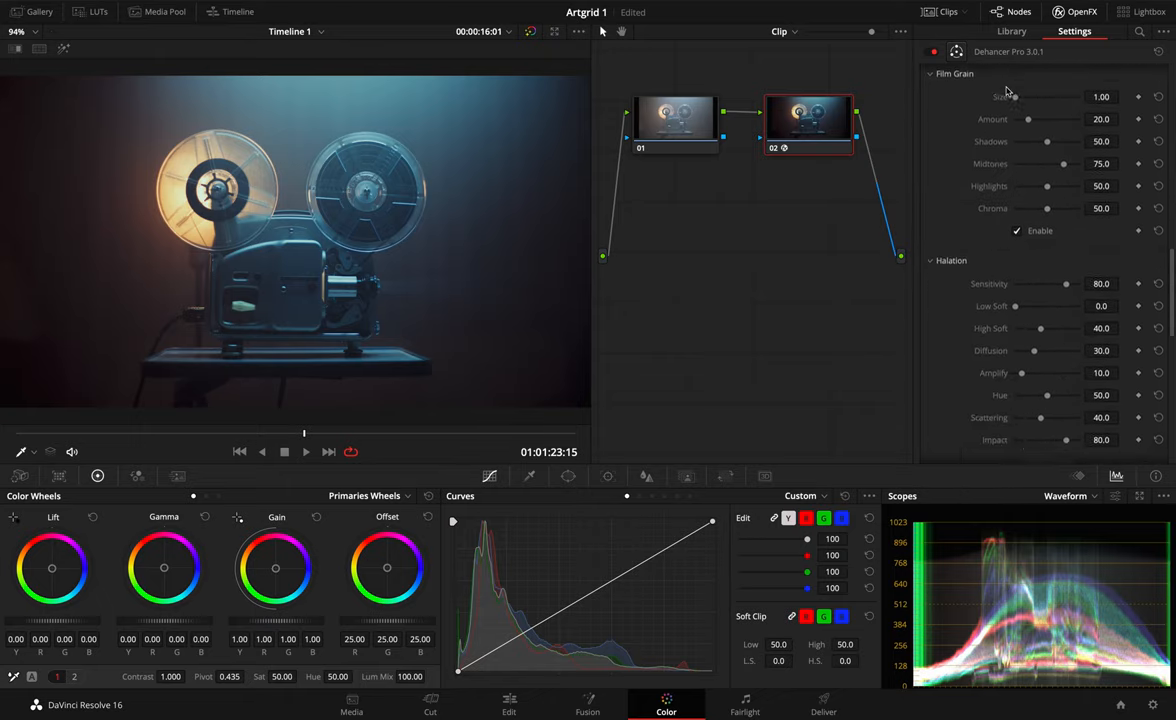
pyautogui.scroll(-3)
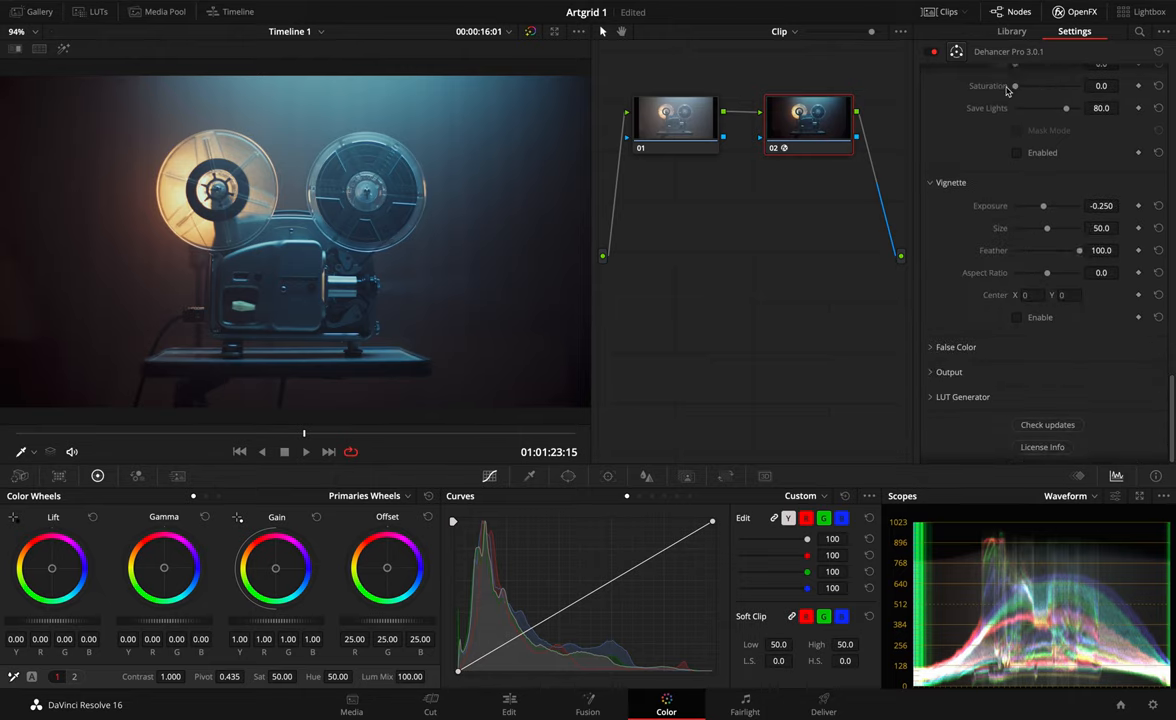
pyautogui.scroll(-3)
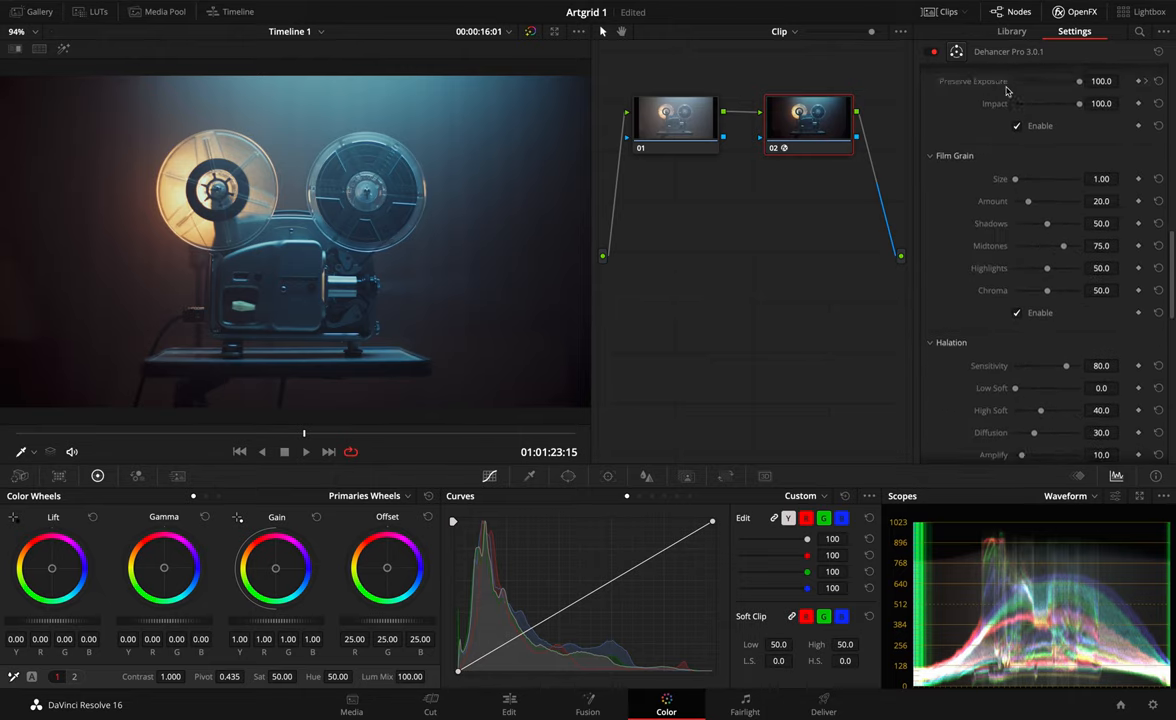
pyautogui.scroll(-3)
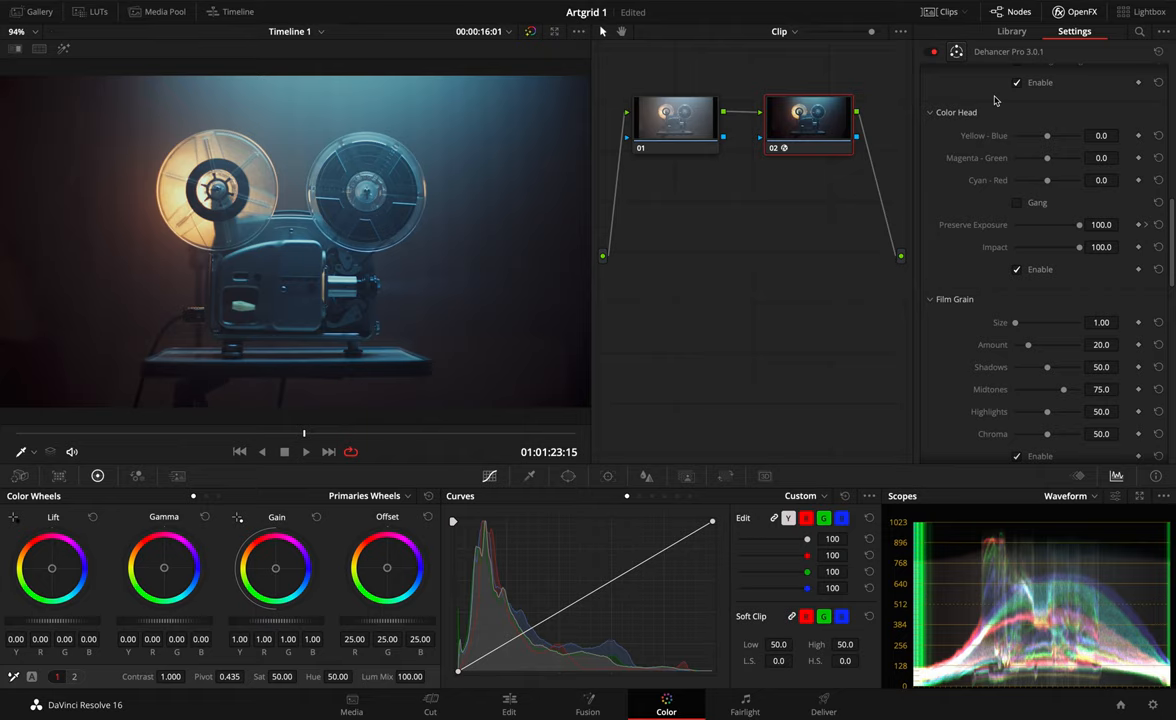
pyautogui.moveTo(1026, 108)
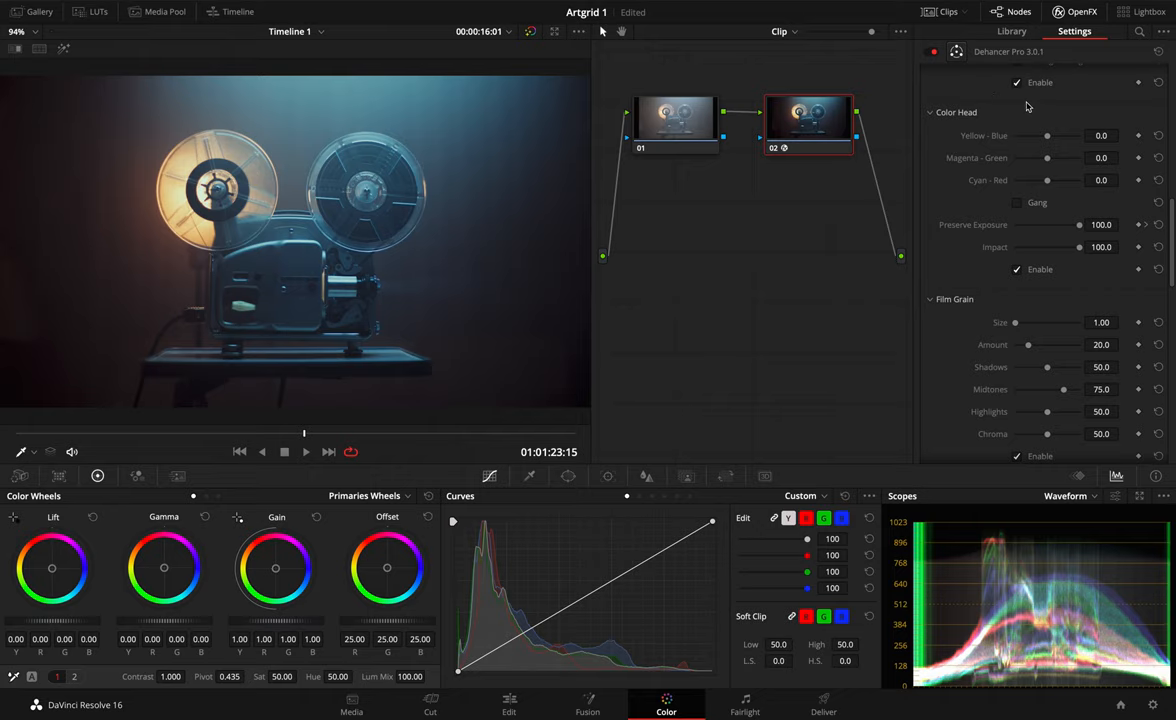
# Swing Yellow-Blue positive then well negative, and return it to neutral 0.
pyautogui.moveTo(1048, 136); pyautogui.dragTo(1050, 136)
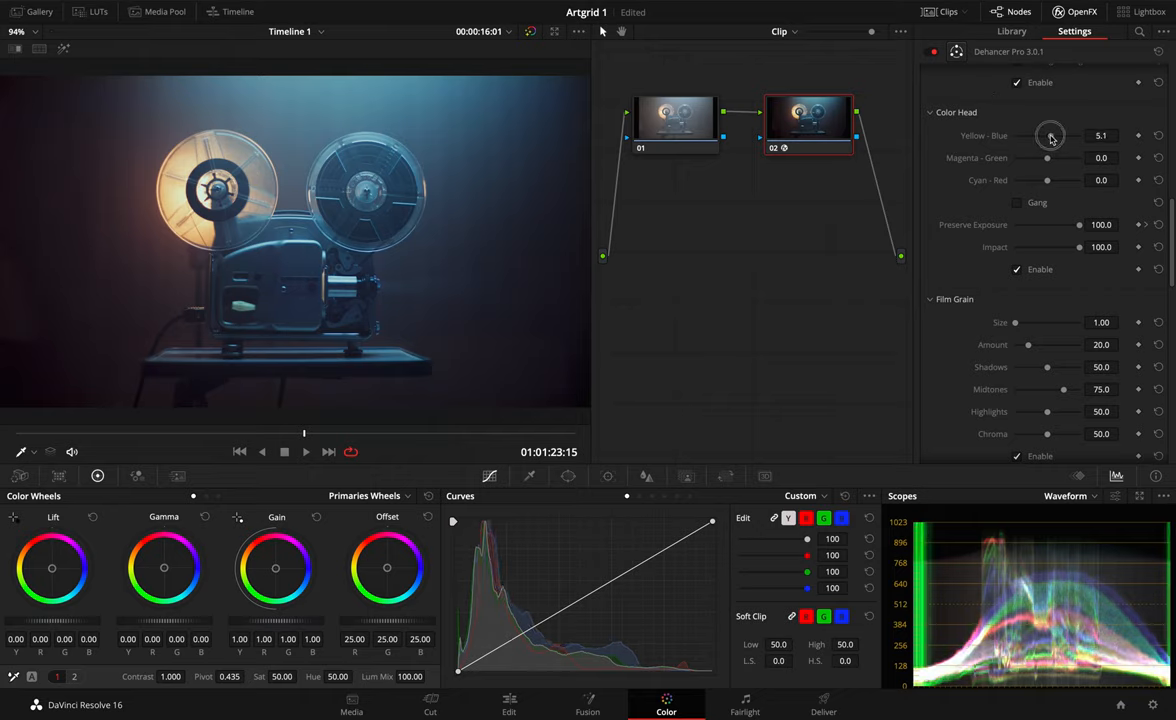
pyautogui.moveTo(1048, 136); pyautogui.dragTo(1052, 136)
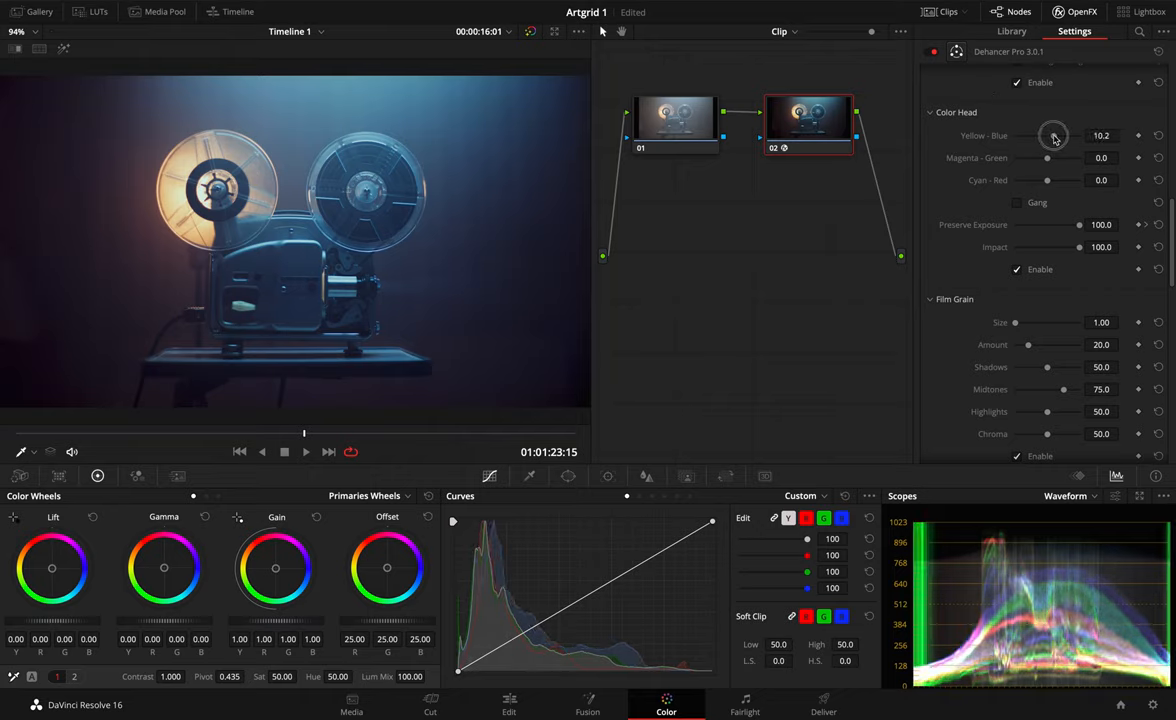
pyautogui.moveTo(1052, 136); pyautogui.dragTo(1060, 136)
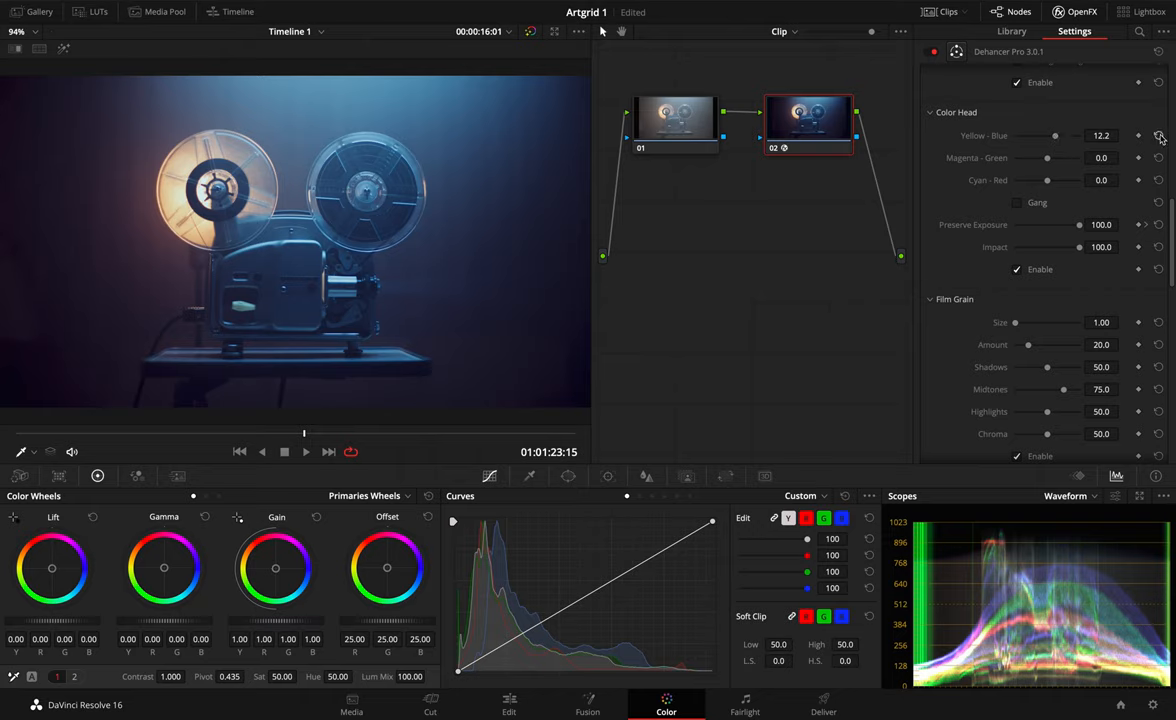
pyautogui.moveTo(1056, 136); pyautogui.dragTo(1044, 136)
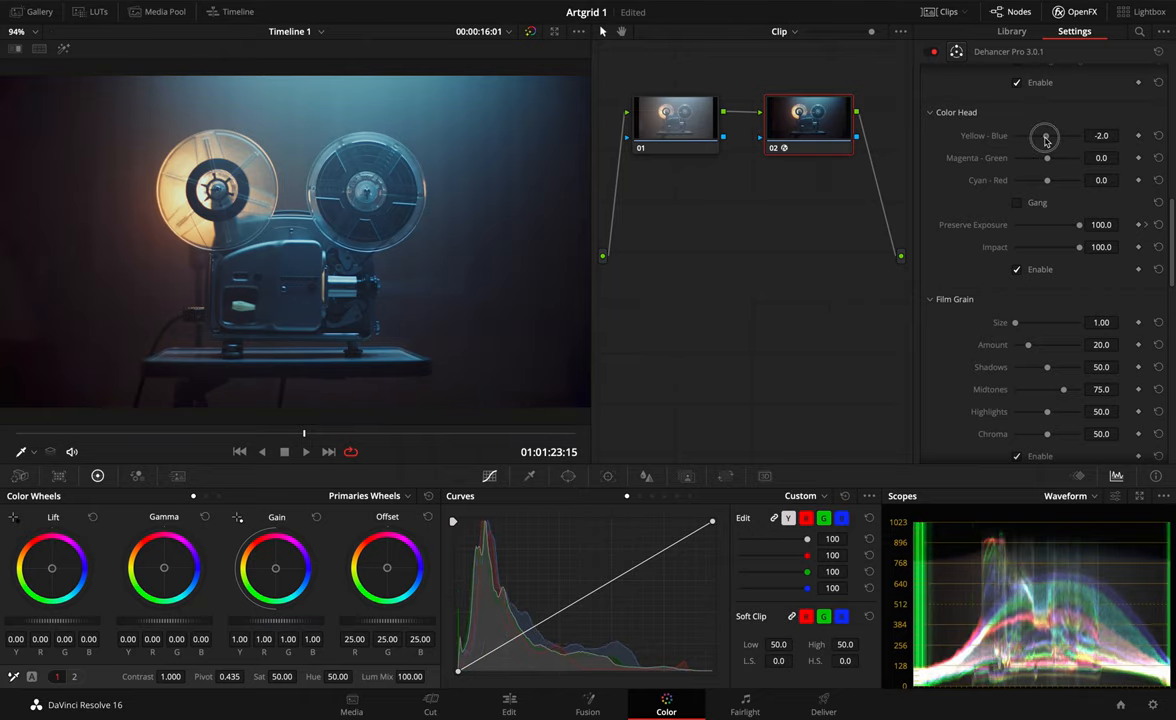
pyautogui.moveTo(1048, 136); pyautogui.dragTo(1036, 136)
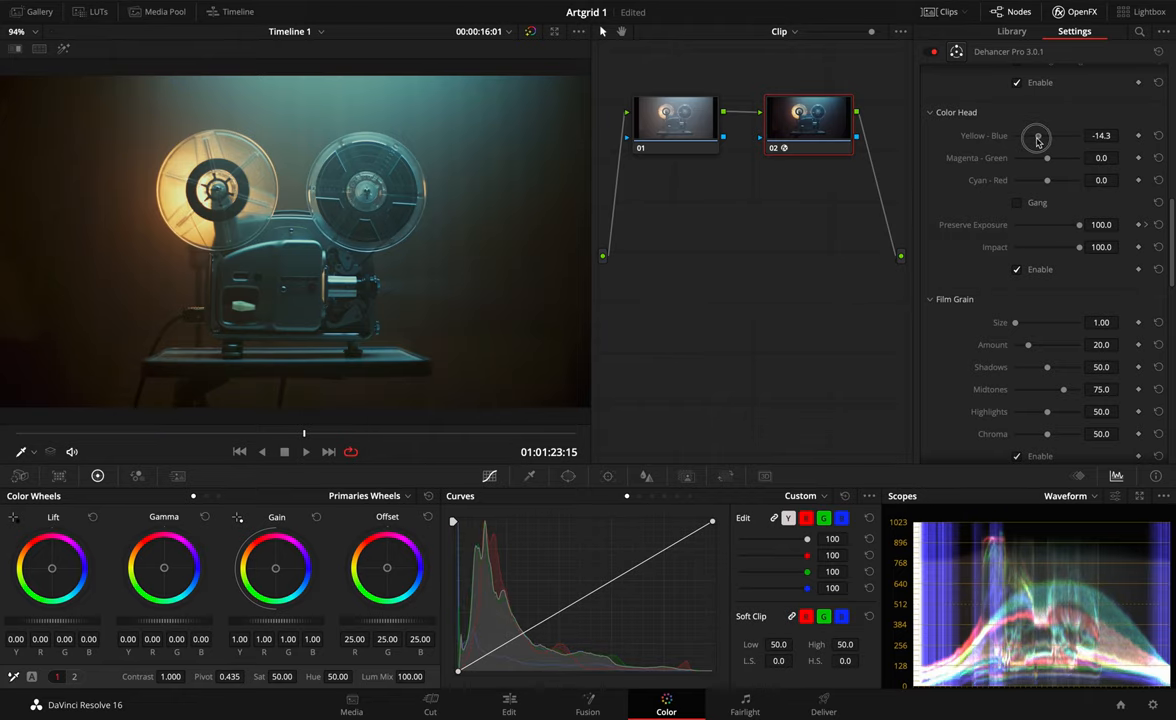
pyautogui.moveTo(1046, 136); pyautogui.dragTo(1040, 136)
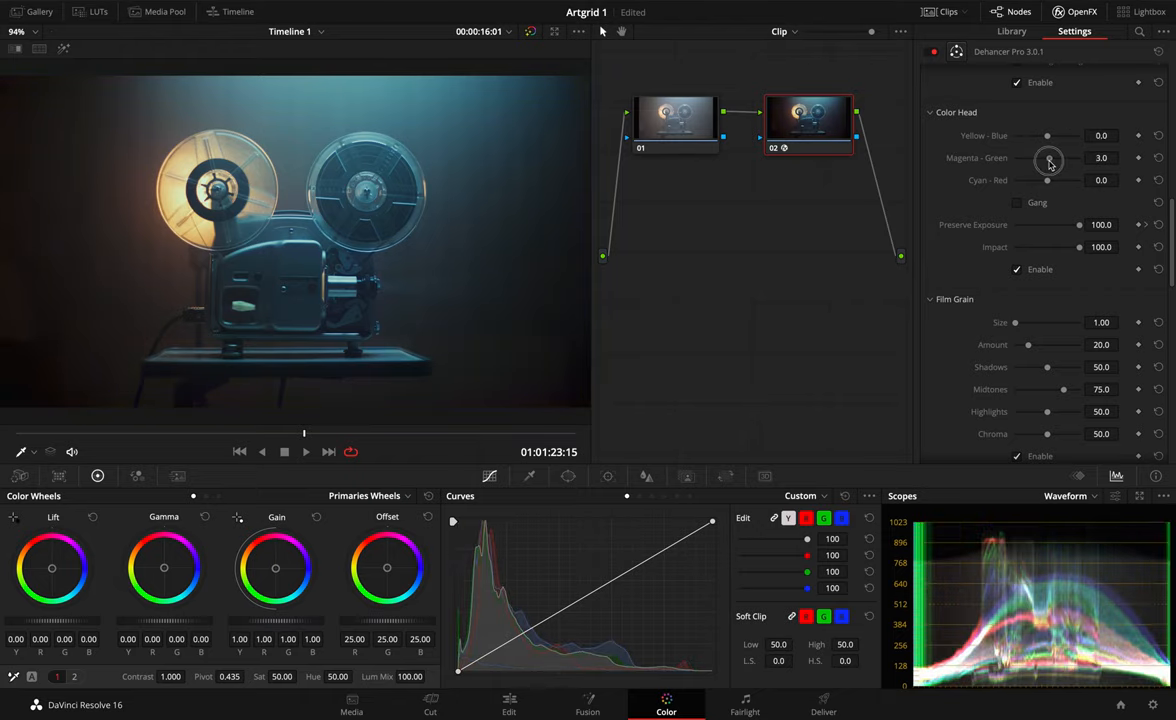
# Push Magenta-Green toward green, then toward magenta, and reset it to 0.
pyautogui.moveTo(1048, 158); pyautogui.dragTo(1060, 158)
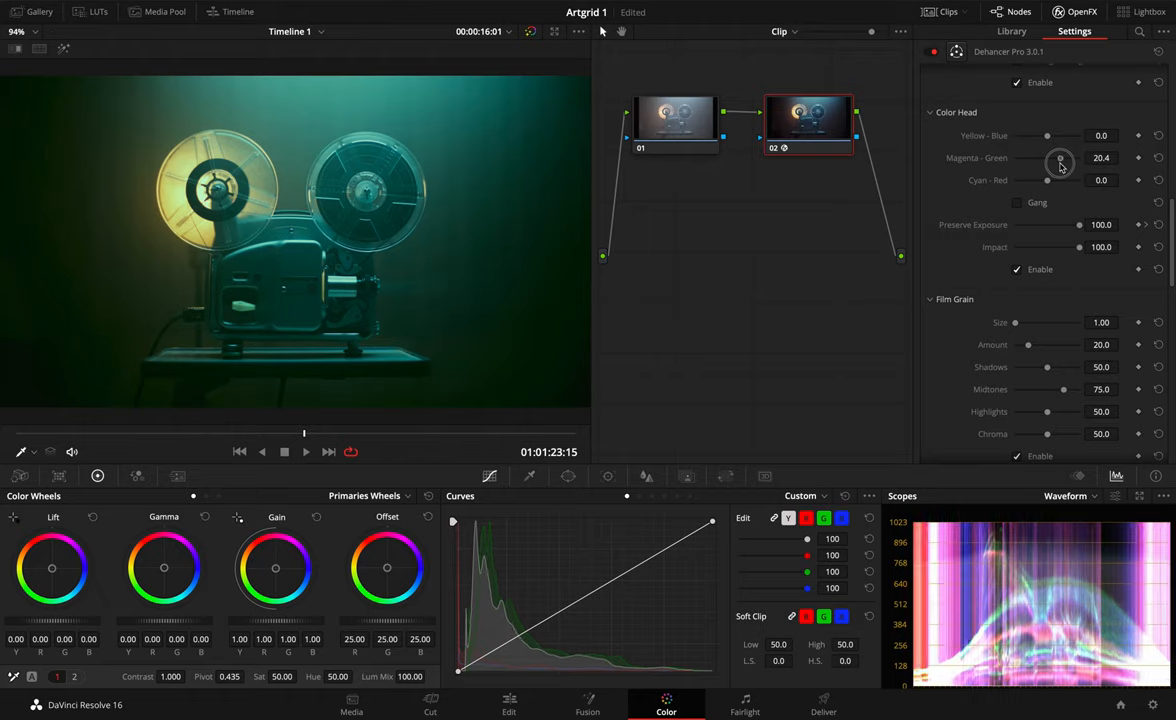
pyautogui.moveTo(1048, 158); pyautogui.dragTo(1050, 158)
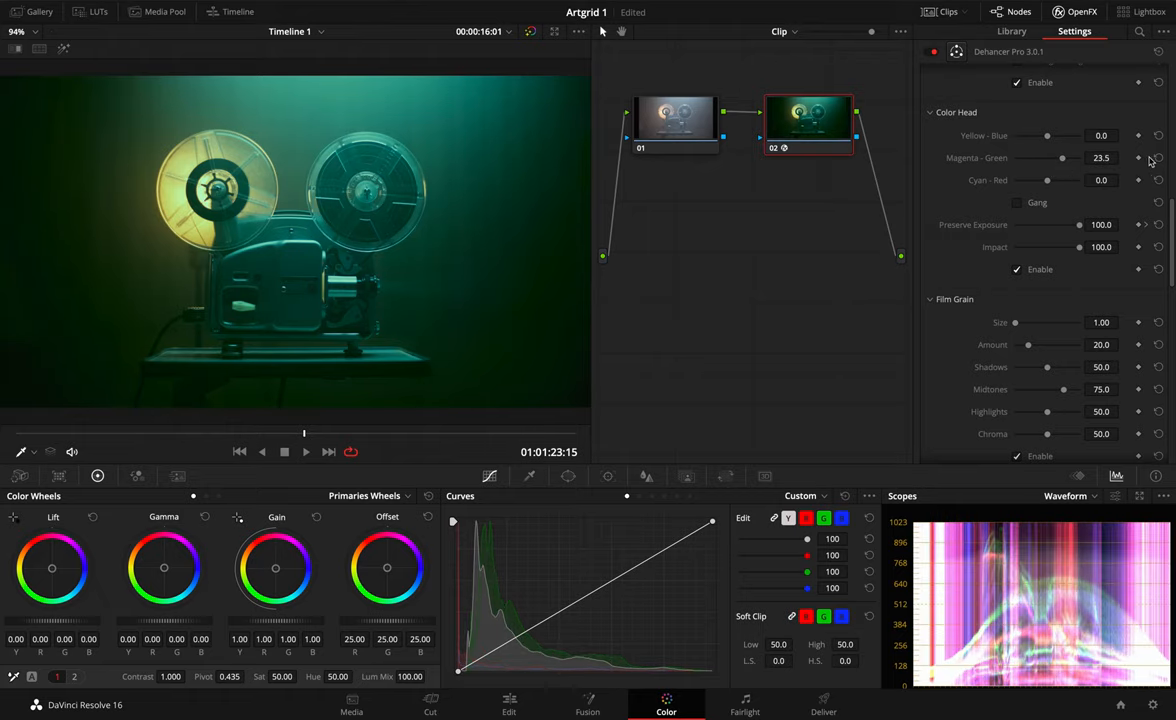
pyautogui.moveTo(1068, 158); pyautogui.dragTo(1048, 158)
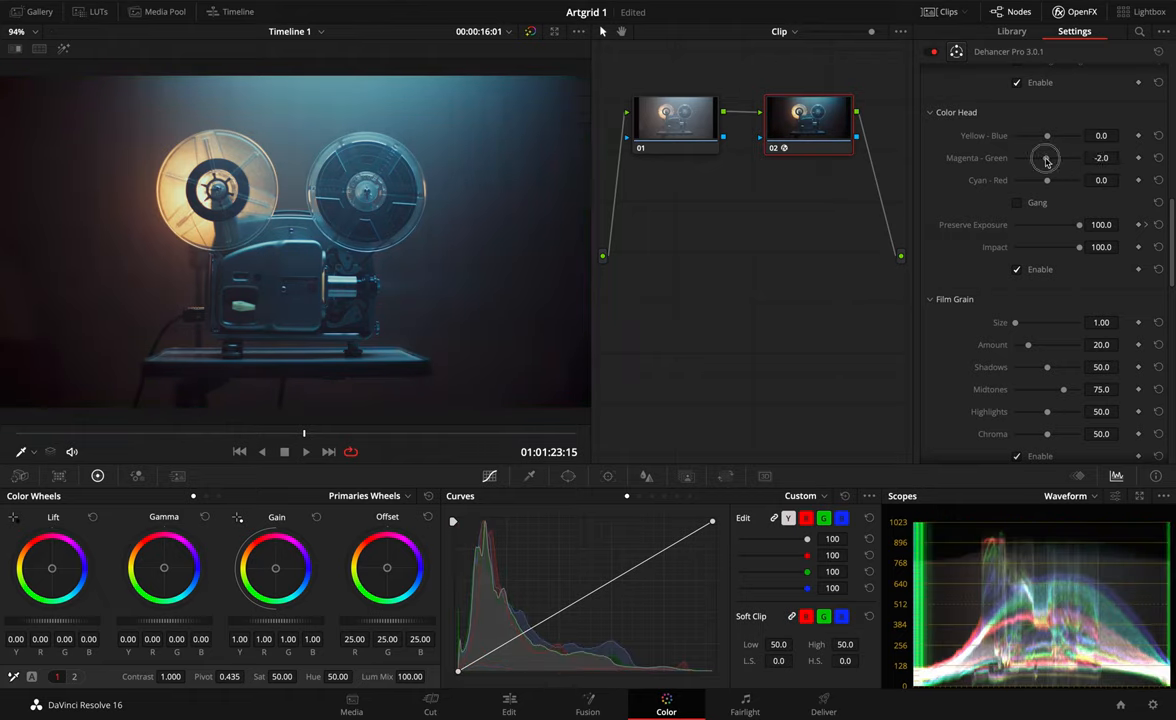
pyautogui.moveTo(1048, 158); pyautogui.dragTo(1040, 158)
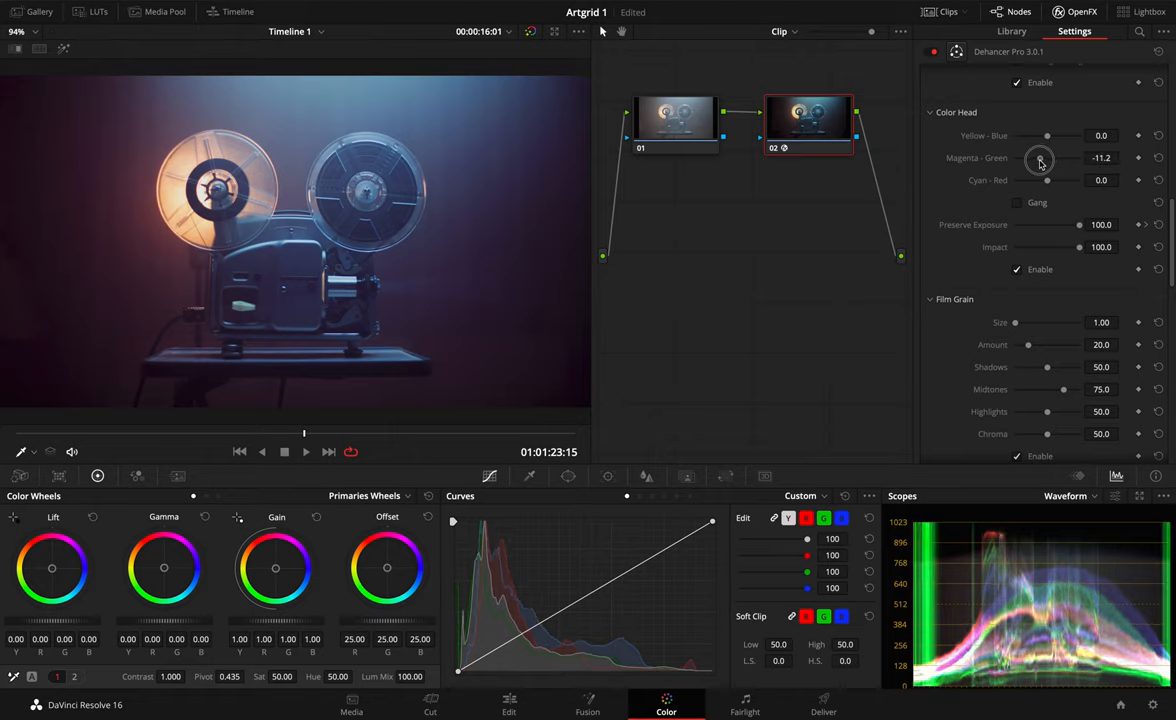
pyautogui.moveTo(1040, 158); pyautogui.dragTo(1036, 162)
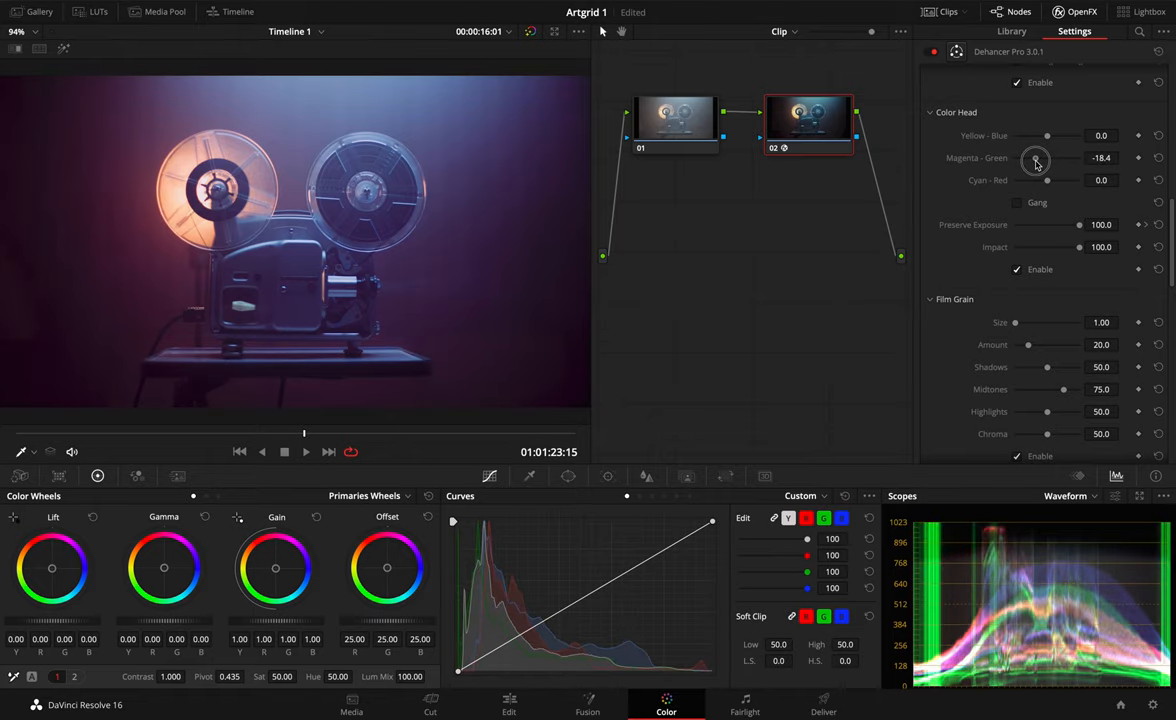
pyautogui.click(1158, 158)
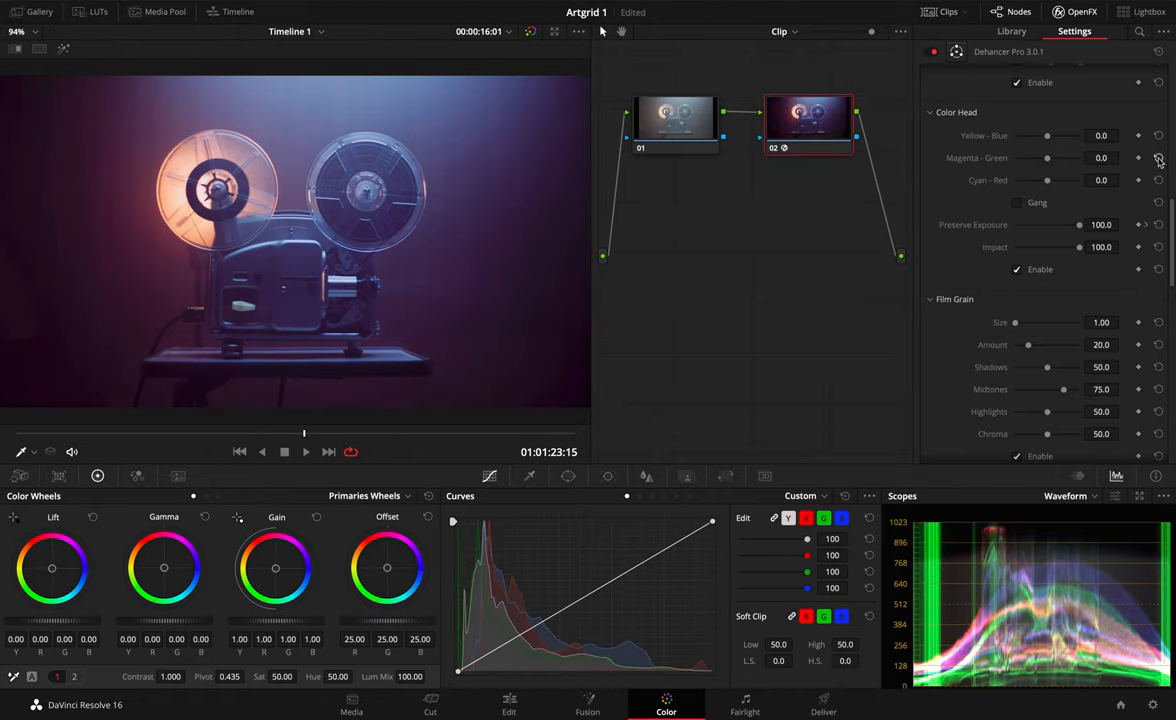
pyautogui.moveTo(1048, 180); pyautogui.dragTo(1052, 184)
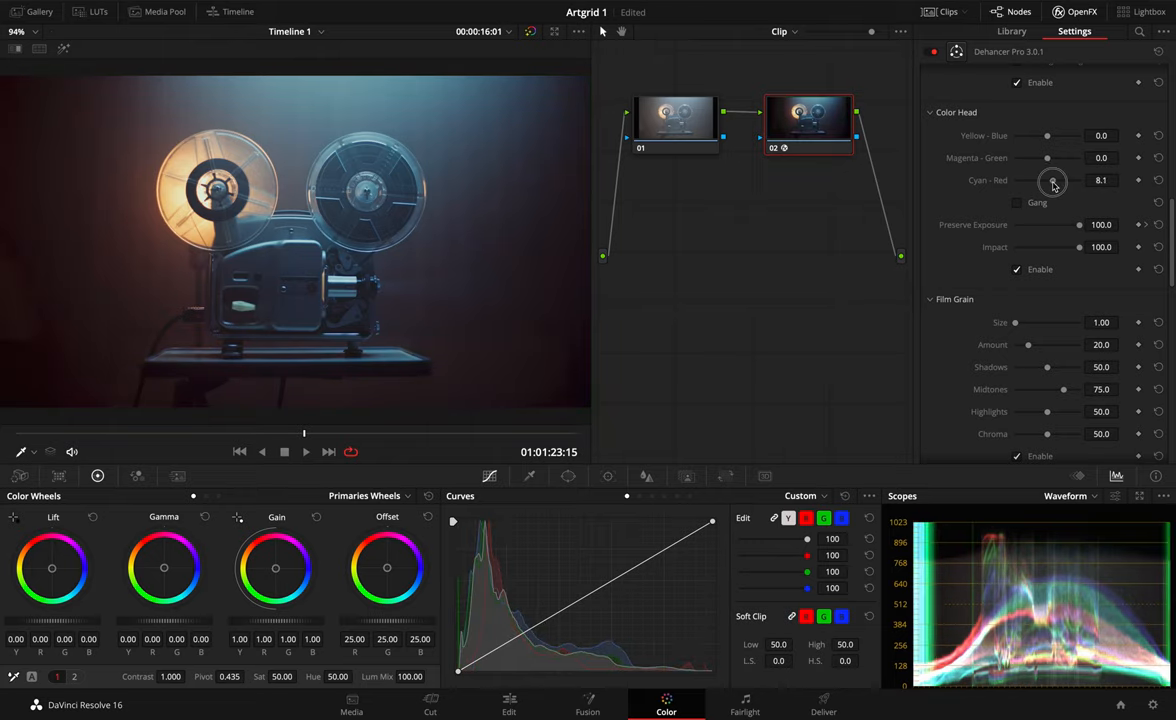
pyautogui.moveTo(1052, 184); pyautogui.dragTo(1064, 184)
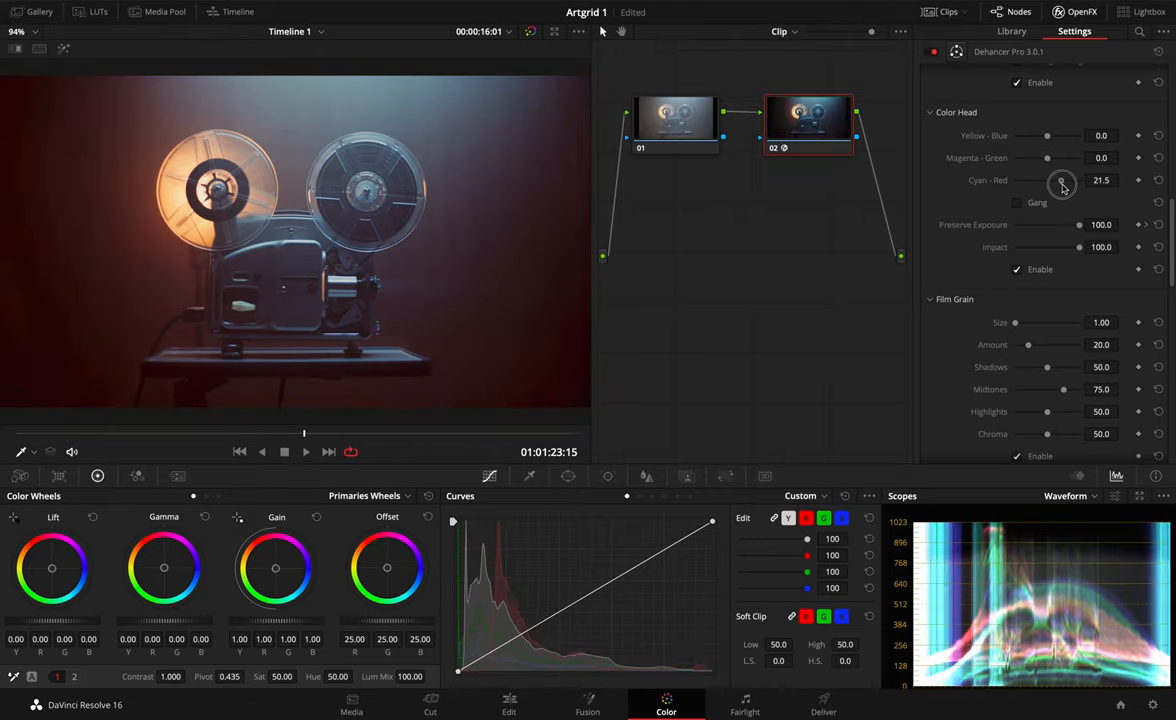
pyautogui.moveTo(1062, 184); pyautogui.dragTo(1070, 184)
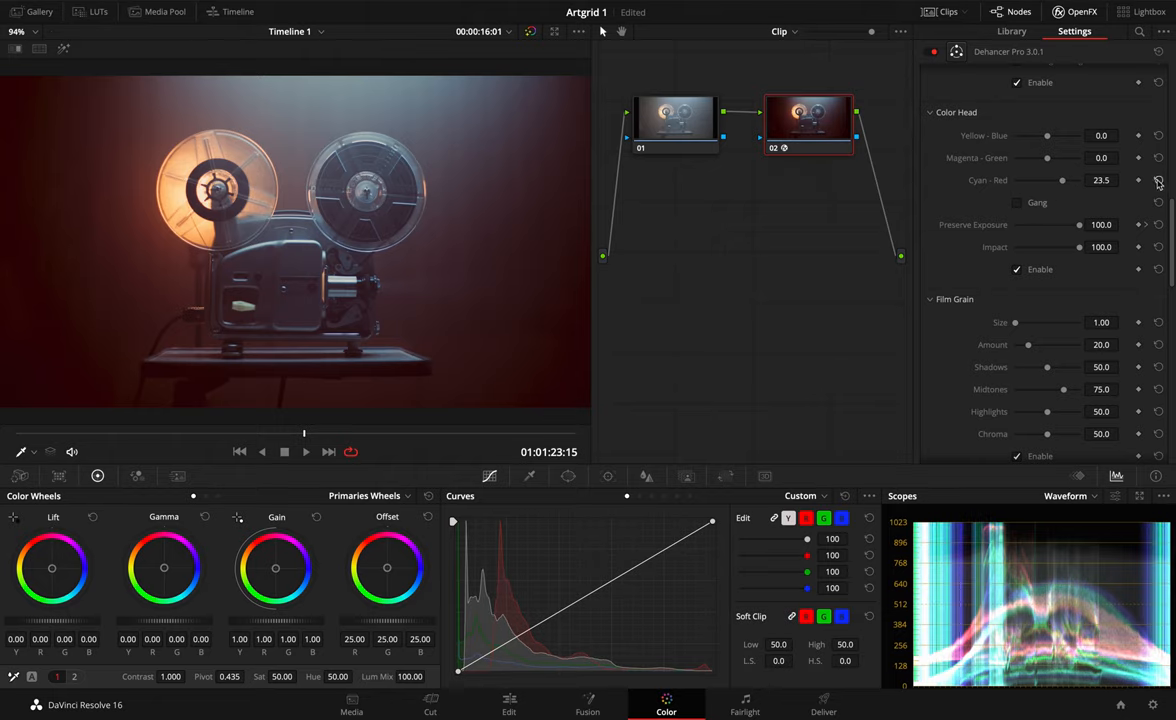
pyautogui.moveTo(1060, 180); pyautogui.dragTo(1048, 180)
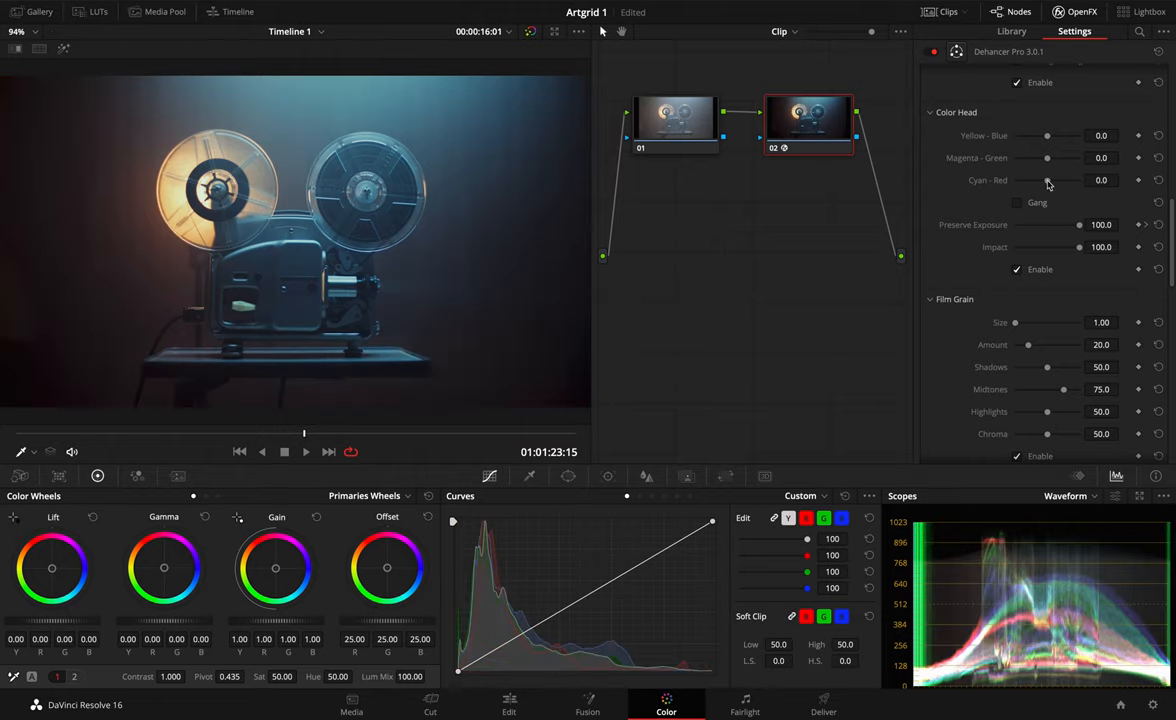
pyautogui.moveTo(1048, 180); pyautogui.dragTo(1040, 184)
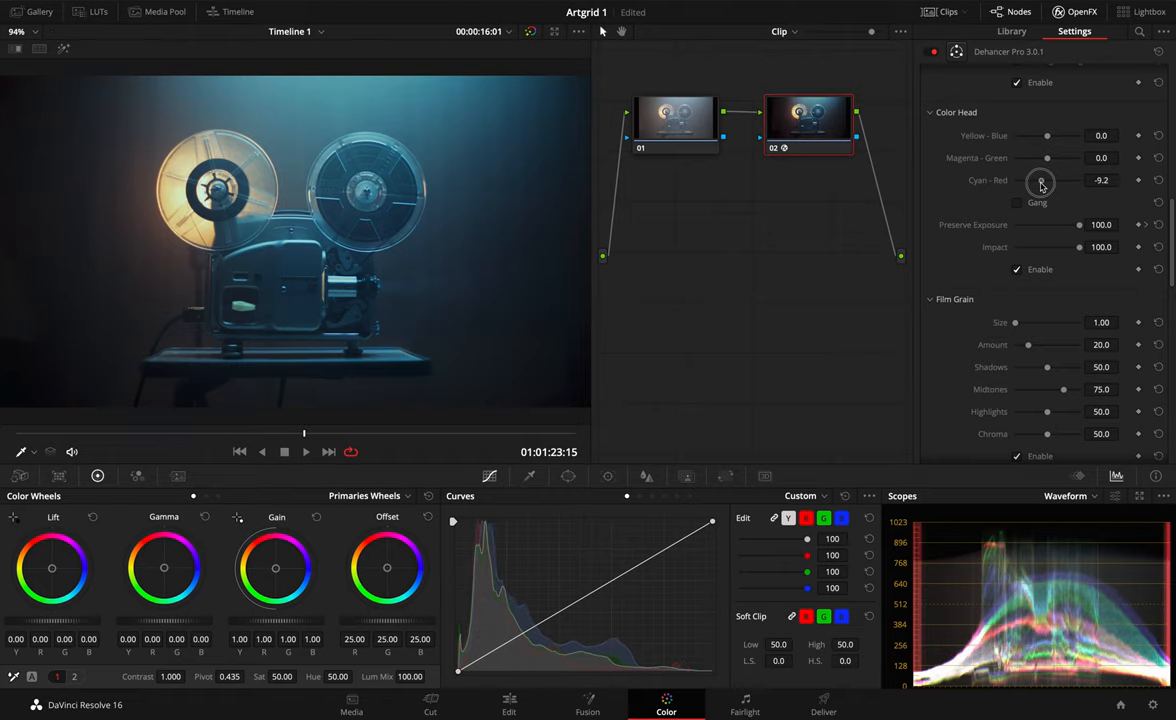
pyautogui.moveTo(1042, 184); pyautogui.dragTo(1036, 184)
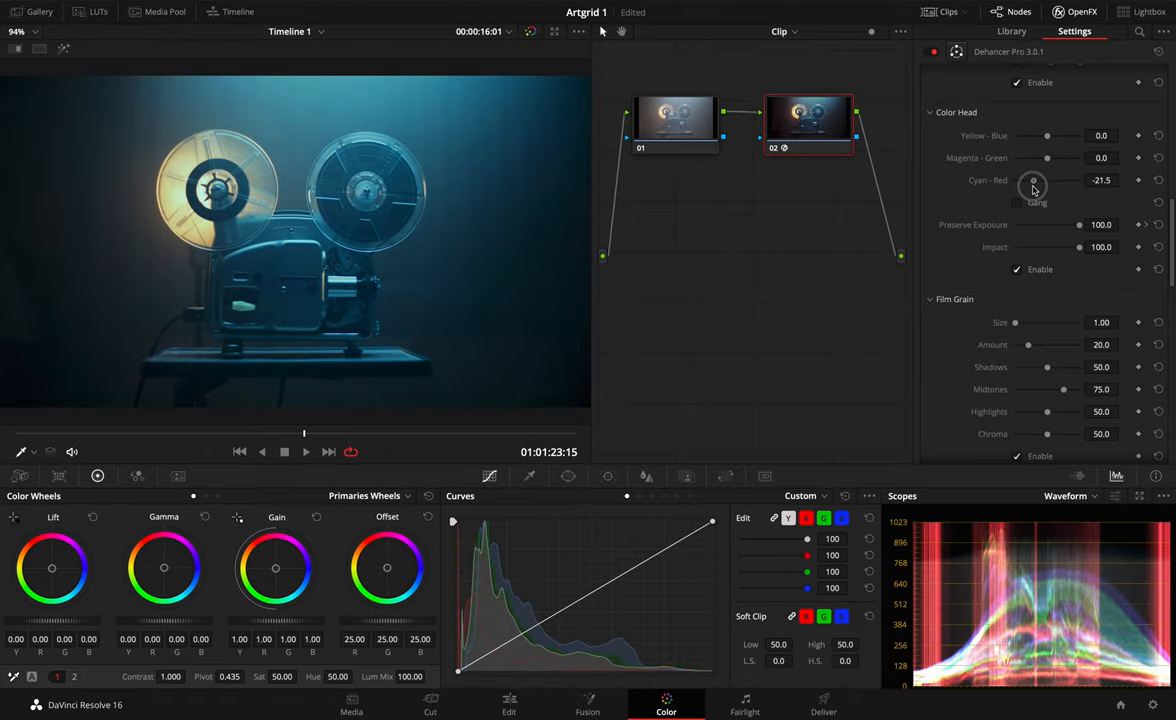
pyautogui.moveTo(1036, 180); pyautogui.dragTo(1028, 180)
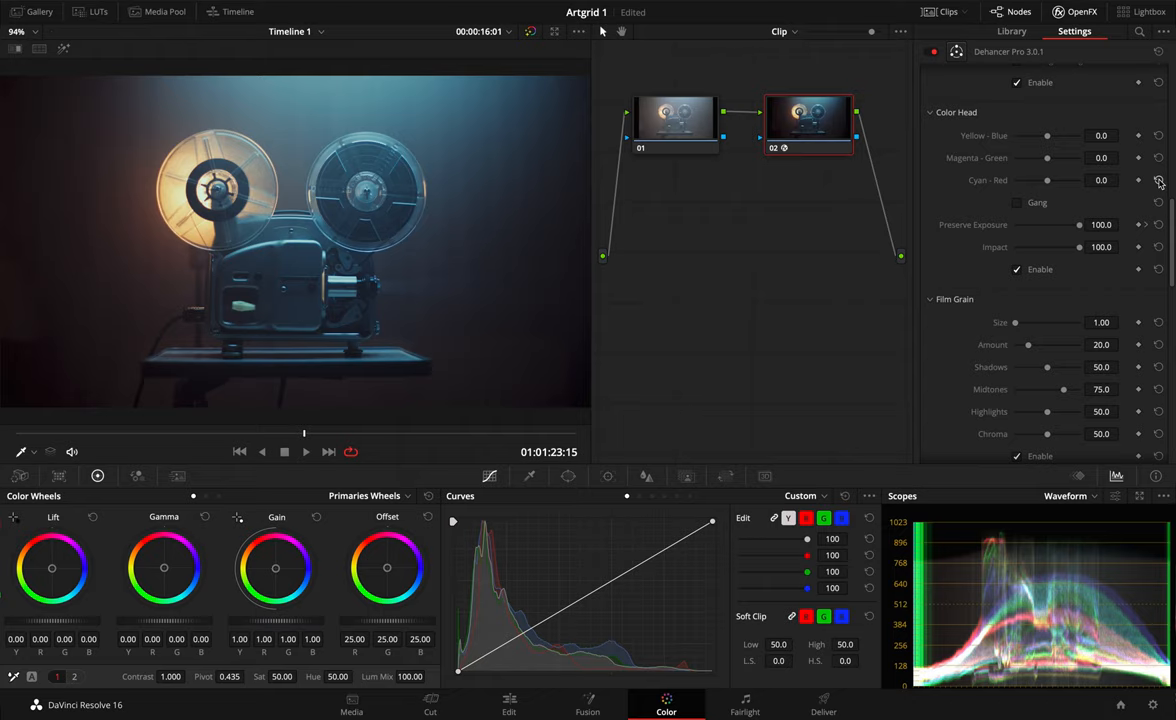
pyautogui.moveTo(1018, 206)
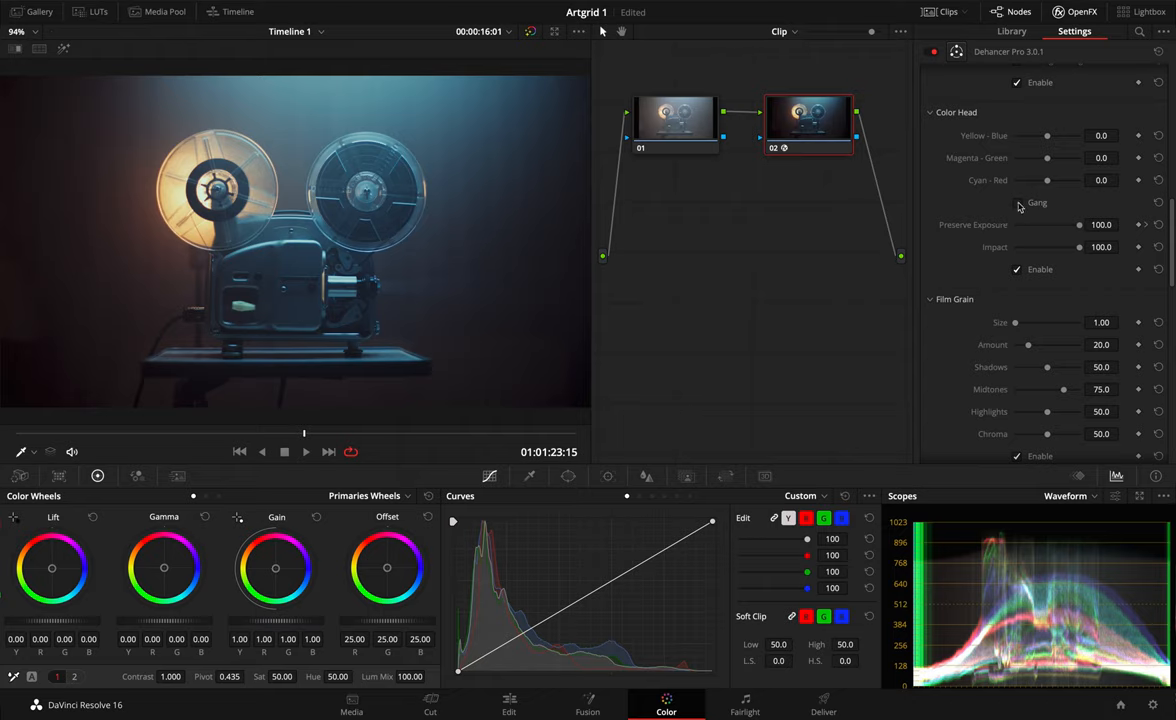
pyautogui.moveTo(1036, 190)
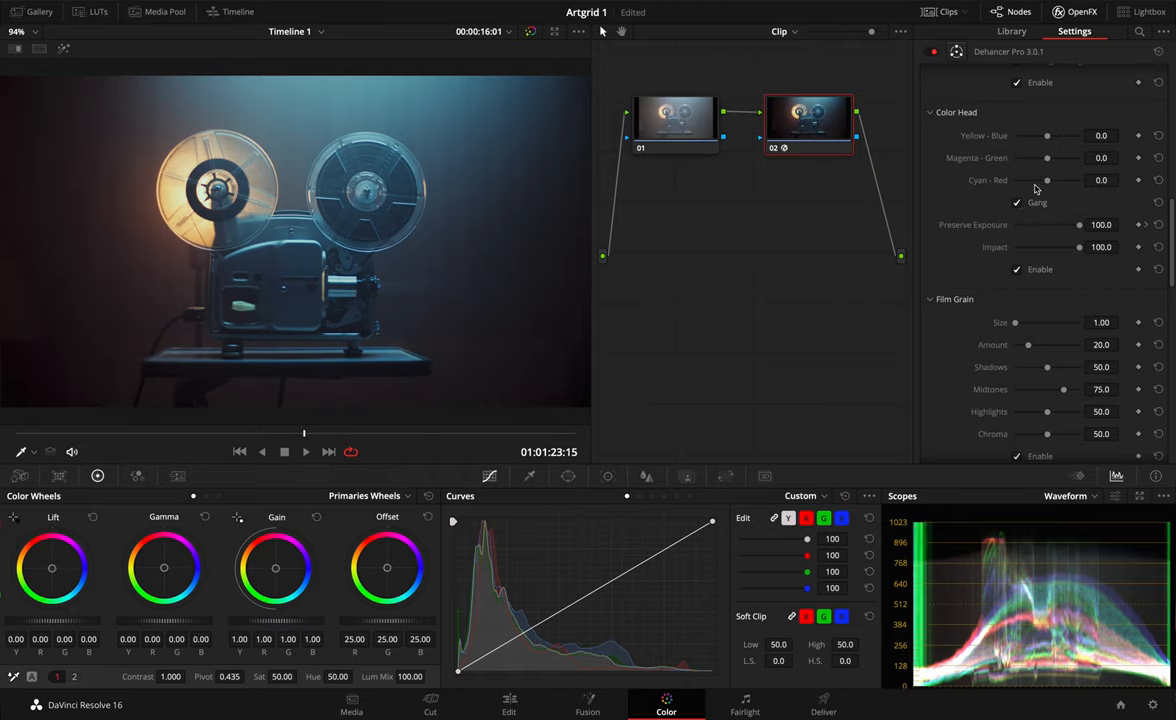
# Move the ganged balances to +50, -50 and back to +50, then turn Gang off.
pyautogui.moveTo(1048, 158); pyautogui.dragTo(1056, 158)
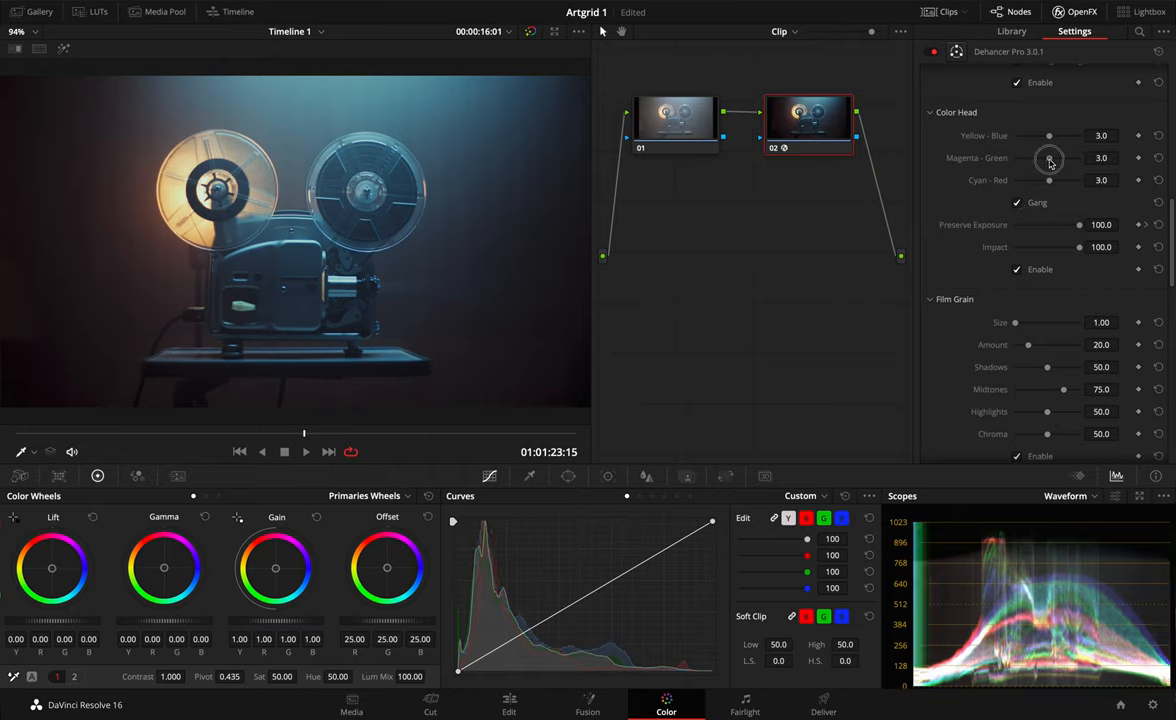
pyautogui.moveTo(1048, 158); pyautogui.dragTo(1084, 158)
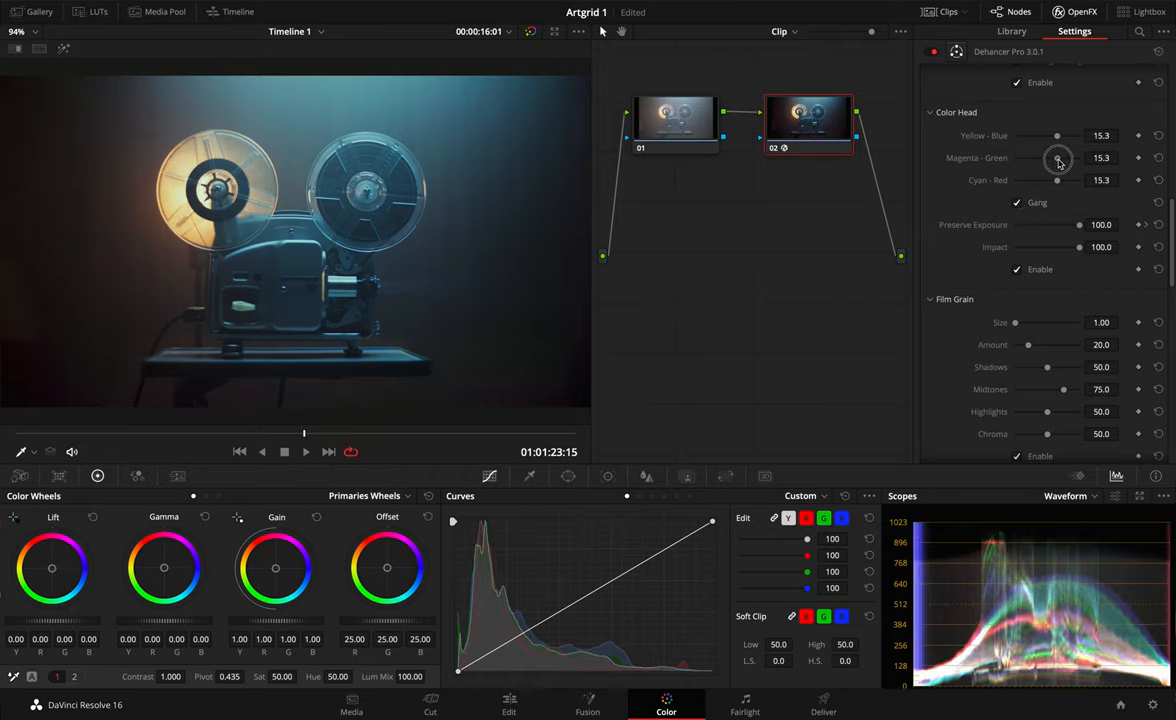
pyautogui.moveTo(1058, 158); pyautogui.dragTo(1076, 158)
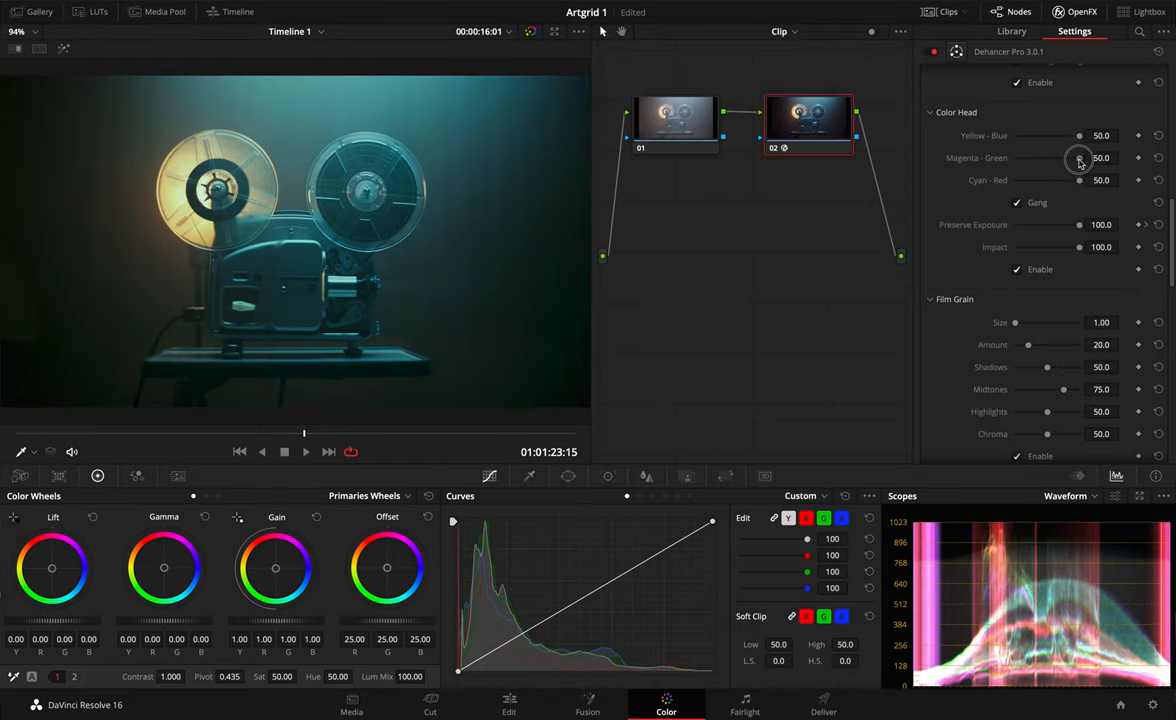
pyautogui.moveTo(1078, 158); pyautogui.dragTo(1056, 158)
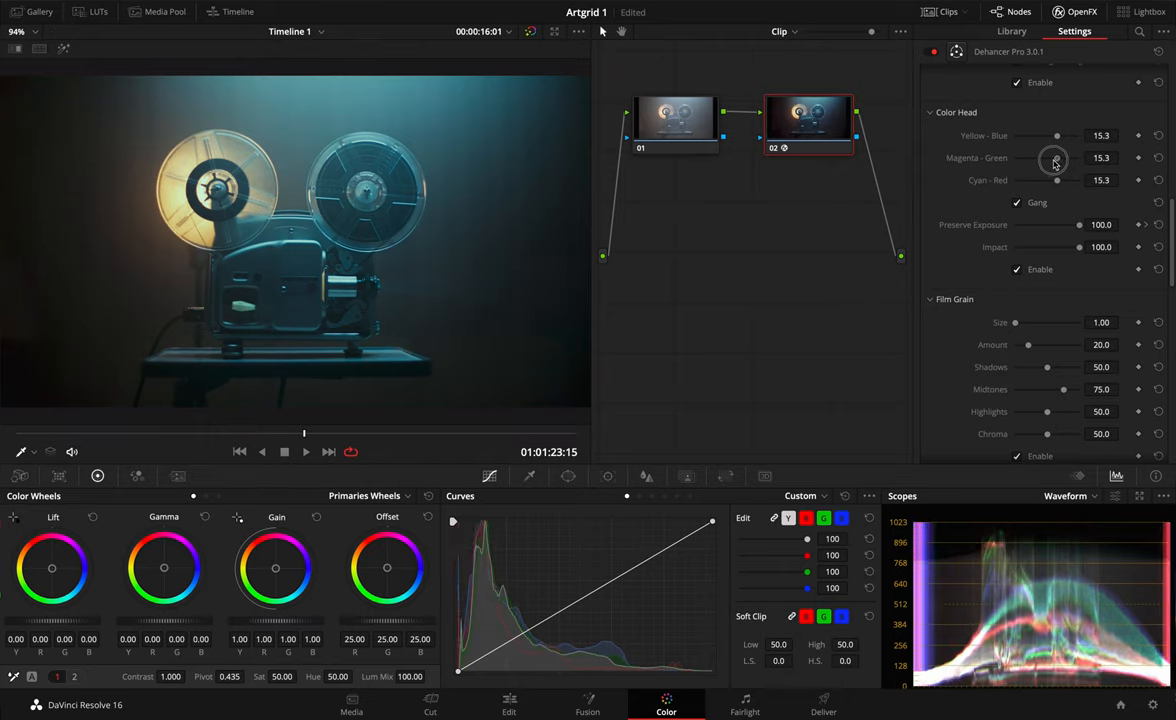
pyautogui.moveTo(1056, 158); pyautogui.dragTo(1020, 158)
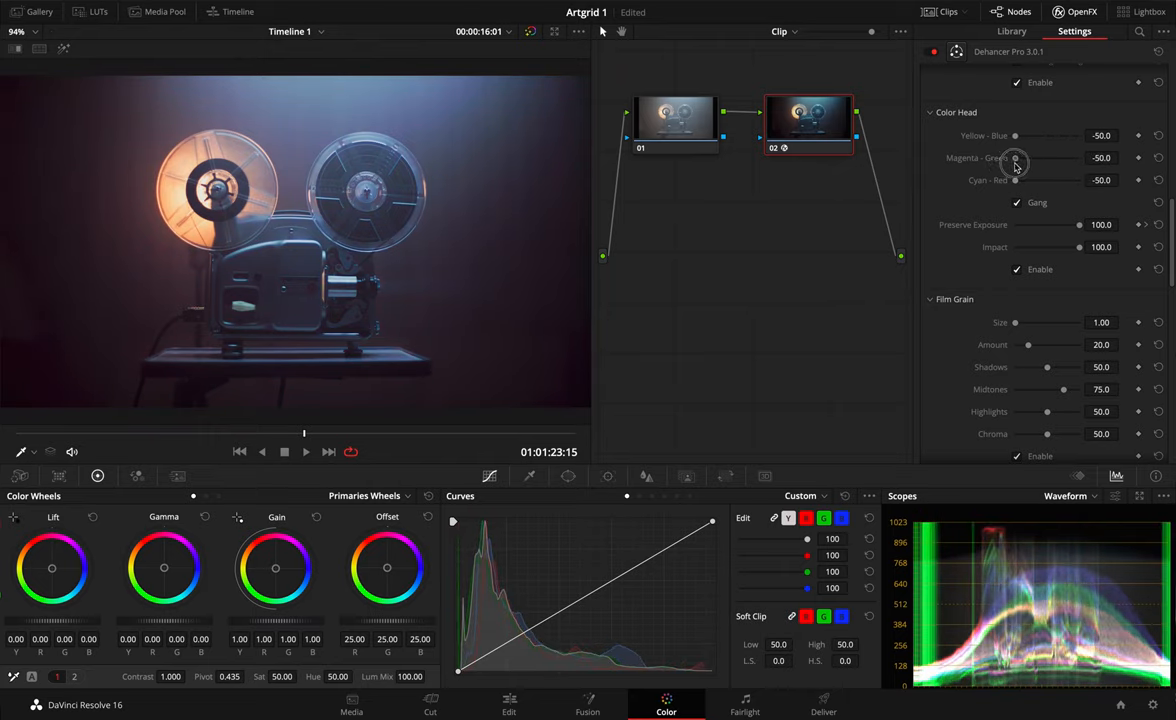
pyautogui.moveTo(1016, 156); pyautogui.dragTo(1044, 162)
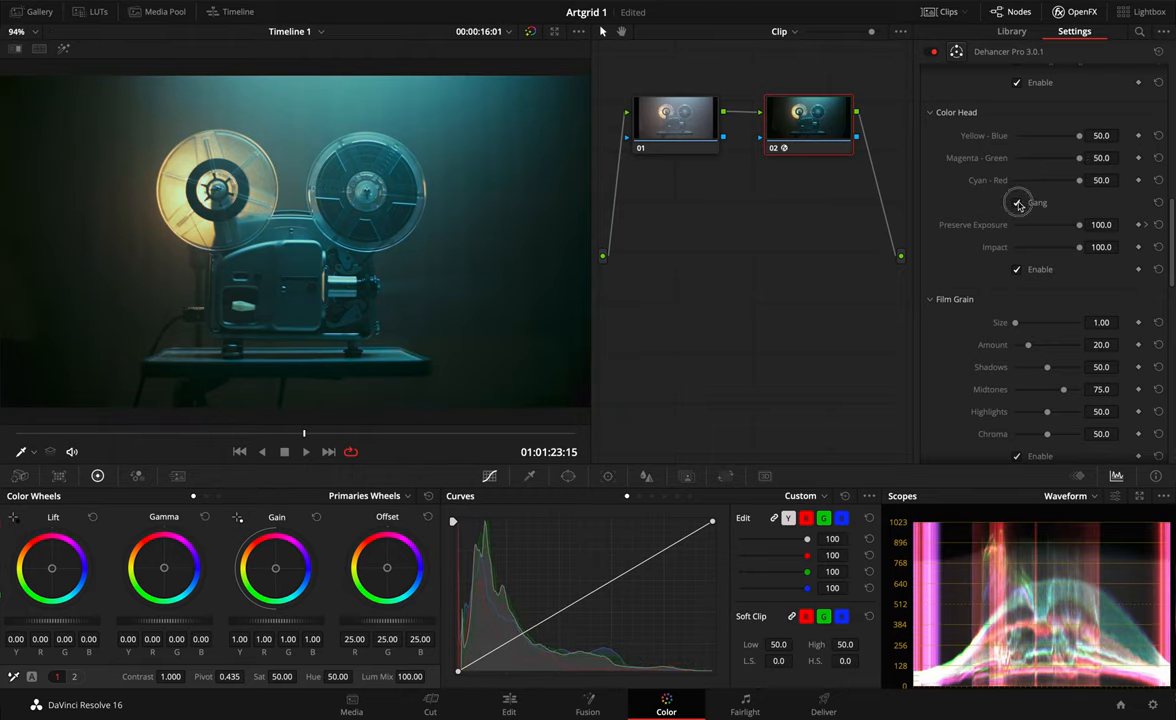
pyautogui.click(1016, 202)
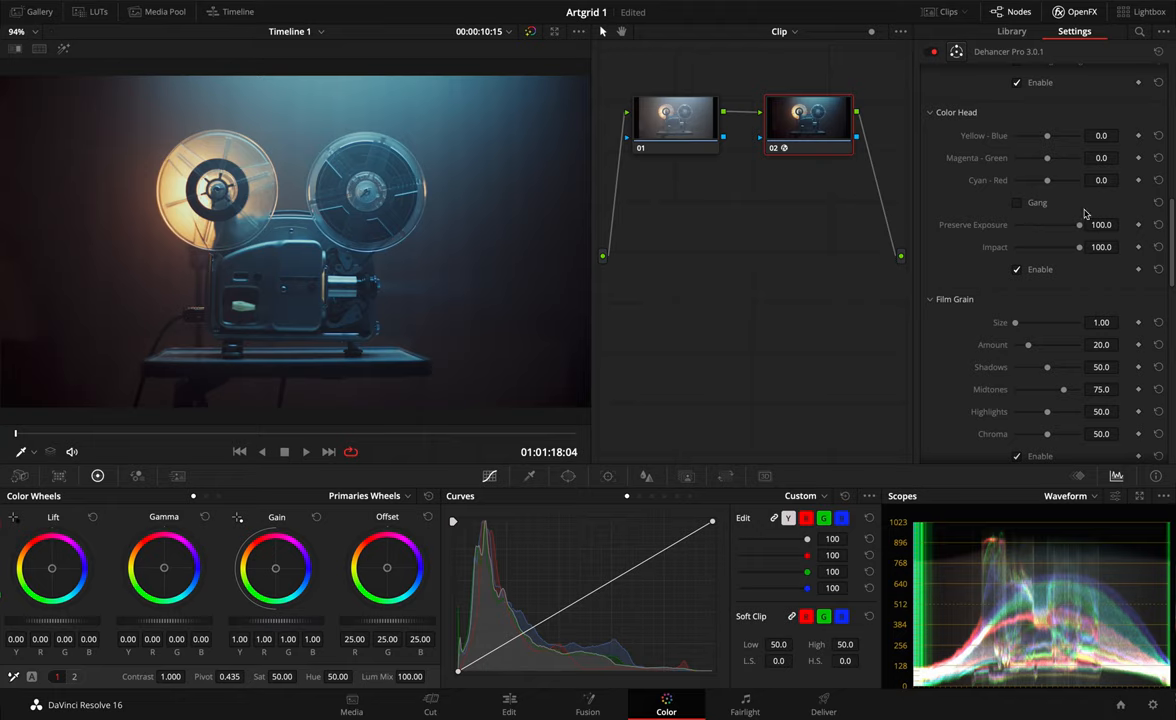
pyautogui.moveTo(1084, 216)
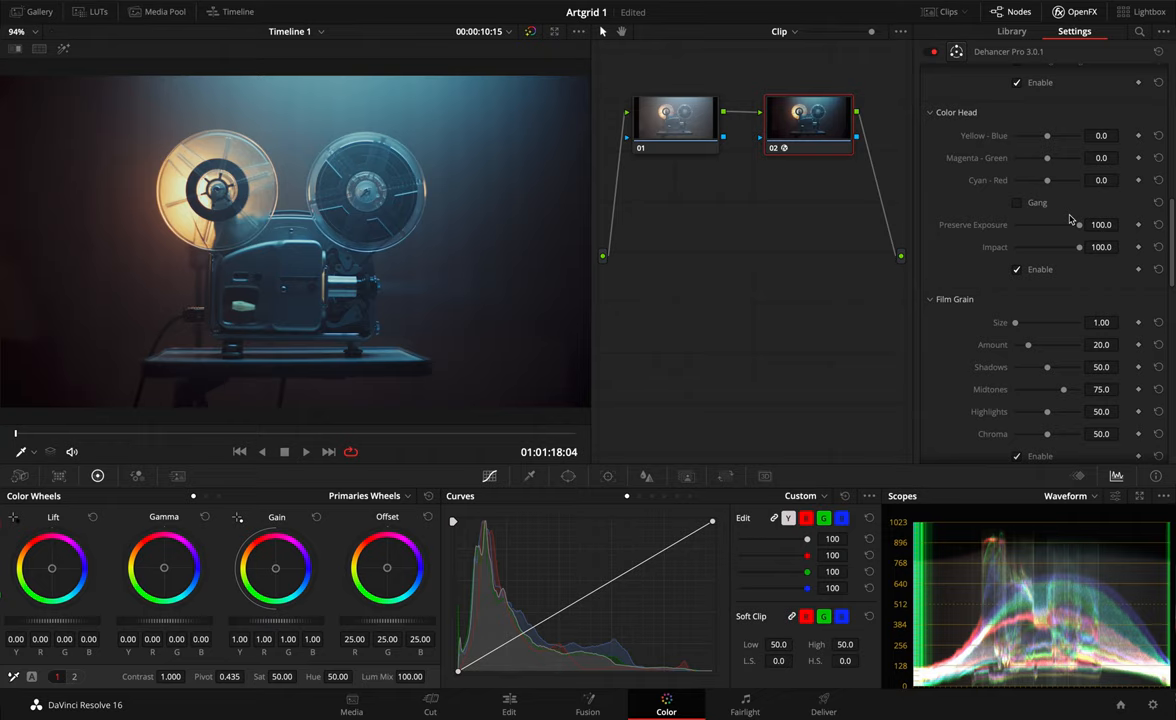
pyautogui.moveTo(1072, 220)
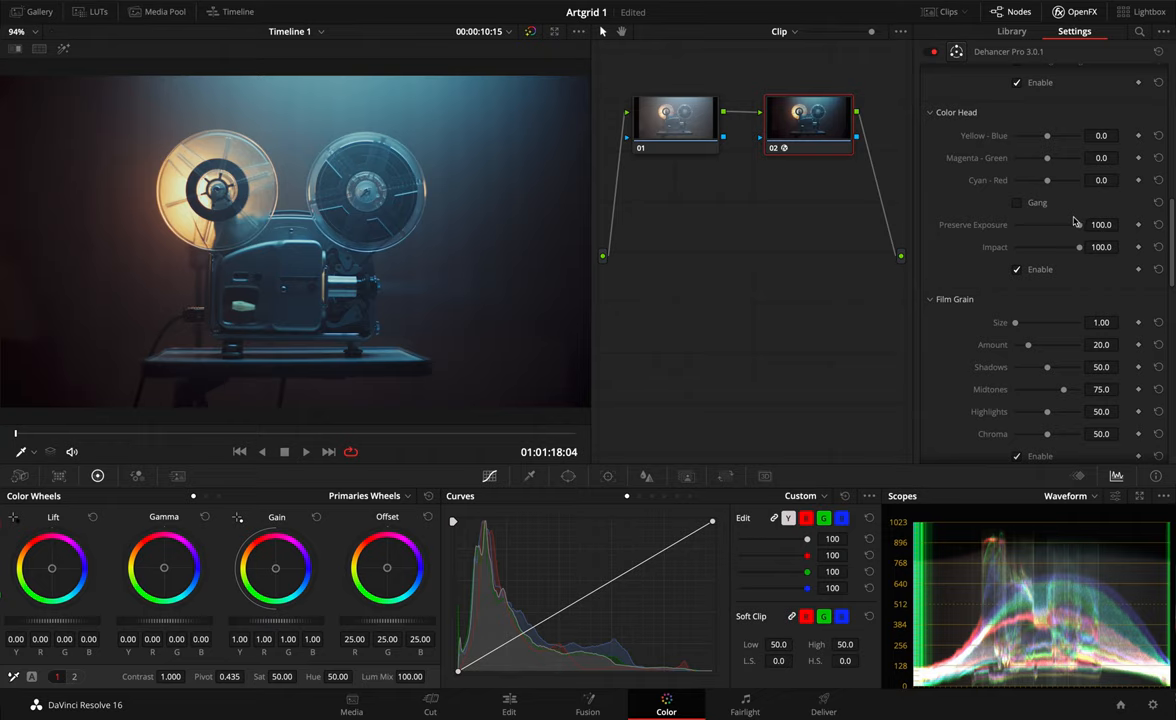
# Lower Preserve Exposure from 100 through about 18 down to 0.
pyautogui.moveTo(1080, 224); pyautogui.dragTo(1078, 224)
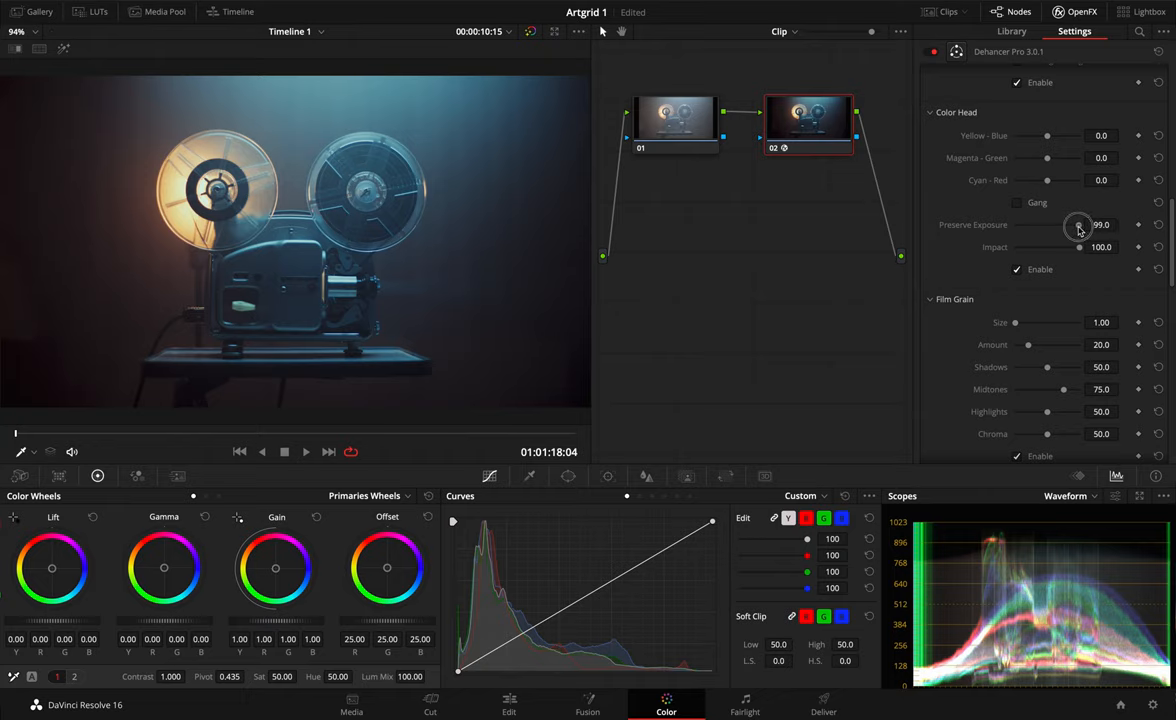
pyautogui.moveTo(1078, 224); pyautogui.dragTo(1020, 224)
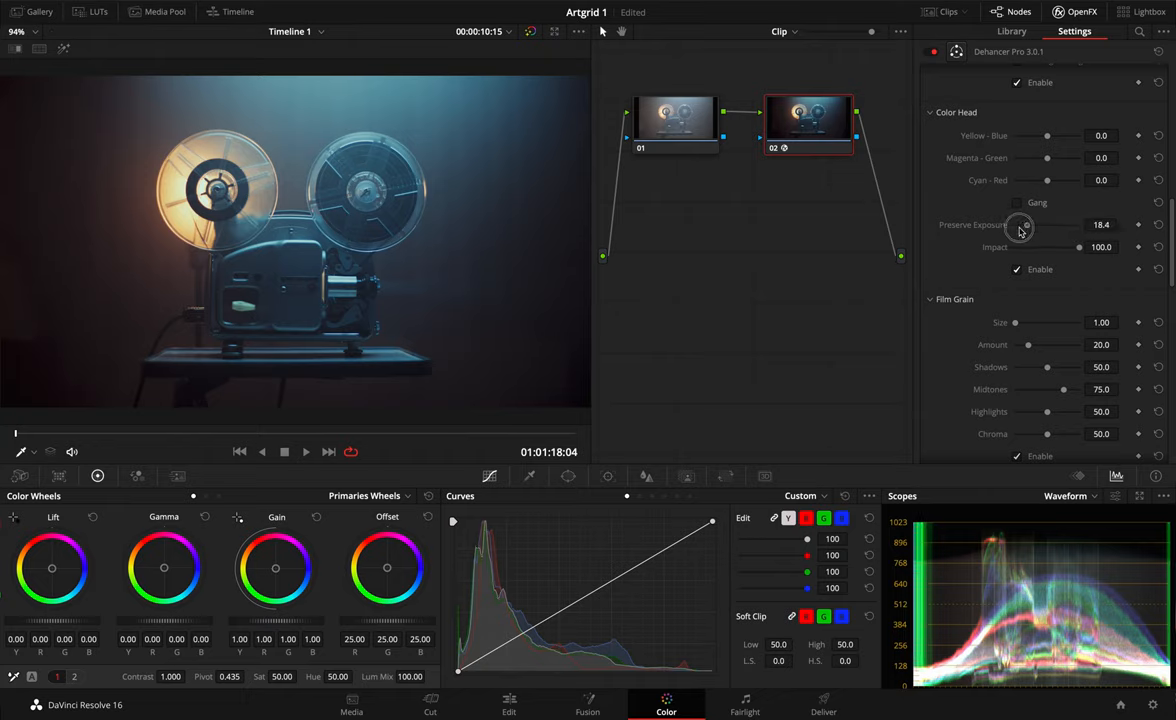
pyautogui.moveTo(1020, 224); pyautogui.dragTo(1004, 224)
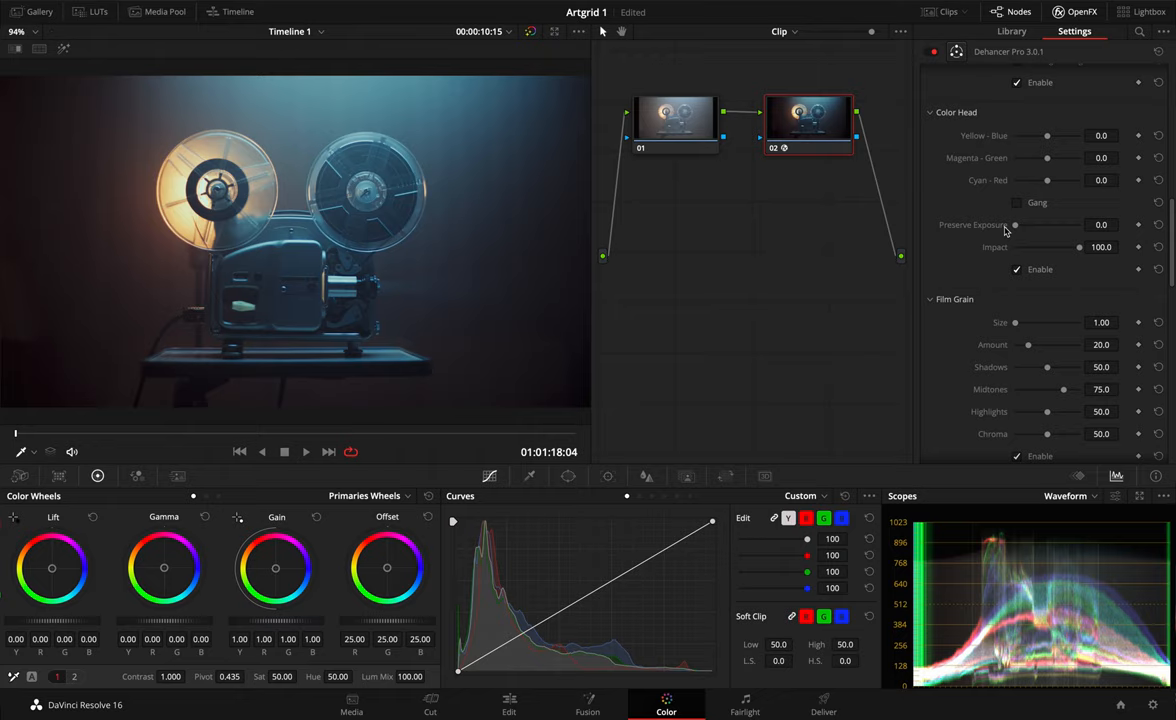
pyautogui.moveTo(1048, 136)
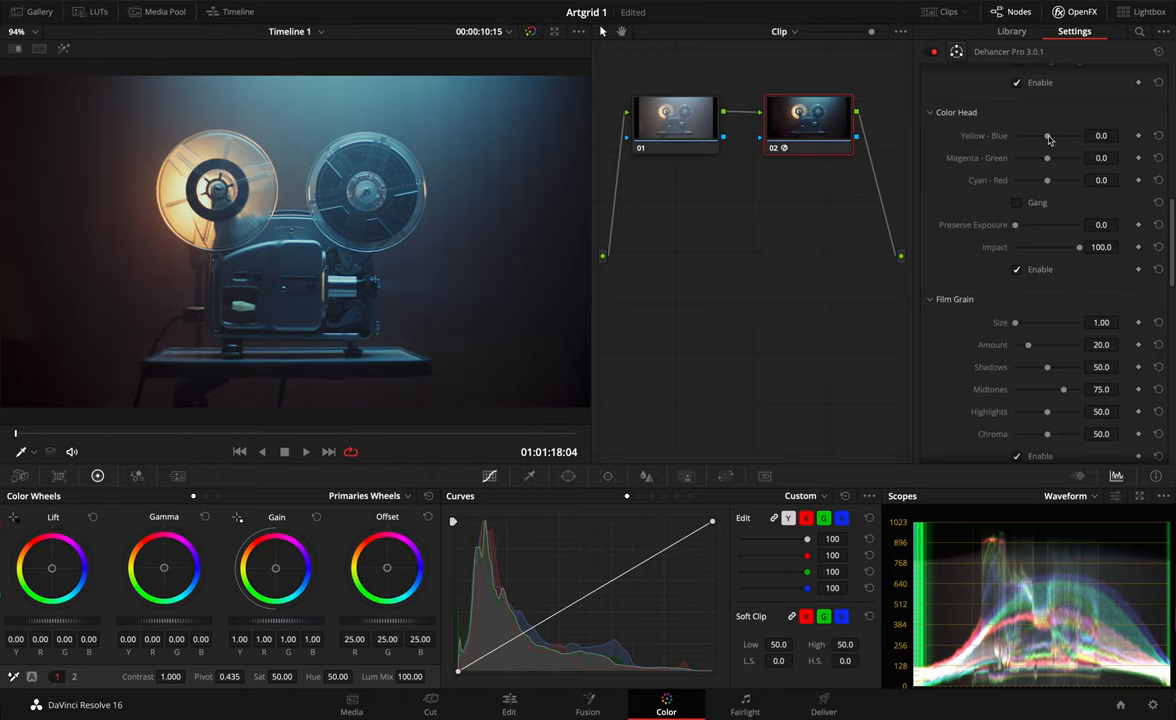
# Tint the shot toward yellow, then toward magenta, returning each balance to neutral.
pyautogui.moveTo(1048, 136); pyautogui.dragTo(1036, 136)
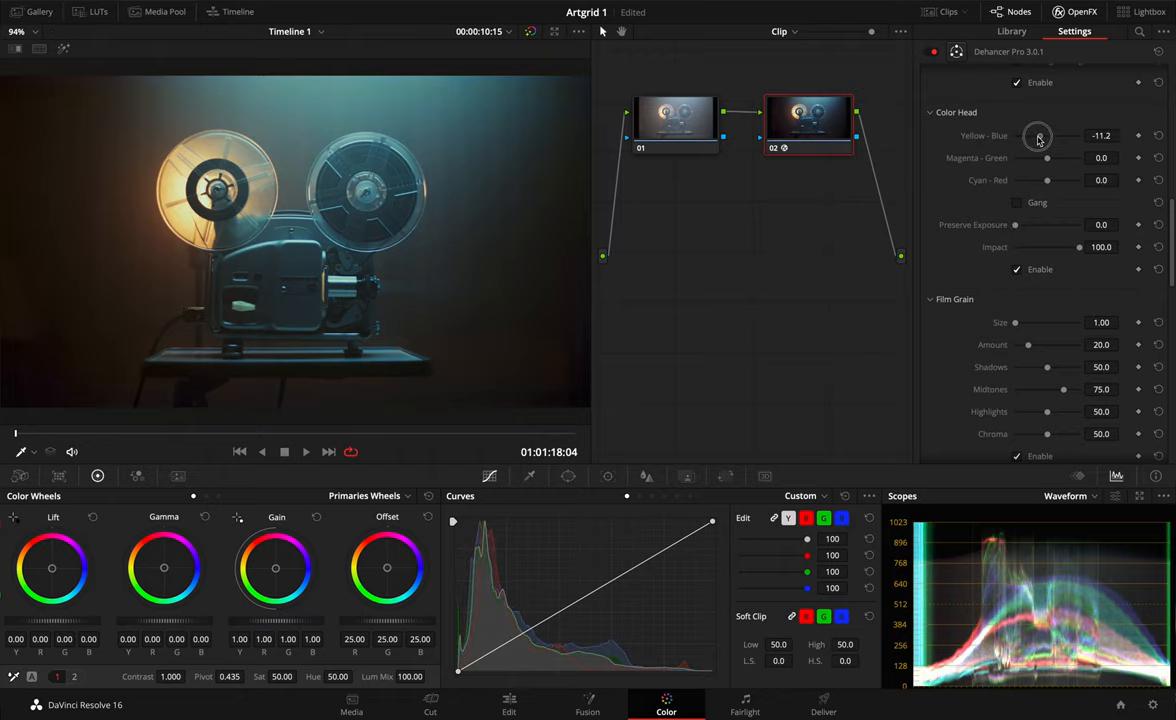
pyautogui.moveTo(1038, 136); pyautogui.dragTo(1030, 136)
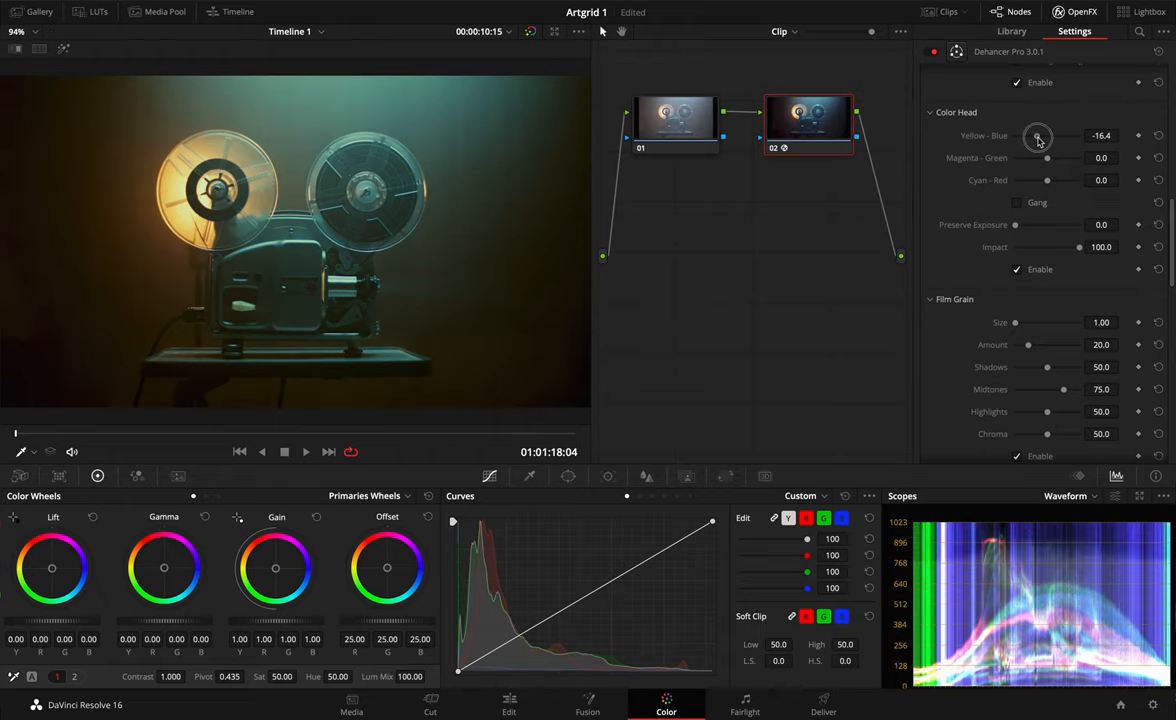
pyautogui.moveTo(1036, 136); pyautogui.dragTo(1060, 136)
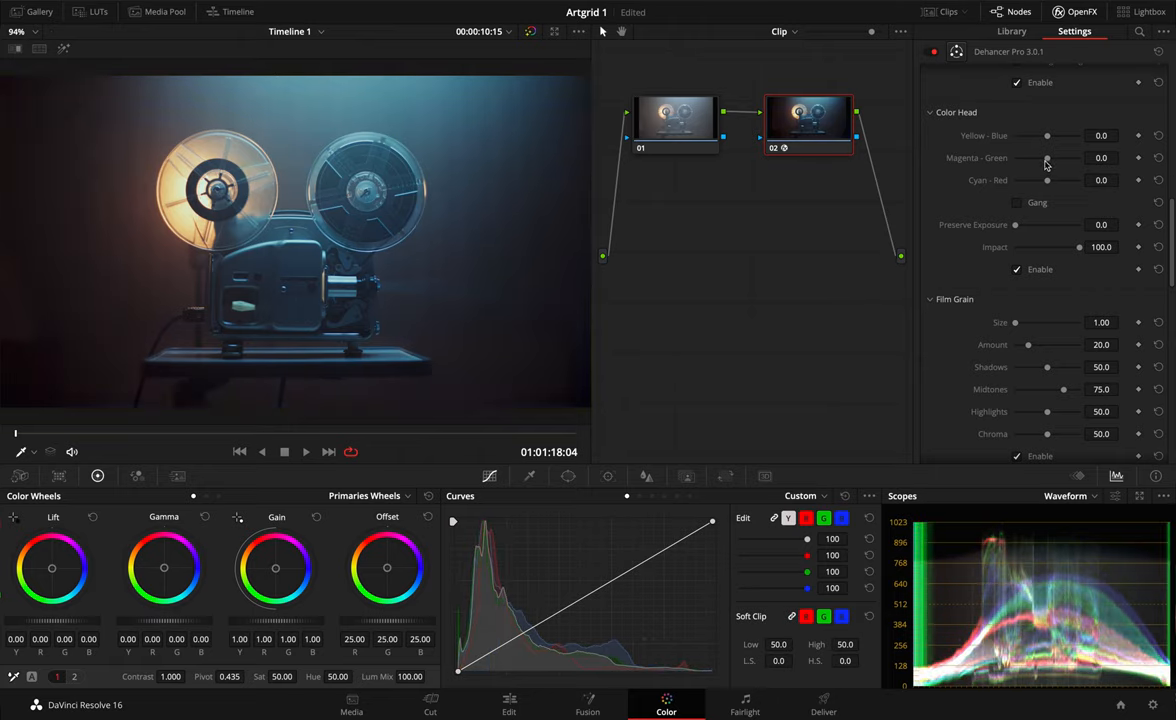
pyautogui.moveTo(1048, 156); pyautogui.dragTo(1030, 156)
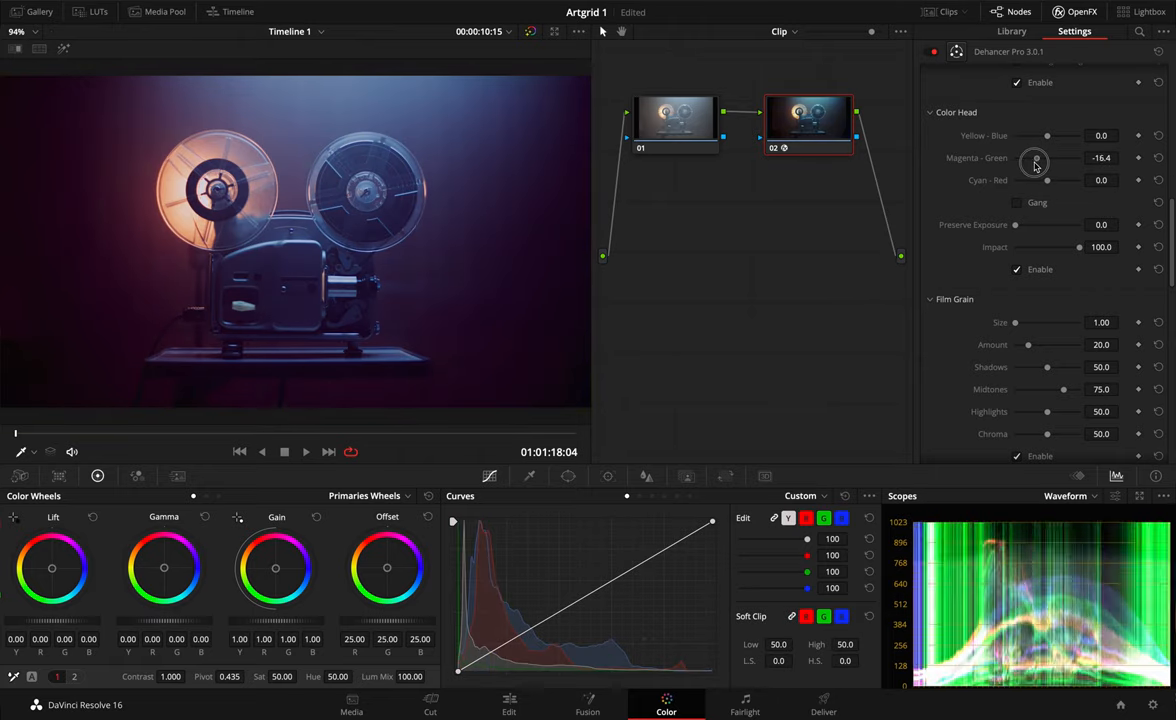
pyautogui.moveTo(1036, 164); pyautogui.dragTo(1058, 158)
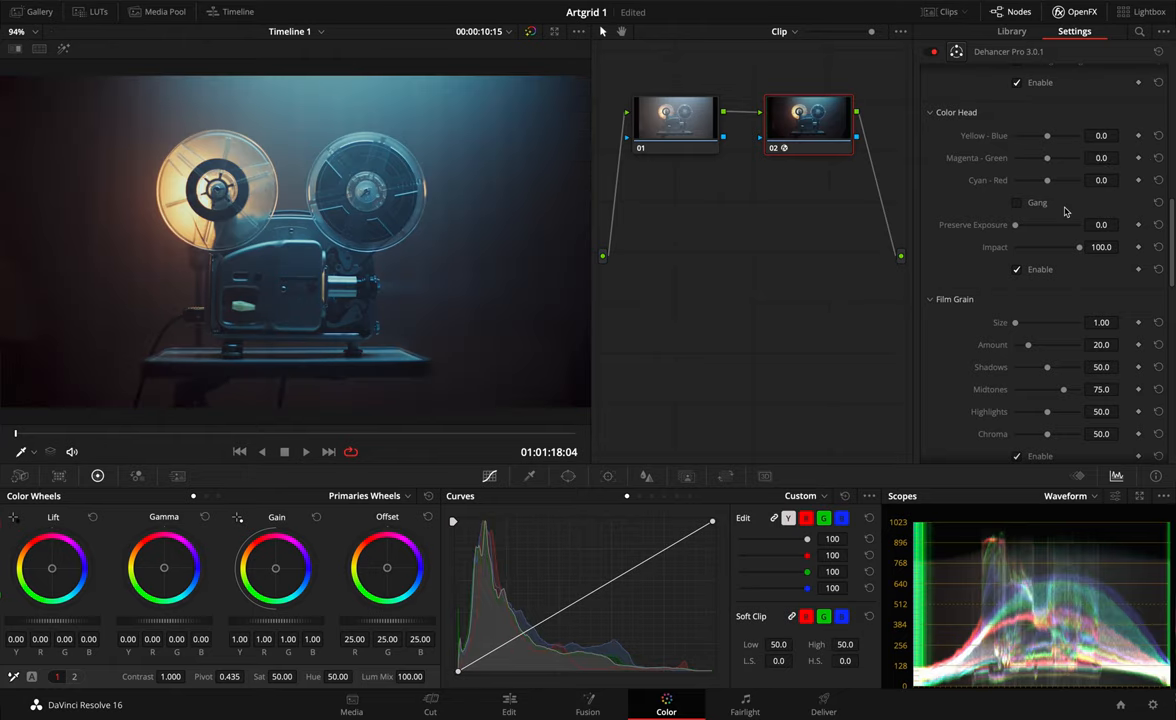
# Try cyan and red tints, reset Cyan-Red, then lower the ganged balances to -17.4.
pyautogui.moveTo(1048, 180); pyautogui.dragTo(1036, 180)
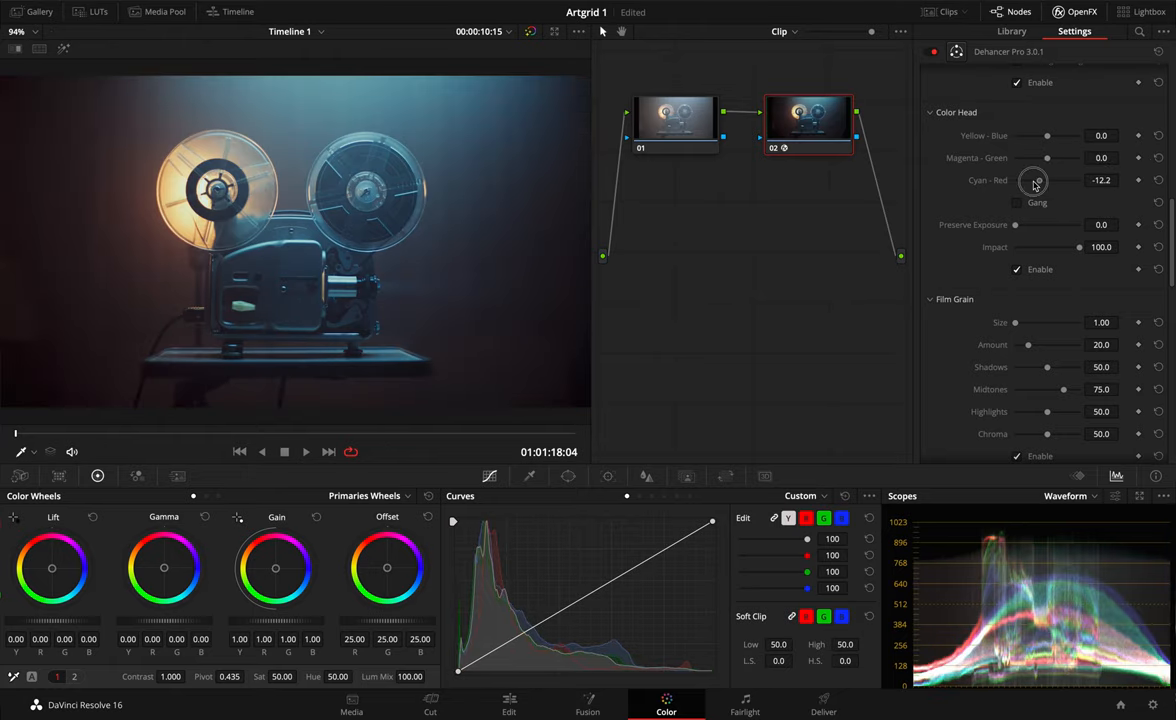
pyautogui.moveTo(1036, 182); pyautogui.dragTo(1056, 182)
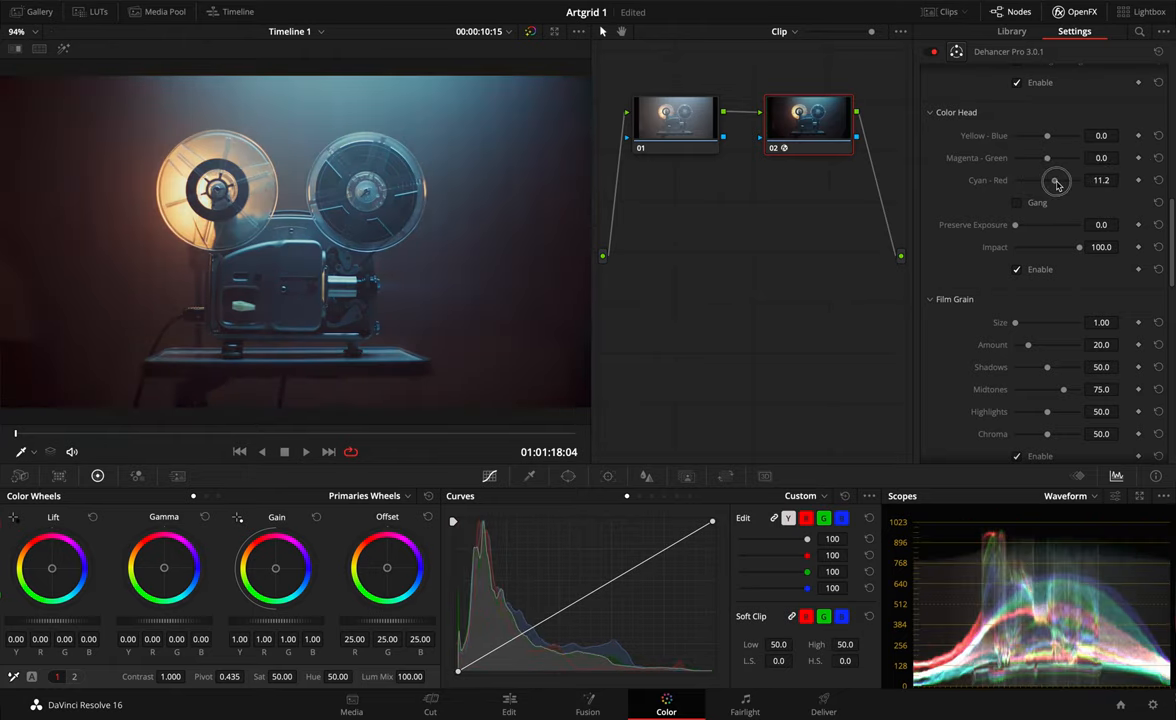
pyautogui.moveTo(1056, 180); pyautogui.dragTo(1076, 180)
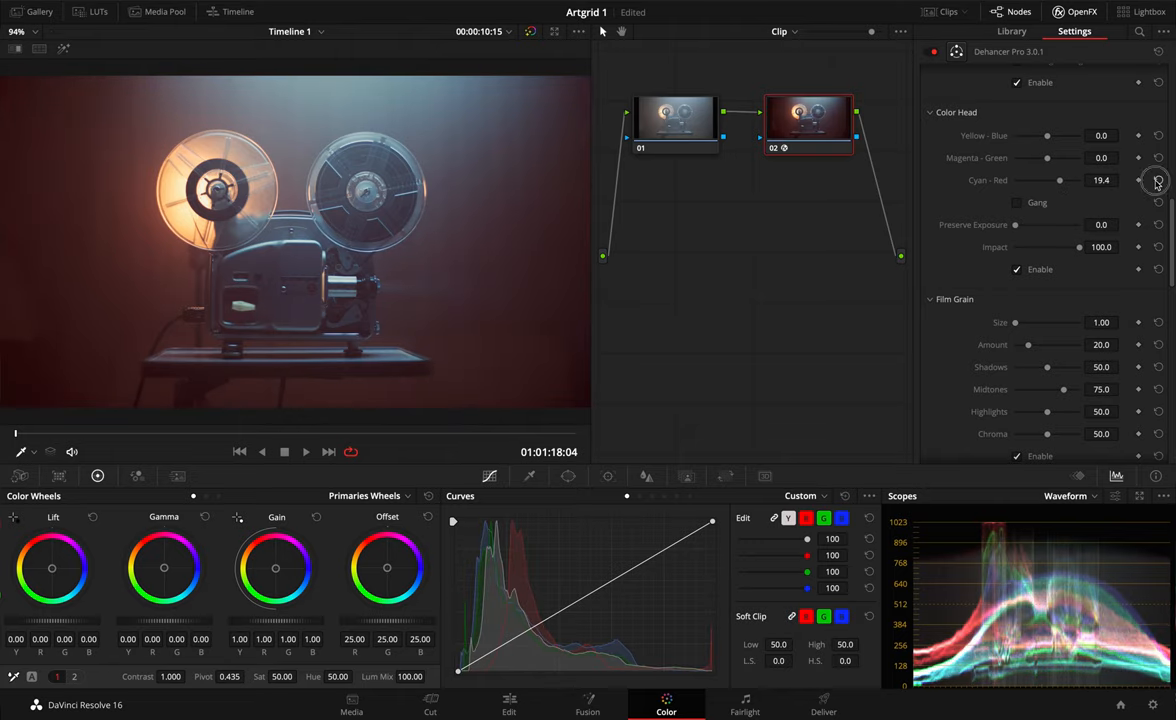
pyautogui.click(1158, 180)
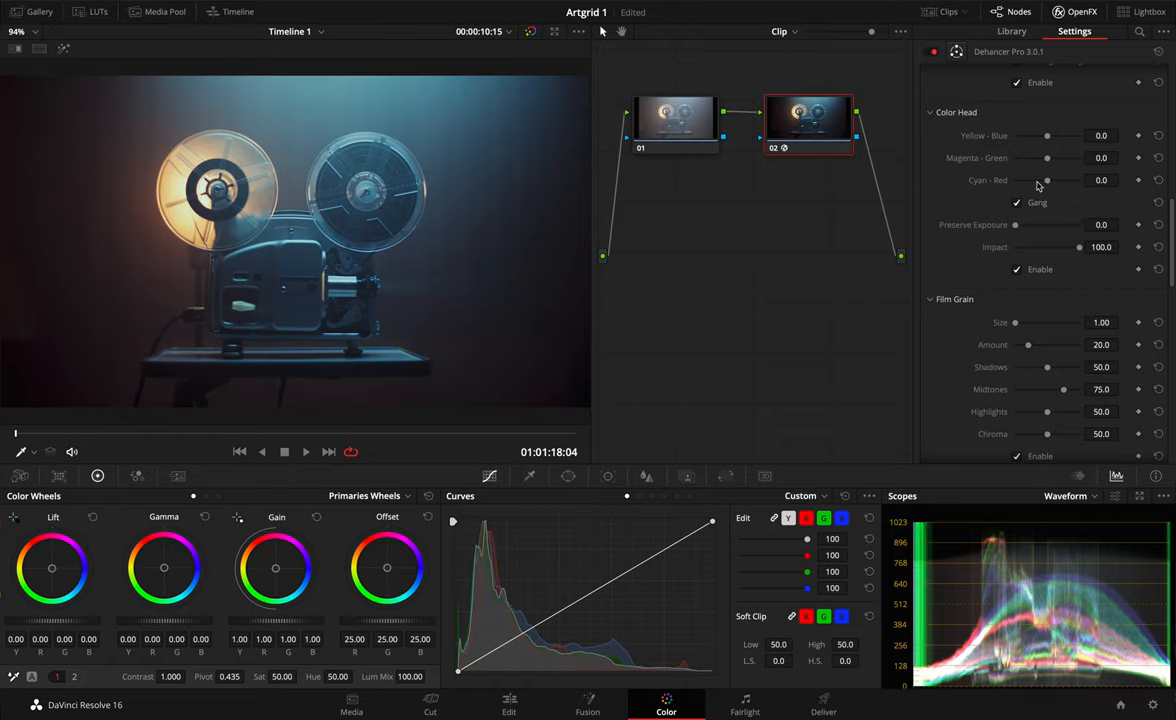
pyautogui.moveTo(1030, 168)
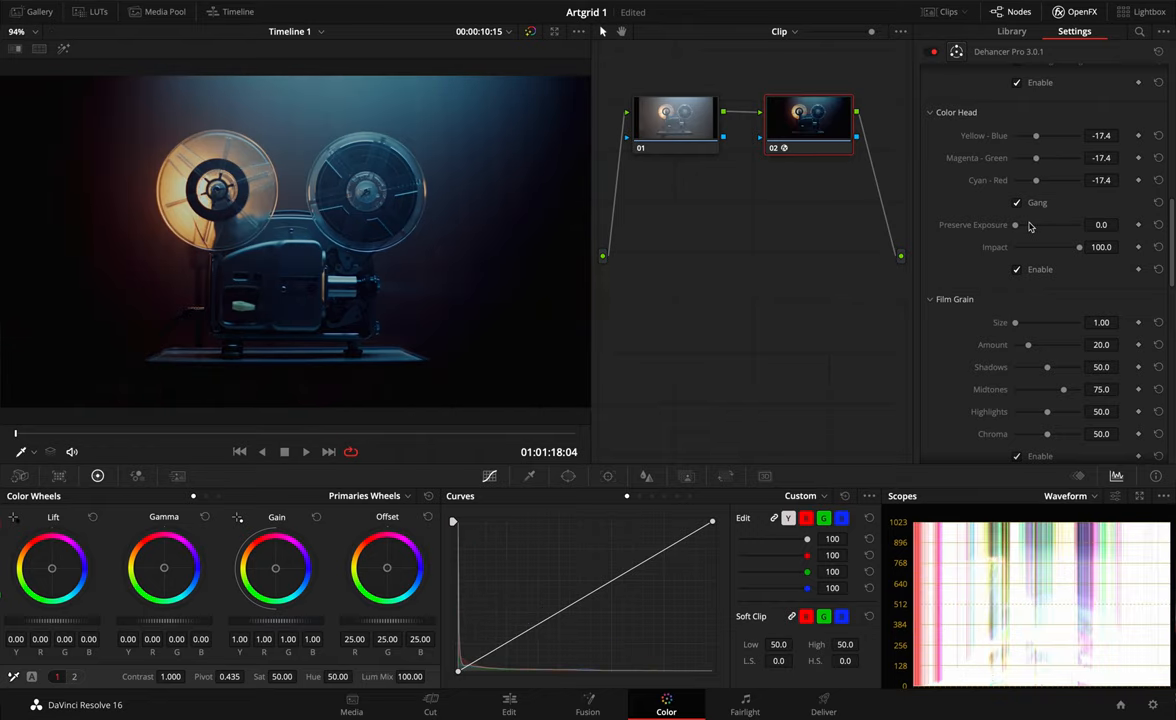
pyautogui.moveTo(1080, 248); pyautogui.dragTo(1052, 248)
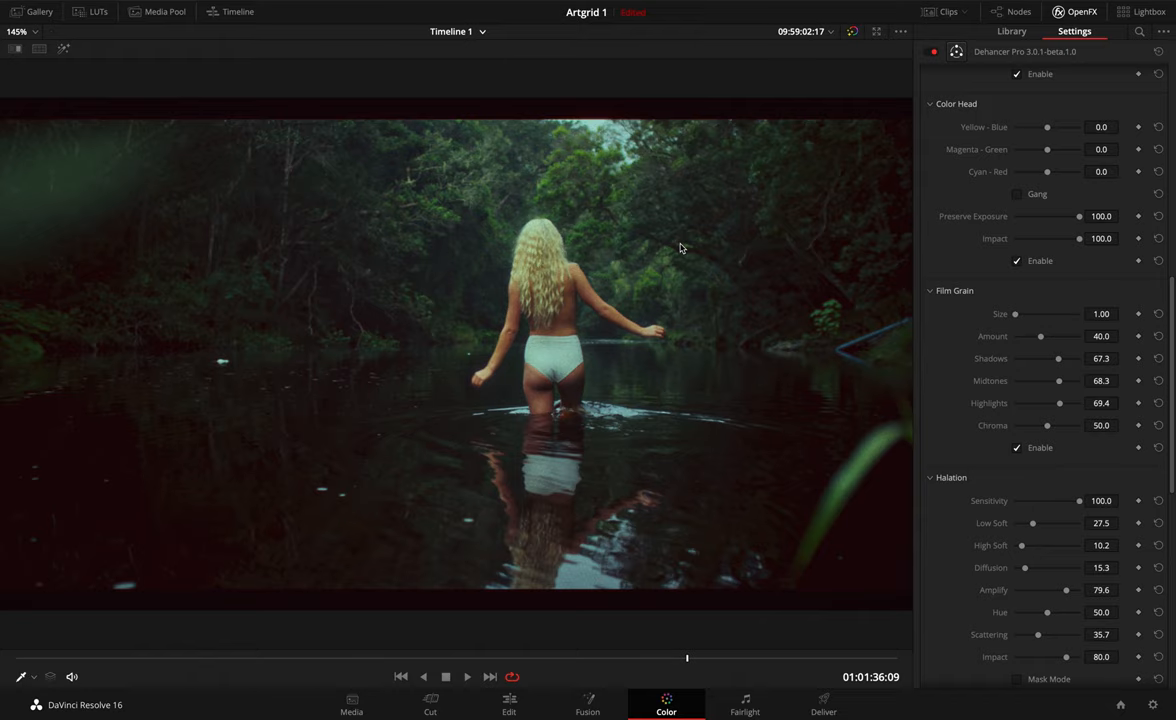
pyautogui.moveTo(968, 272)
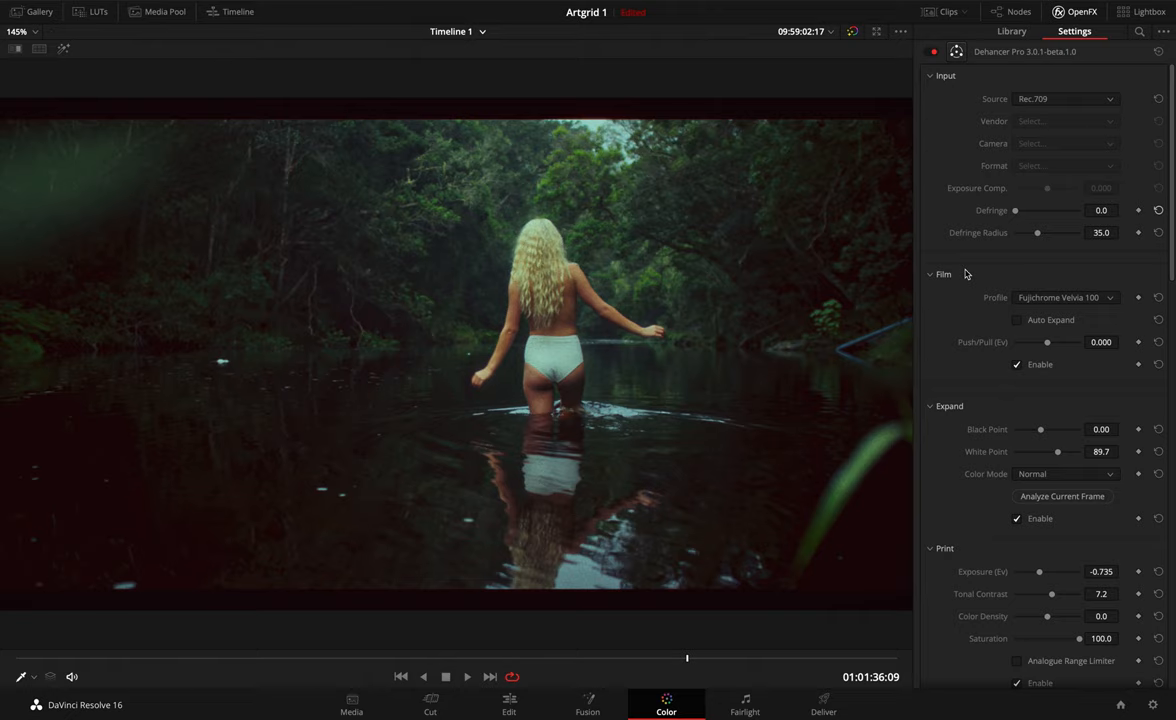
pyautogui.moveTo(1010, 238)
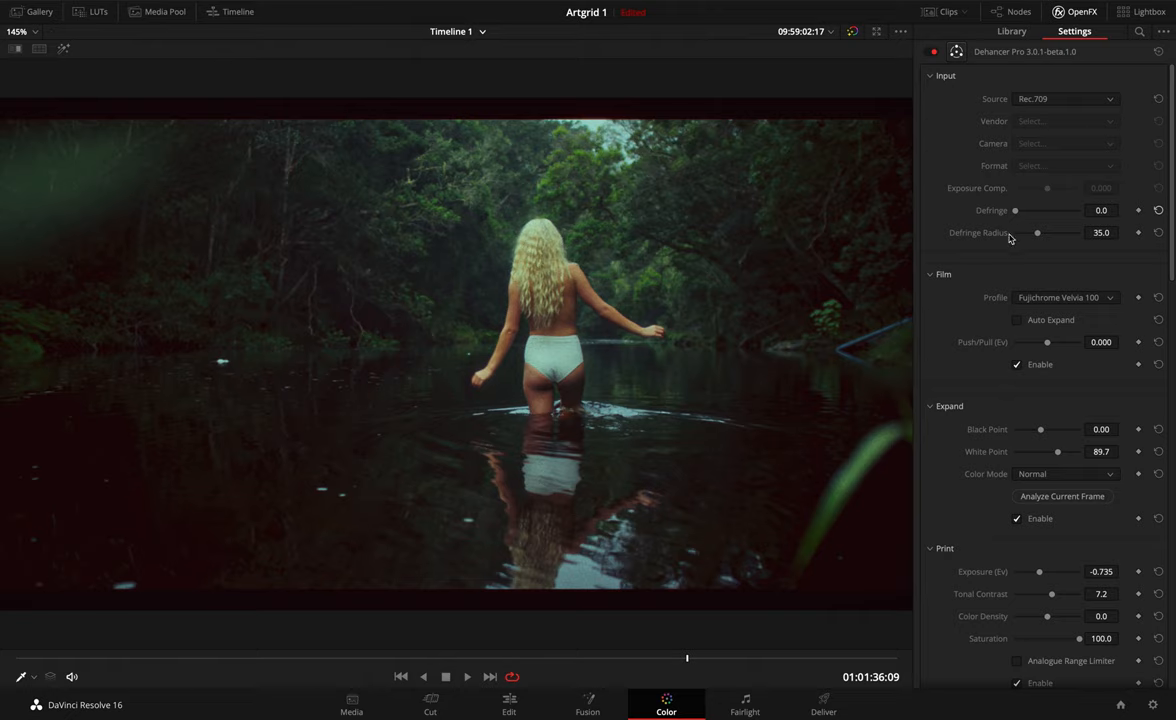
pyautogui.scroll(-3)
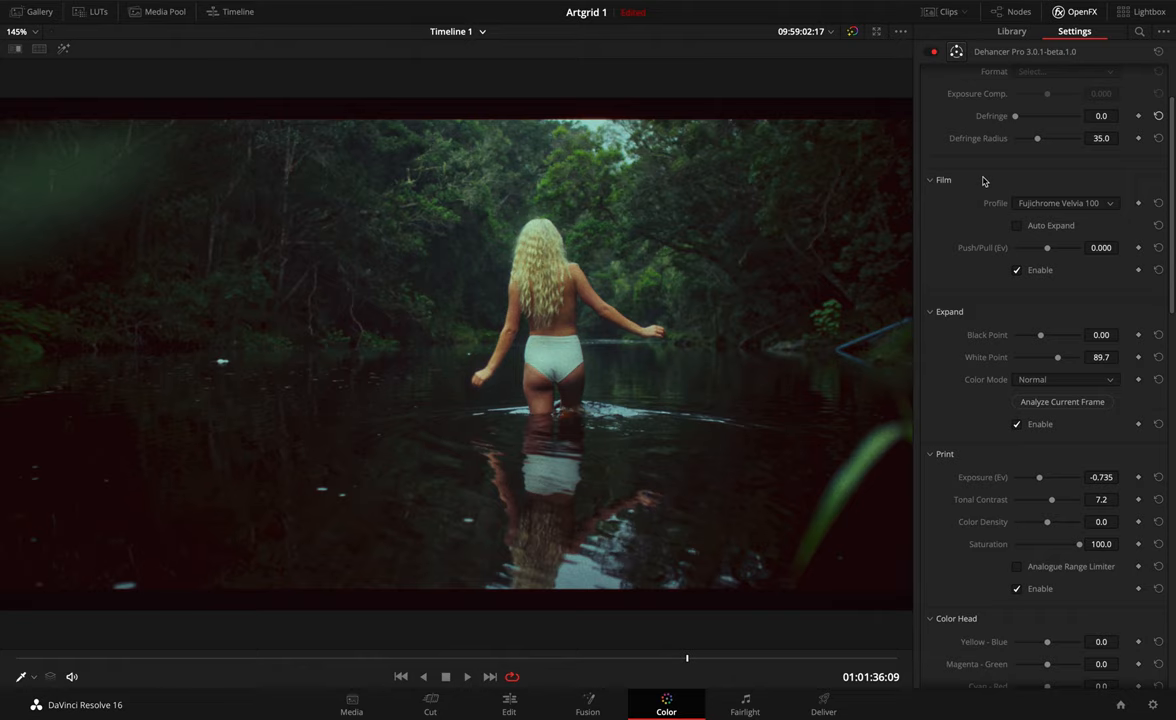
pyautogui.scroll(-3)
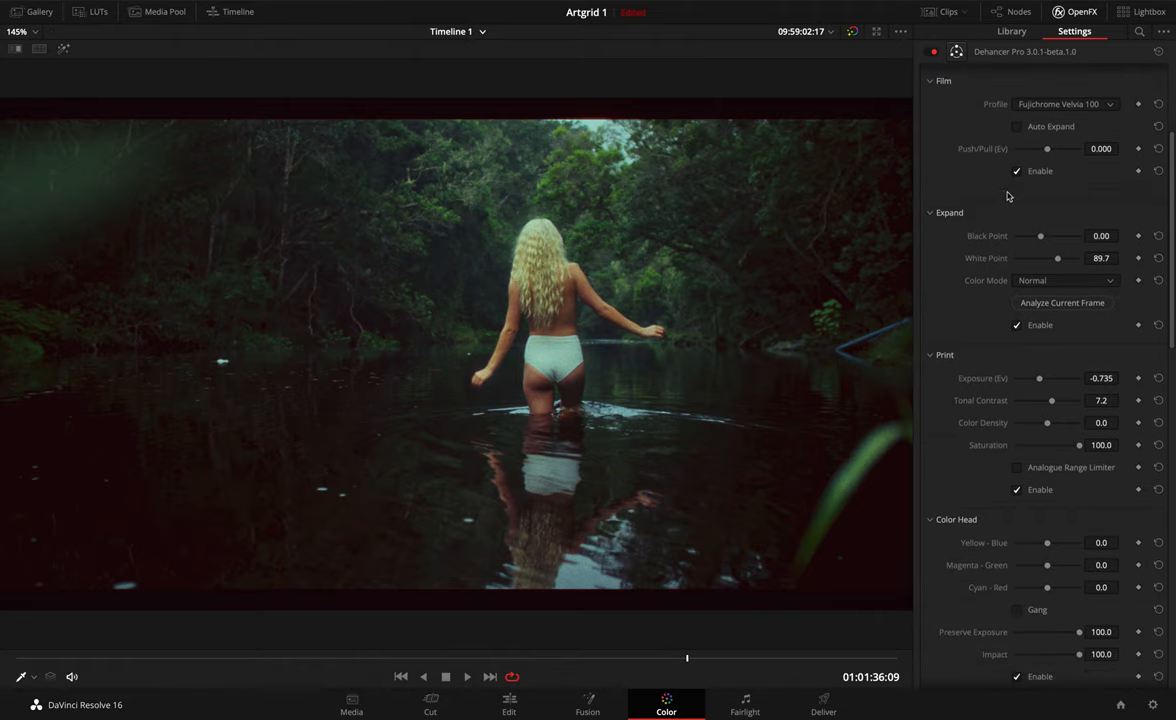
pyautogui.scroll(-3)
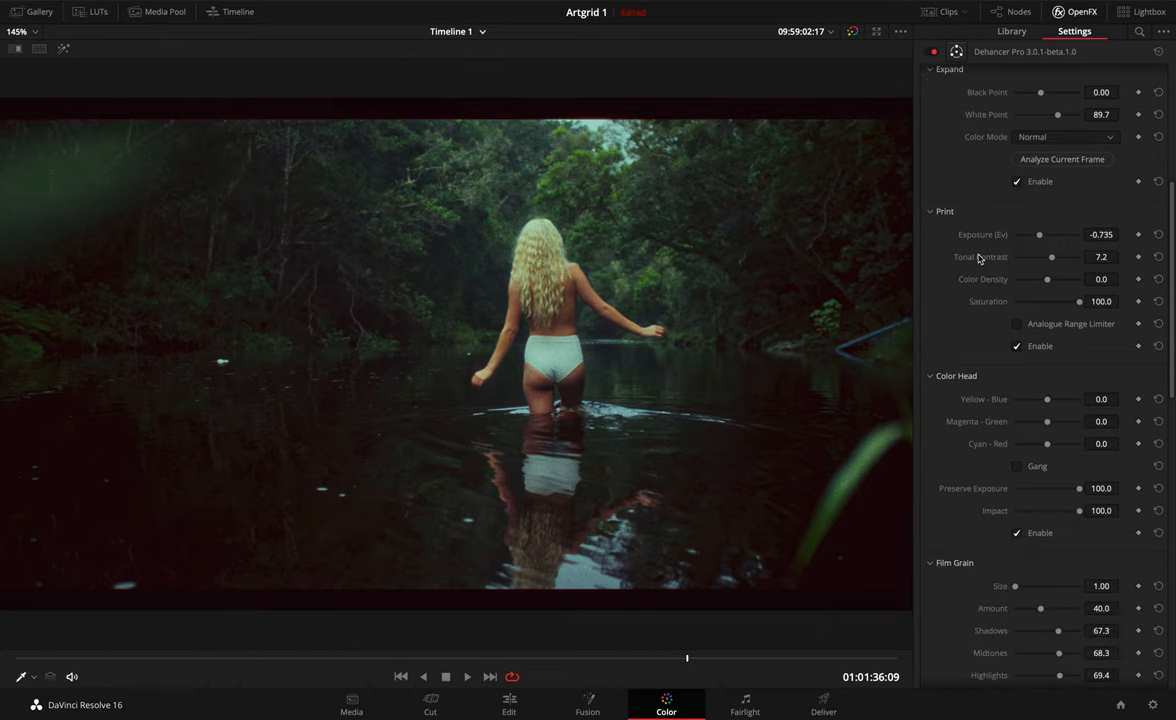
pyautogui.moveTo(1030, 240)
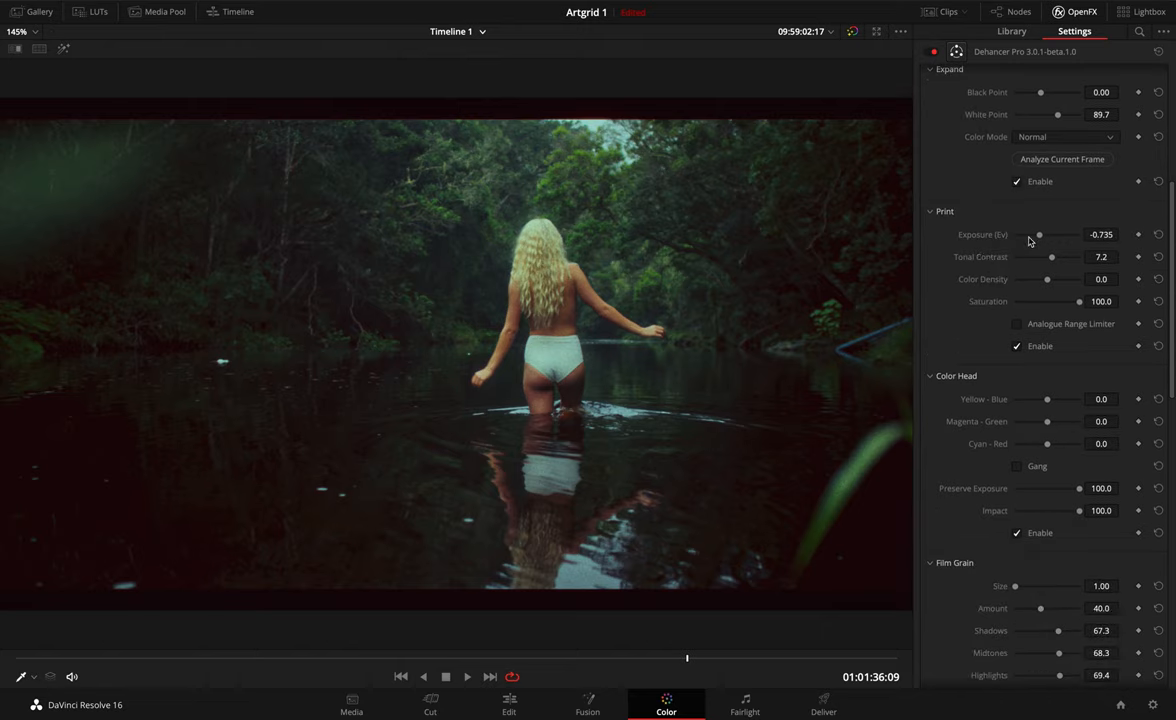
pyautogui.scroll(-3)
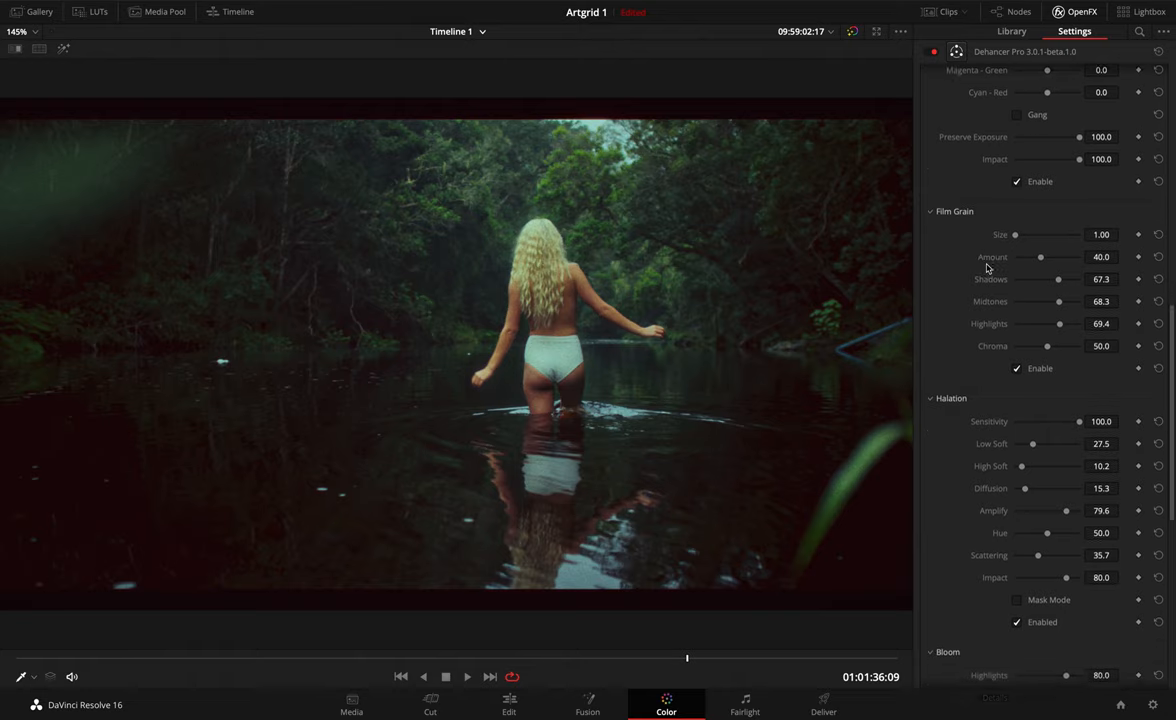
pyautogui.scroll(-3)
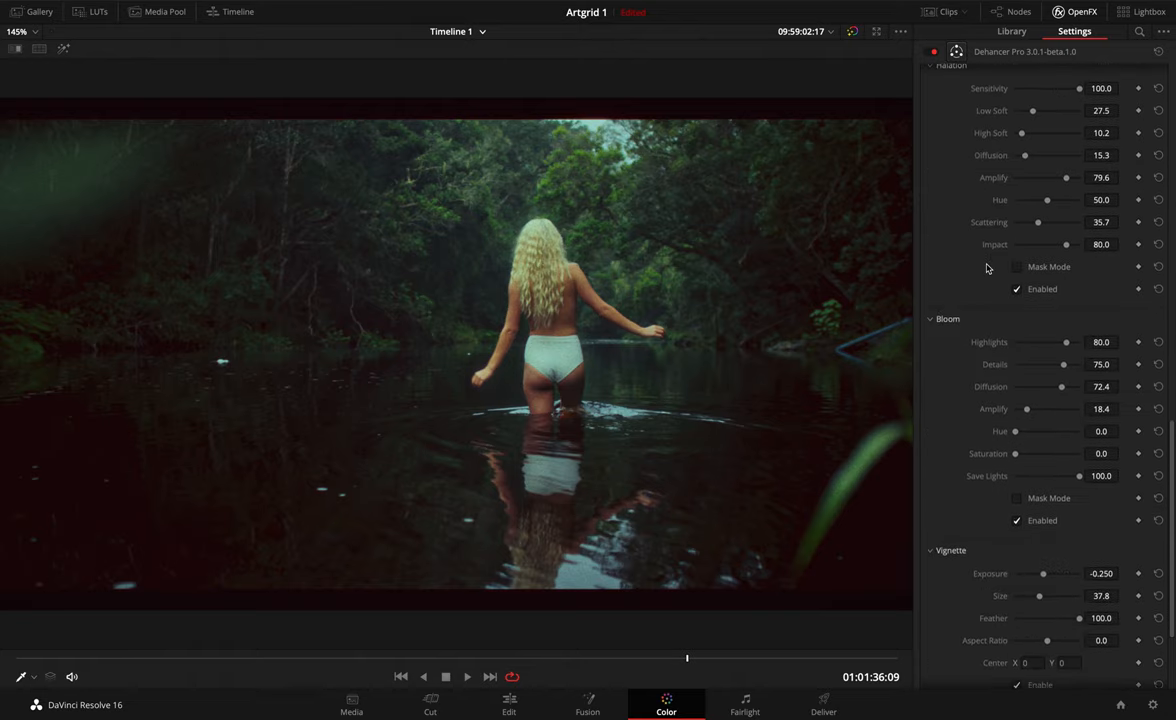
pyautogui.scroll(-3)
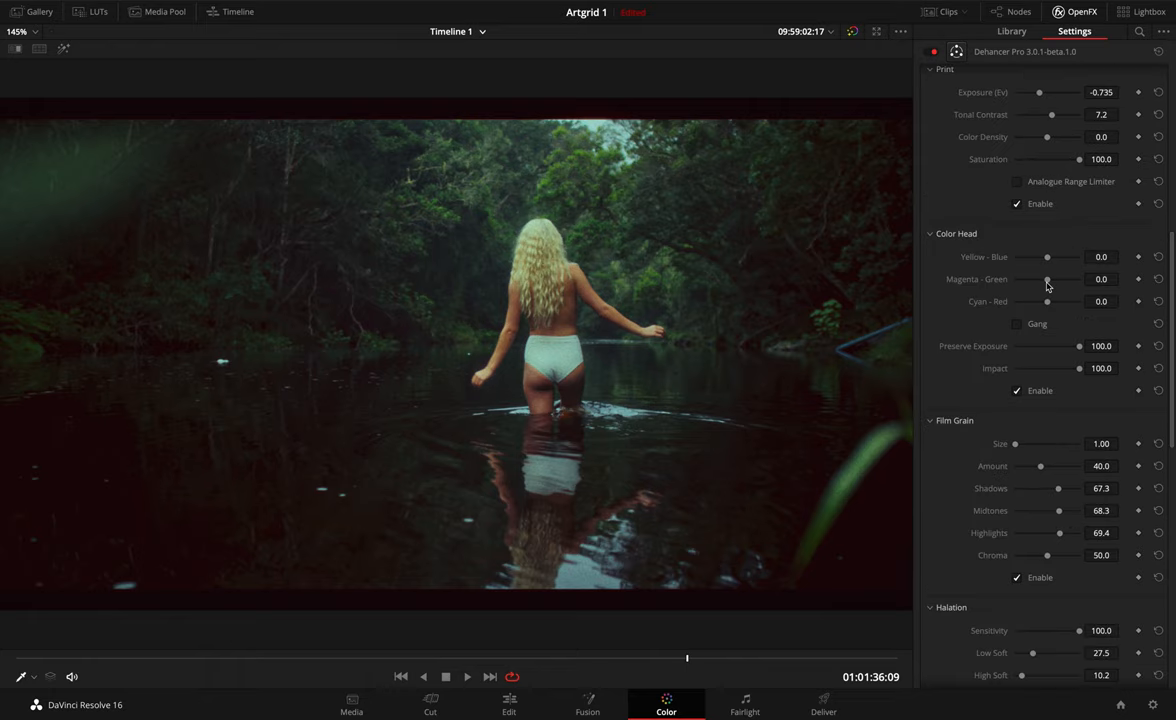
# Set Magenta-Green to -9.2 toward magenta and toggle Color Head to compare.
pyautogui.moveTo(1048, 280); pyautogui.dragTo(1044, 280)
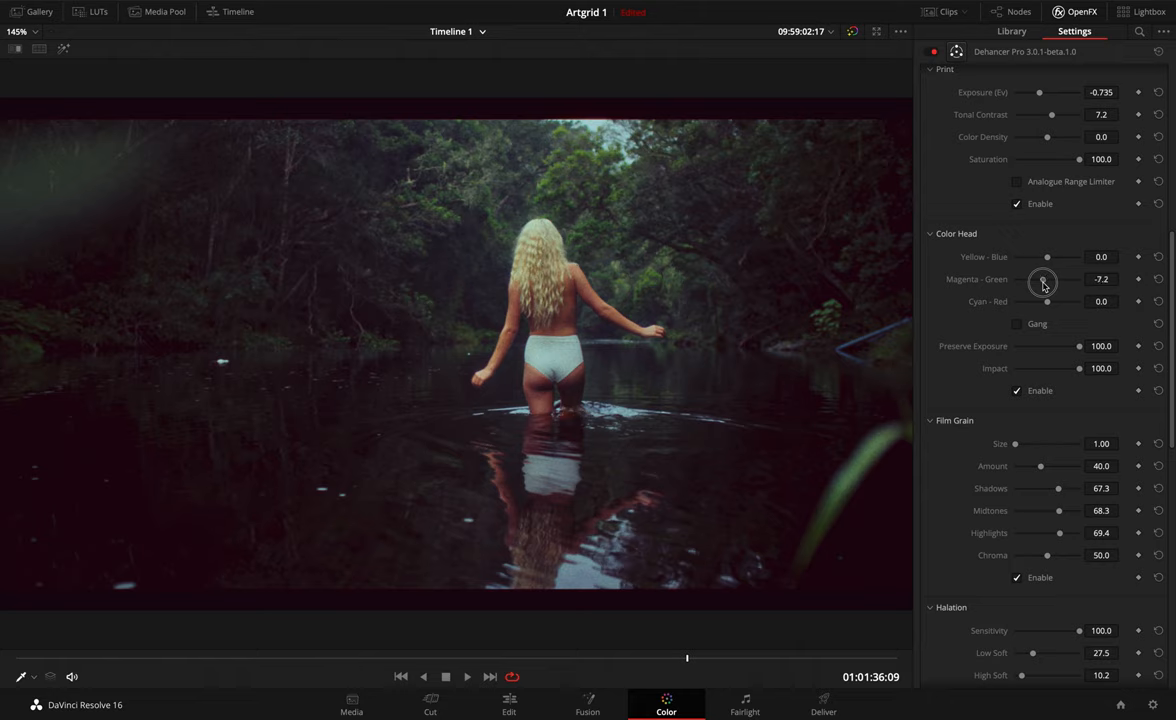
pyautogui.moveTo(1044, 280); pyautogui.dragTo(1036, 280)
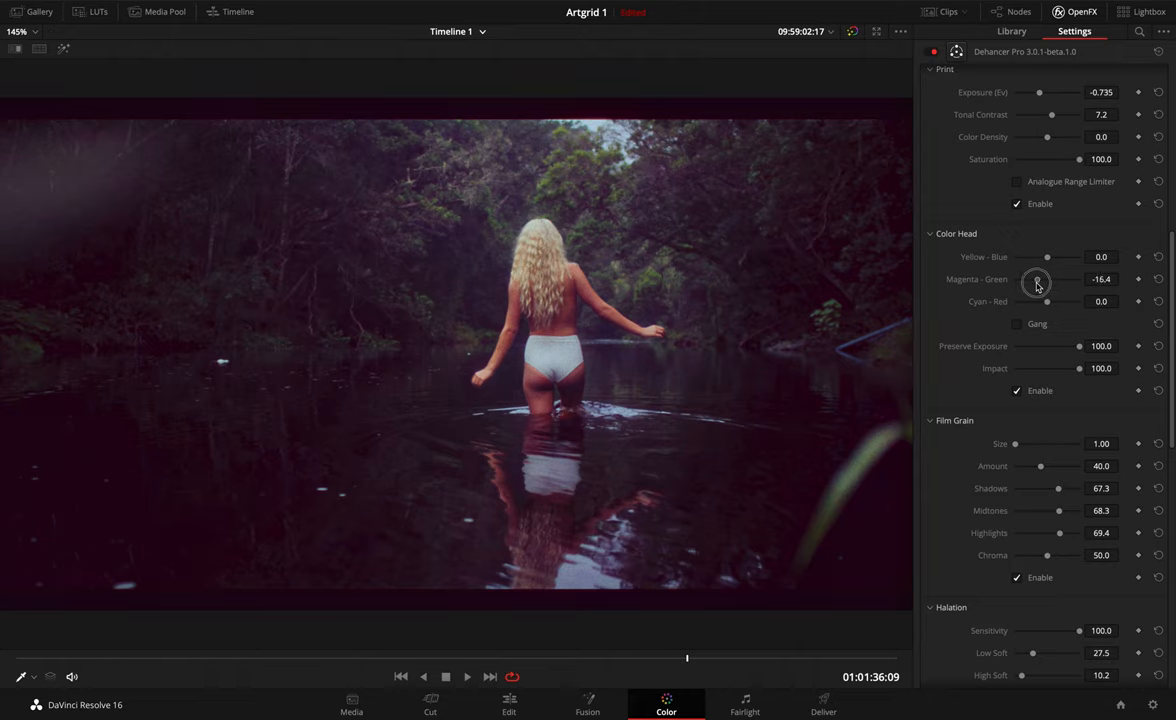
pyautogui.moveTo(1036, 284); pyautogui.dragTo(1040, 284)
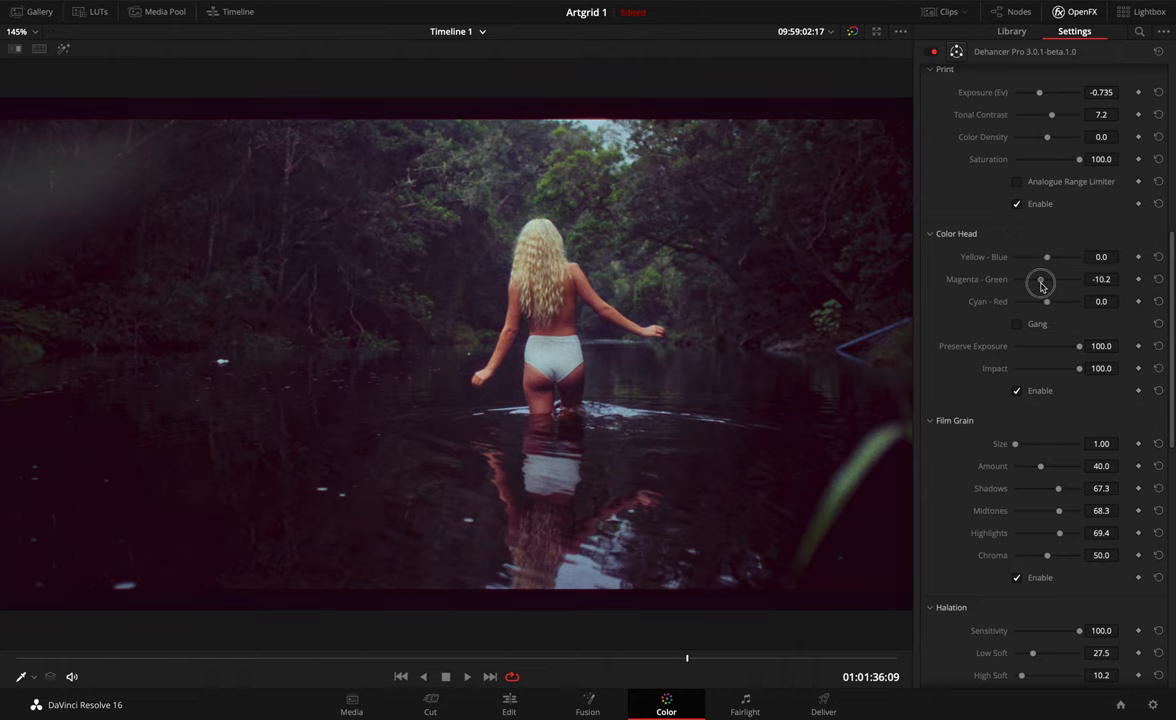
pyautogui.moveTo(1040, 284); pyautogui.dragTo(1044, 284)
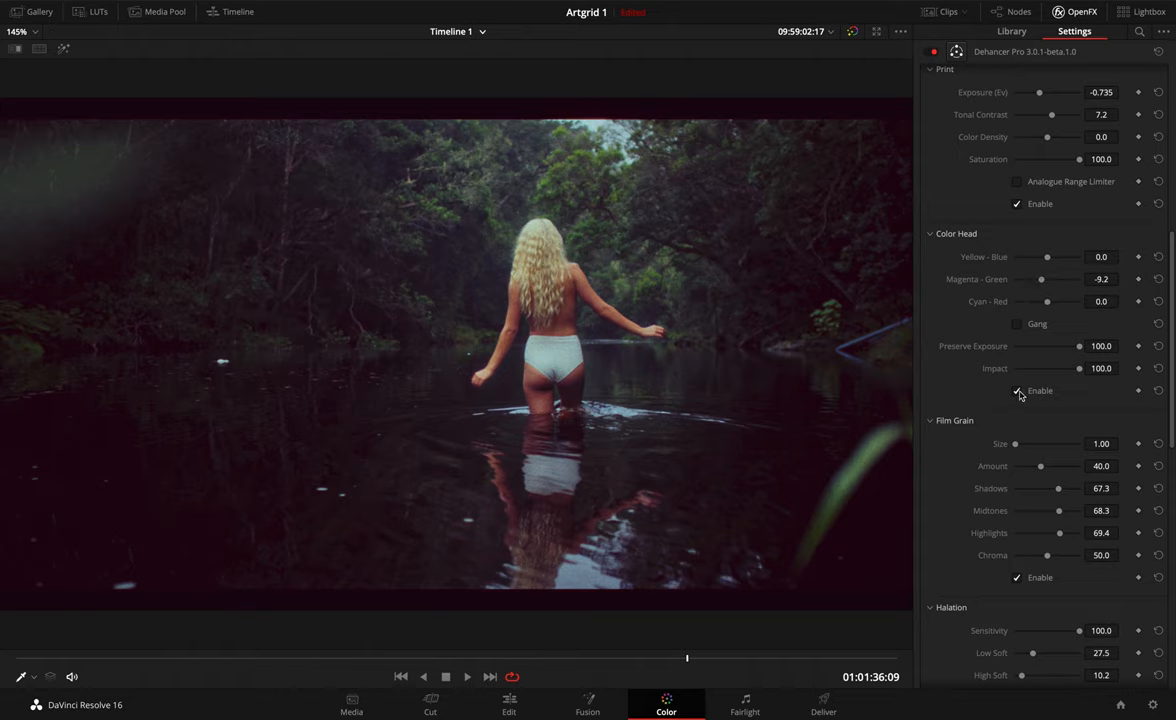
pyautogui.click(1016, 390)
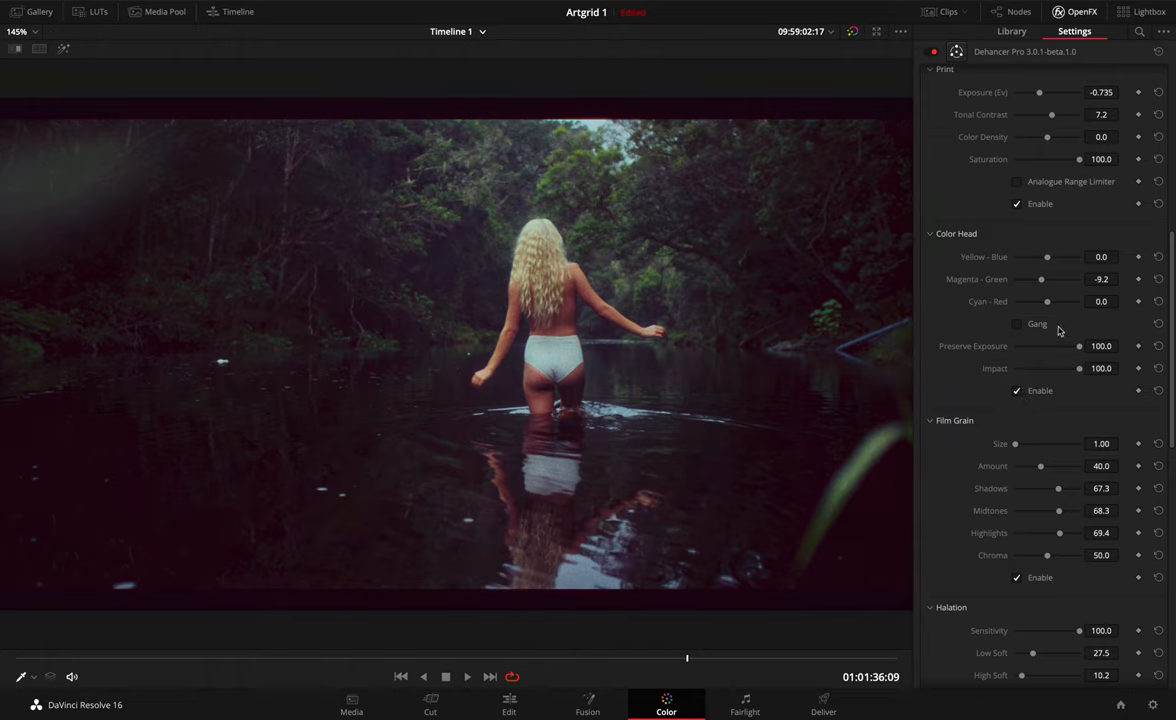
pyautogui.moveTo(1048, 306)
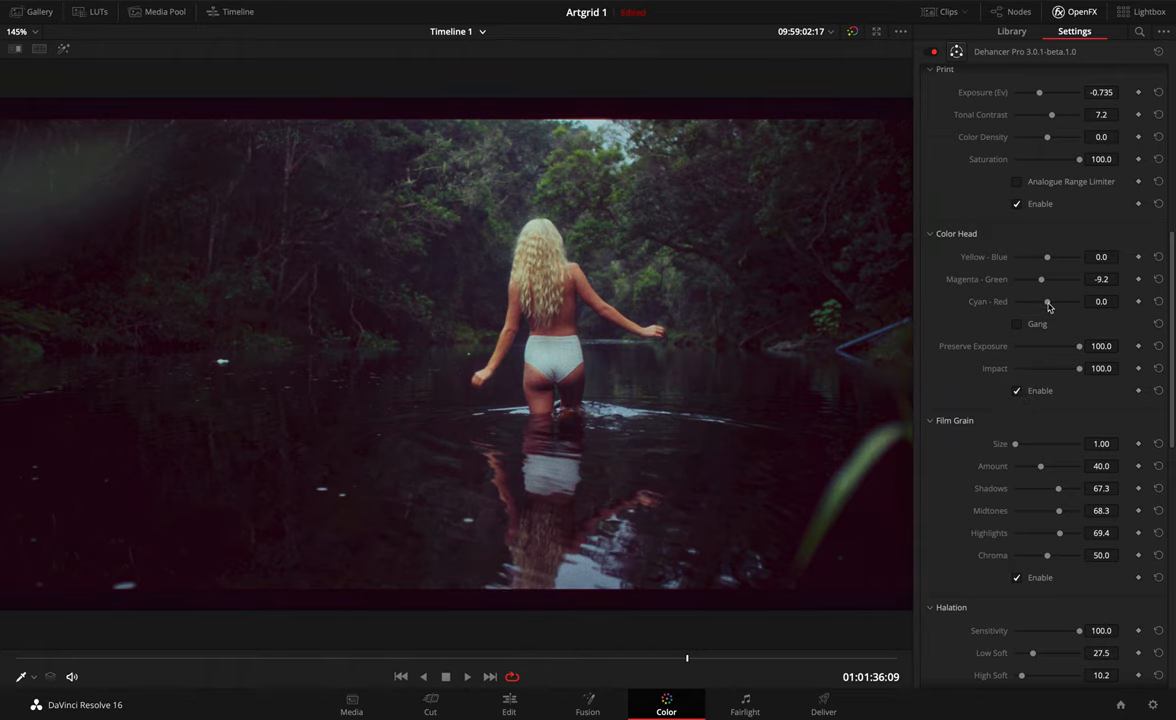
# Set Cyan-Red to -4.1 toward cyan and compare before and after.
pyautogui.moveTo(1048, 300); pyautogui.dragTo(1040, 300)
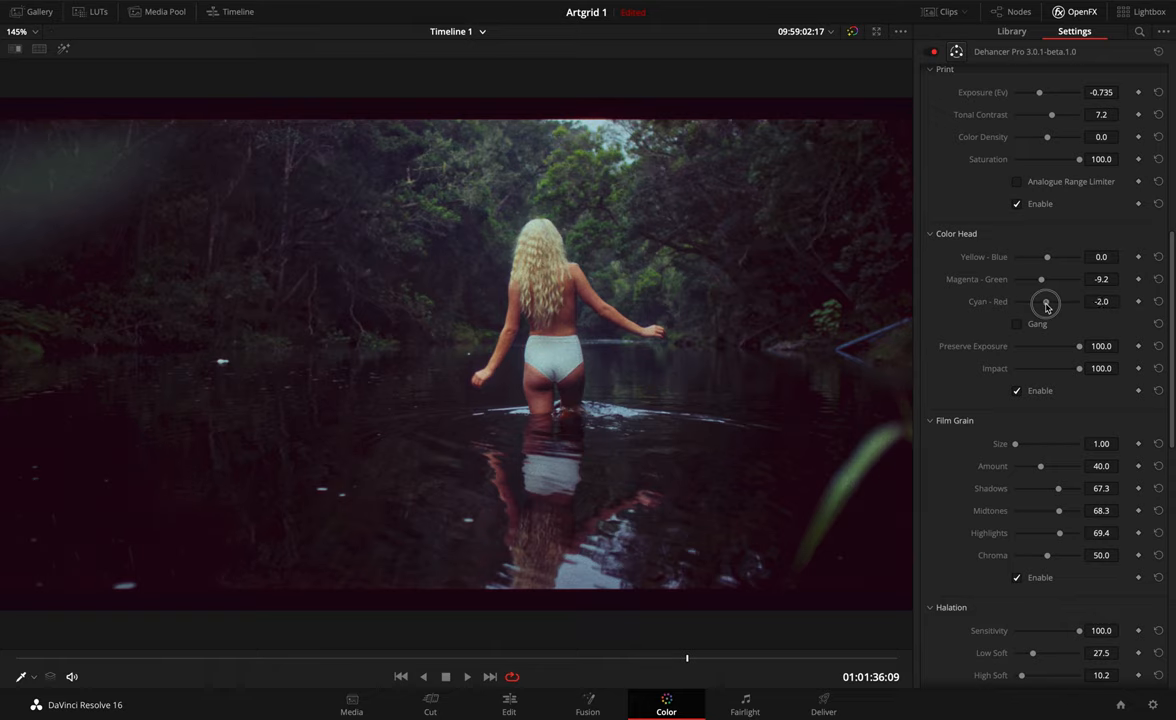
pyautogui.moveTo(1048, 302); pyautogui.dragTo(1044, 302)
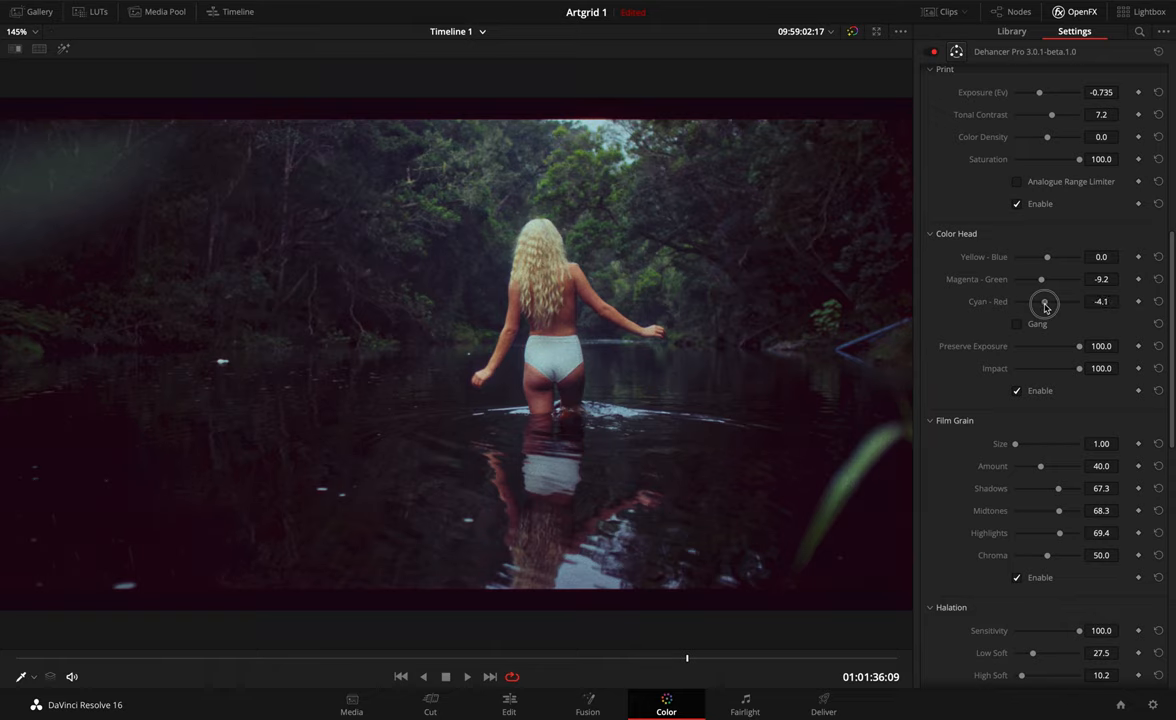
pyautogui.moveTo(1028, 472)
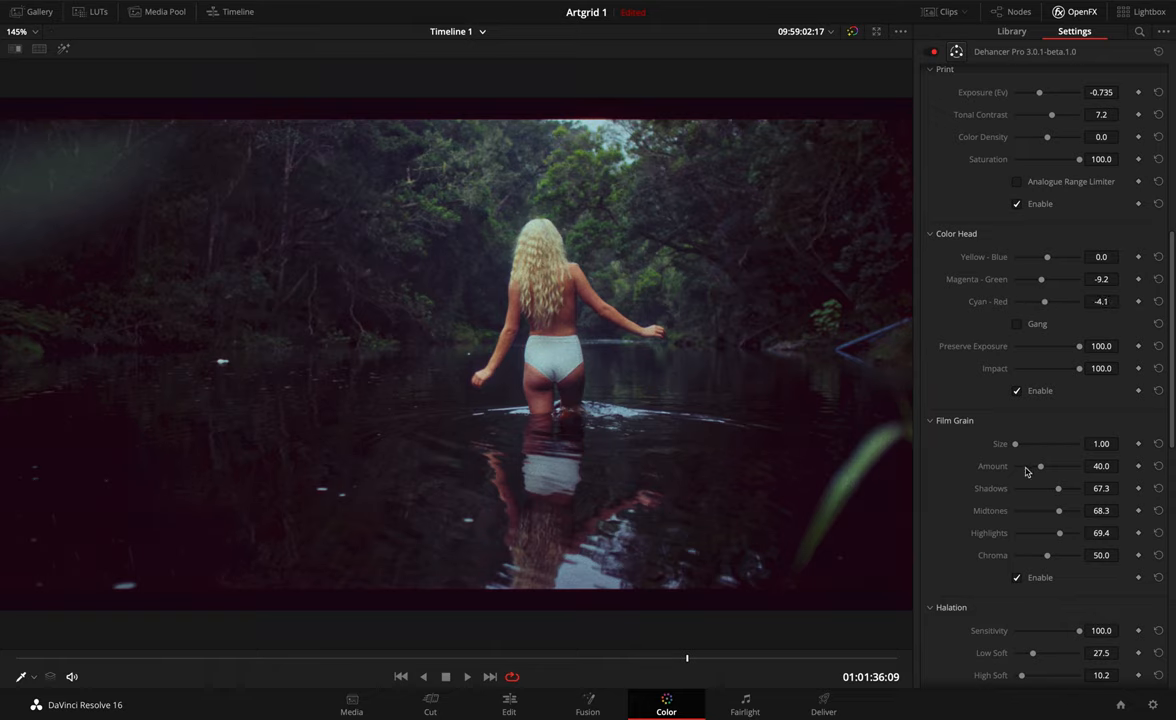
pyautogui.click(1016, 390)
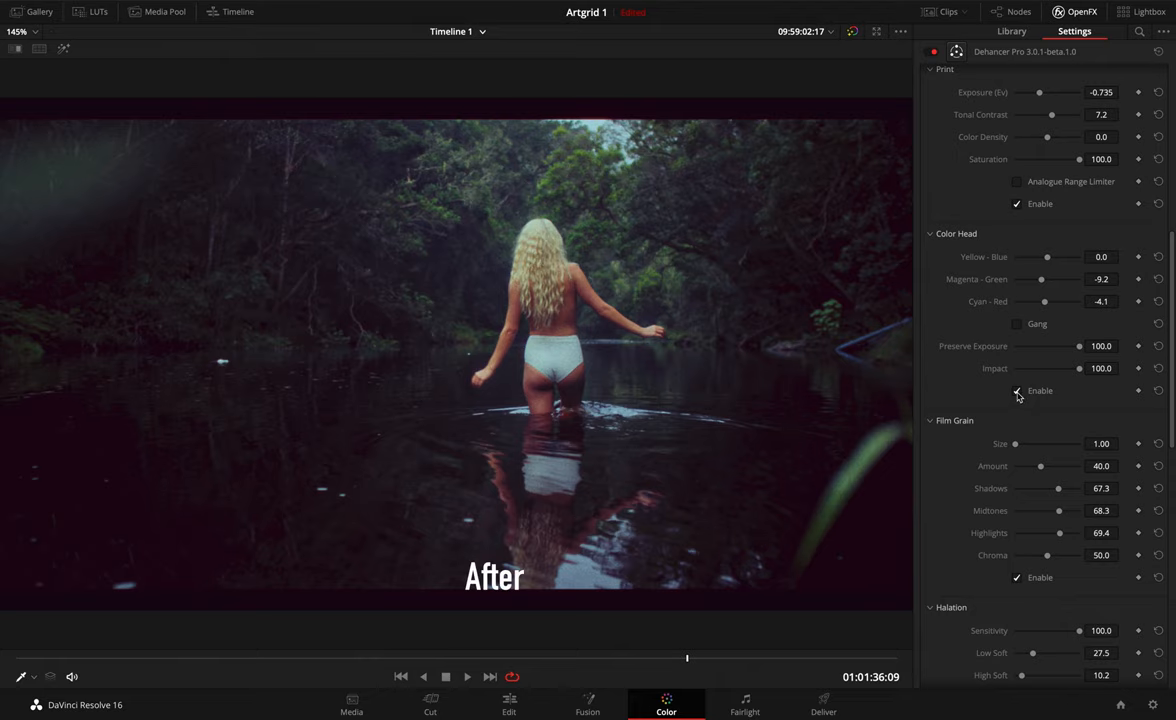
# Nudge Yellow-Blue up, pull it to -8.1, then ease it back to about -5.1.
pyautogui.moveTo(1048, 256); pyautogui.dragTo(1048, 256)
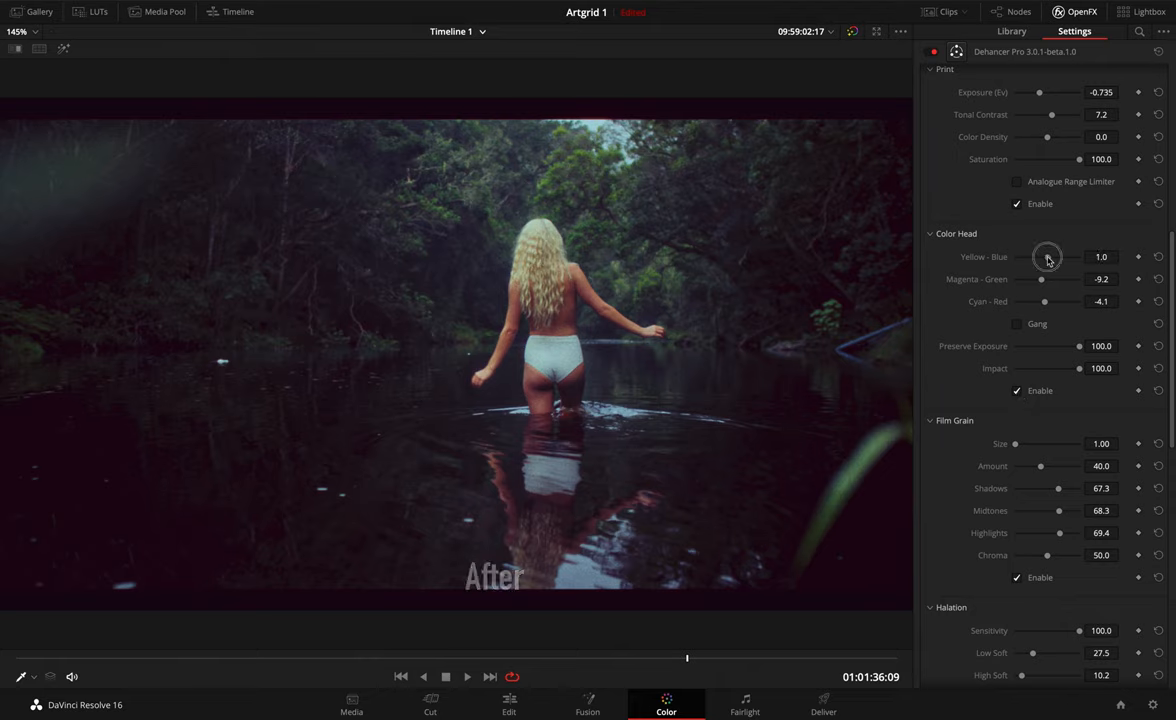
pyautogui.moveTo(1048, 256); pyautogui.dragTo(1040, 256)
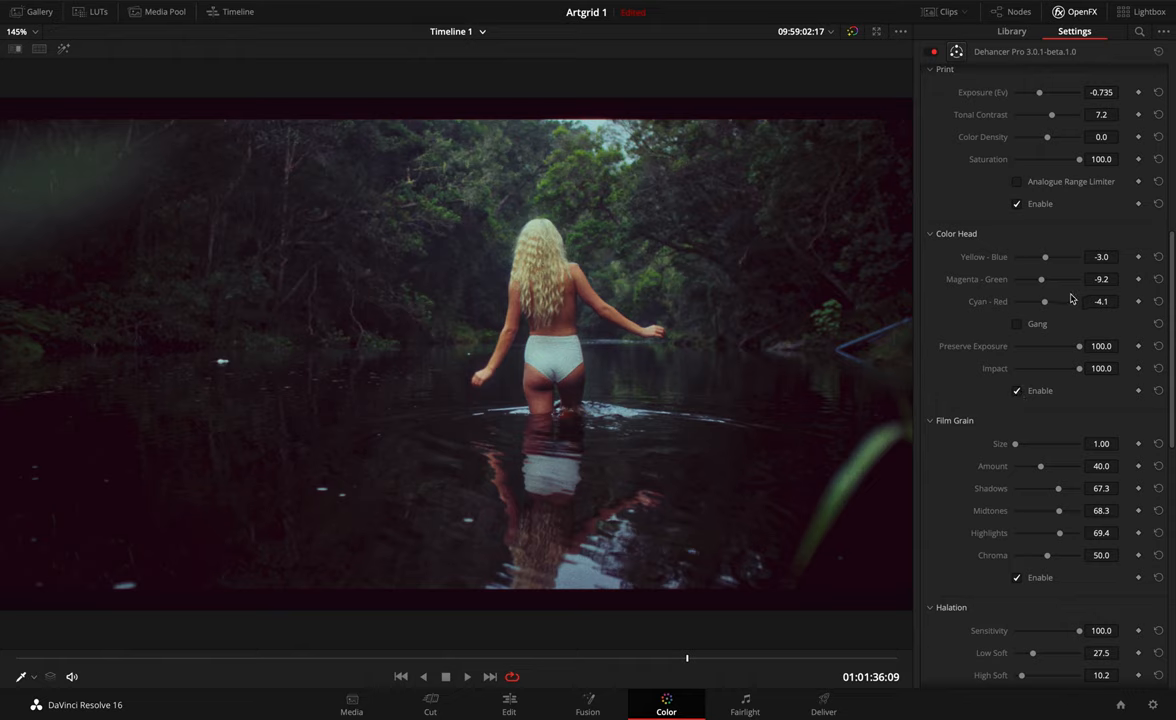
pyautogui.moveTo(1044, 256); pyautogui.dragTo(1040, 256)
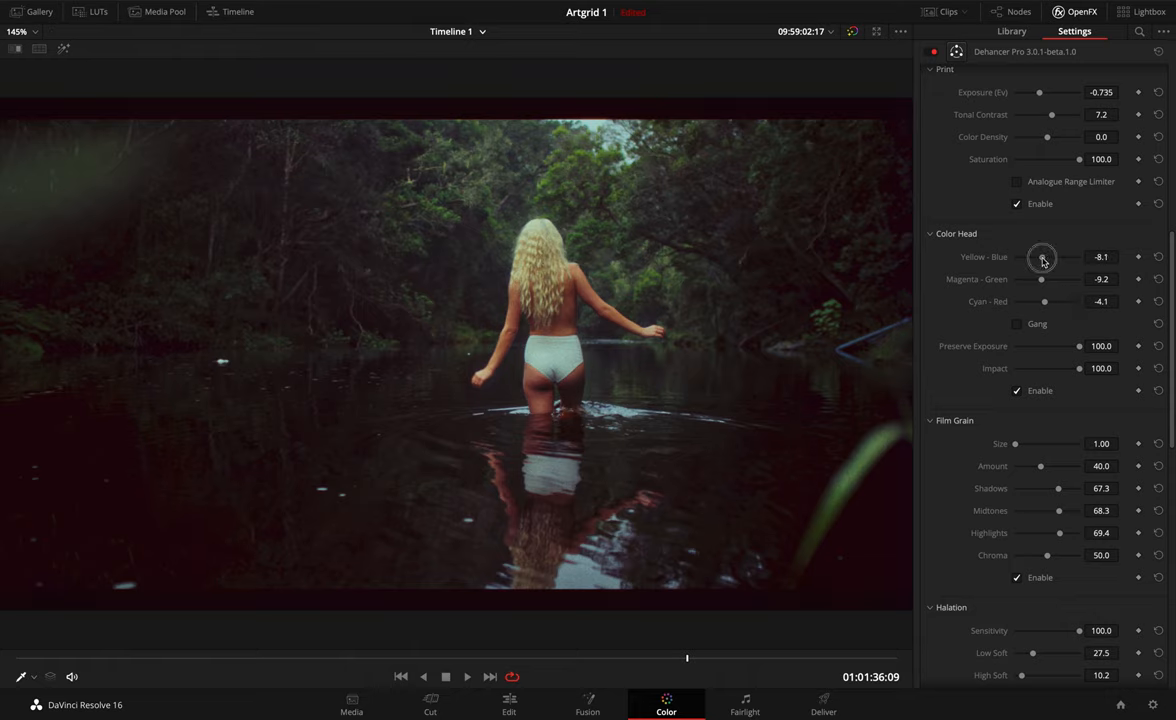
pyautogui.moveTo(1040, 256); pyautogui.dragTo(1046, 256)
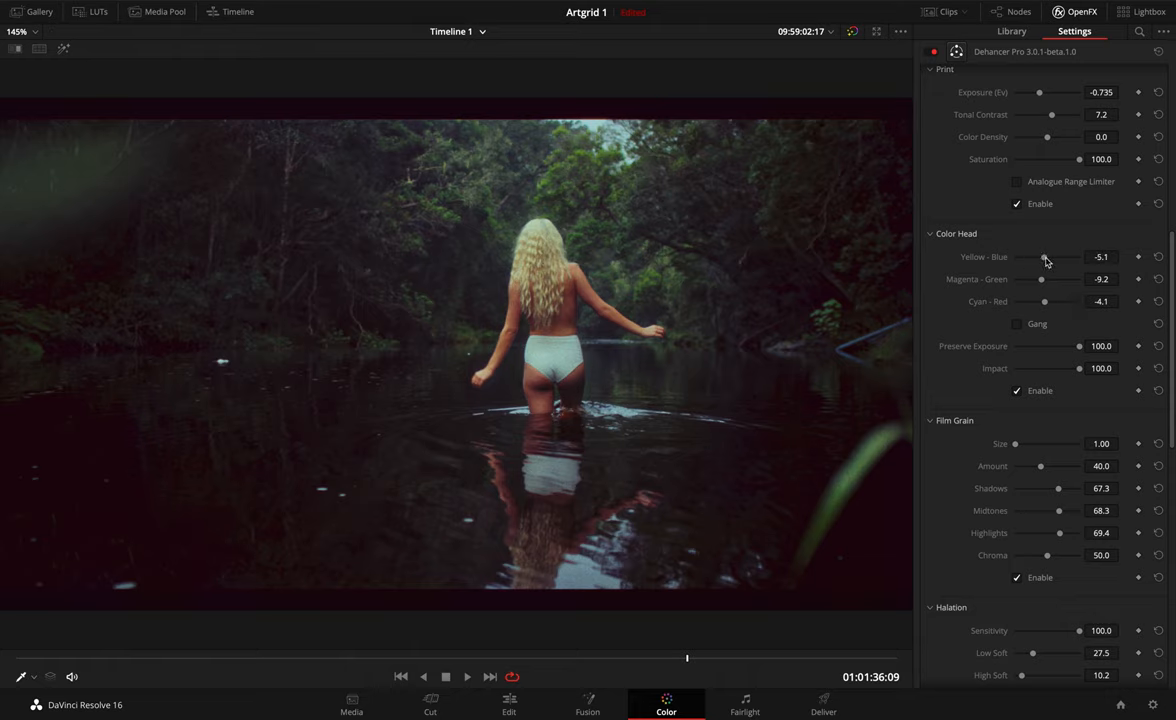
pyautogui.moveTo(1040, 256); pyautogui.dragTo(1046, 256)
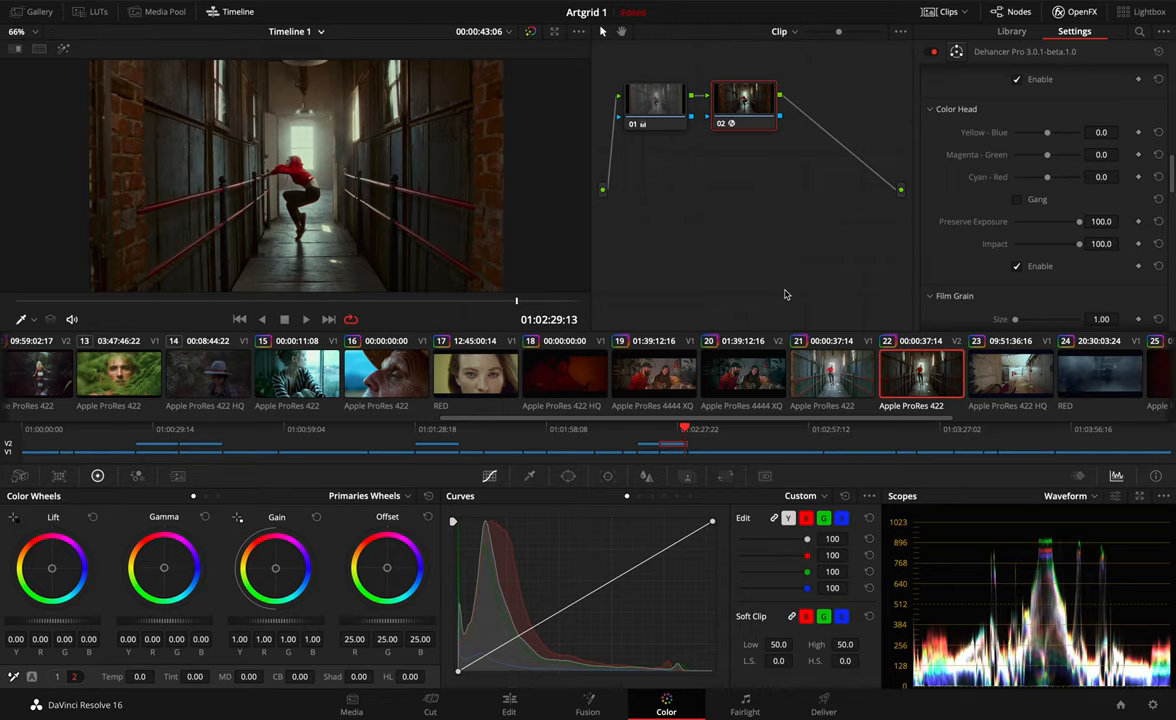
pyautogui.moveTo(1056, 192)
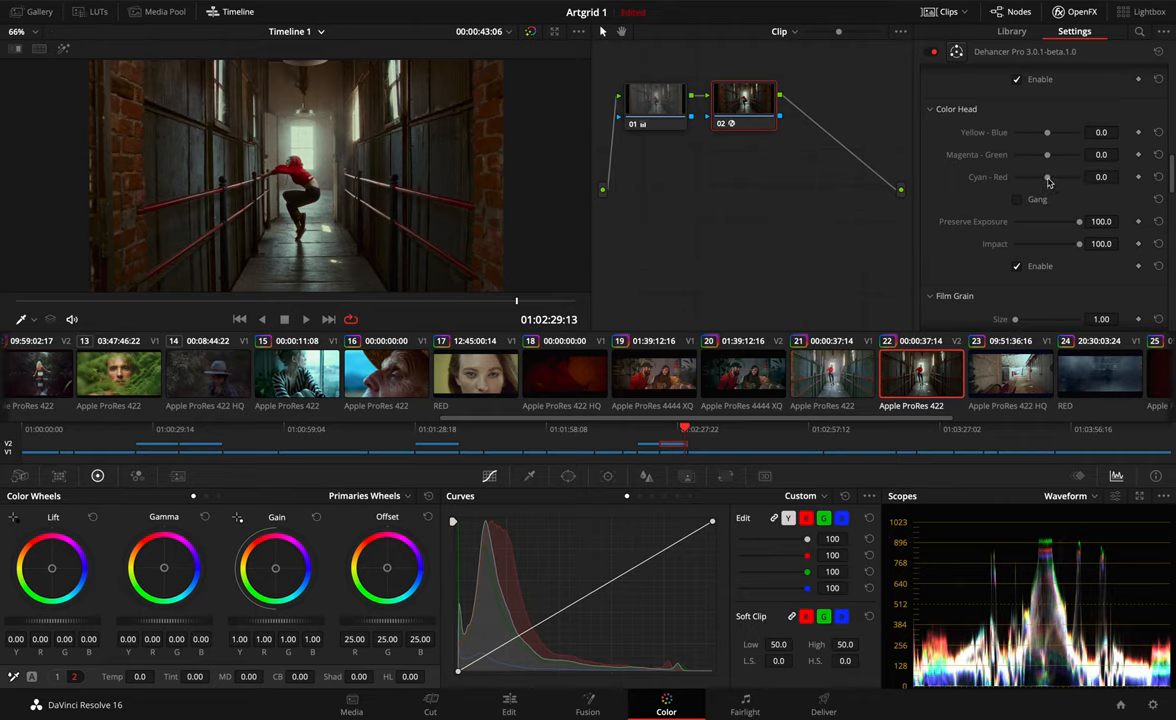
# Shift the hallway clip's Cyan-Red toward cyan, settling around -12 to -15.
pyautogui.moveTo(1048, 176); pyautogui.dragTo(1036, 180)
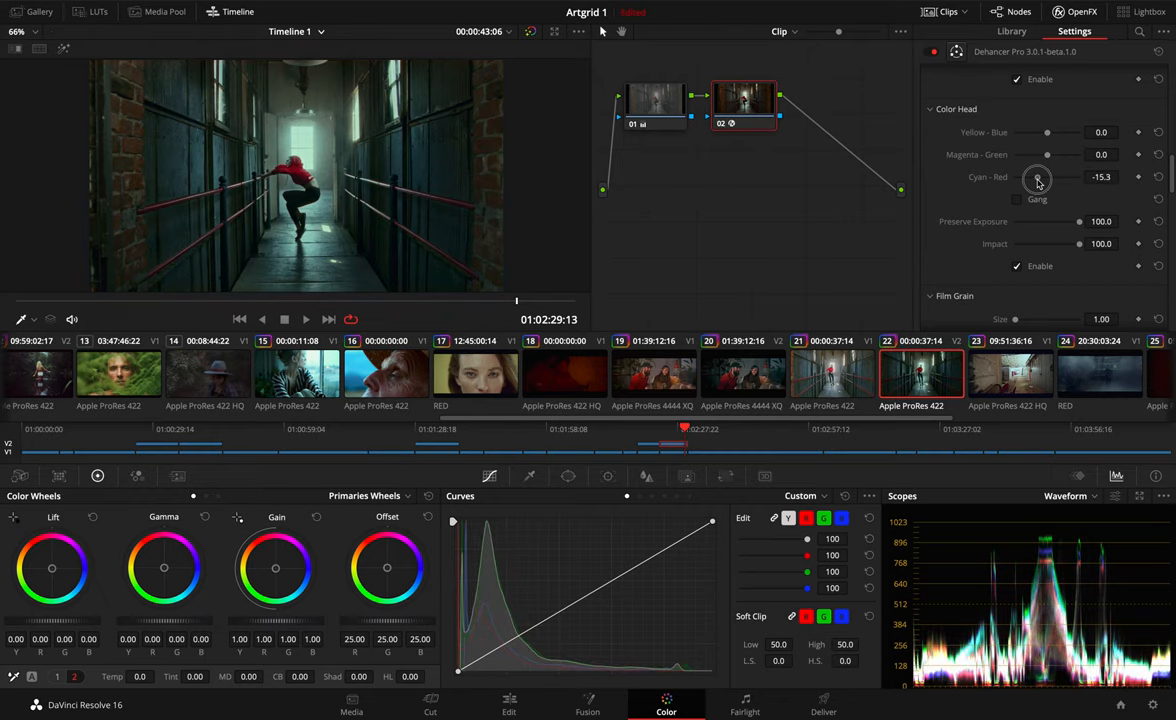
pyautogui.moveTo(1036, 176); pyautogui.dragTo(1048, 176)
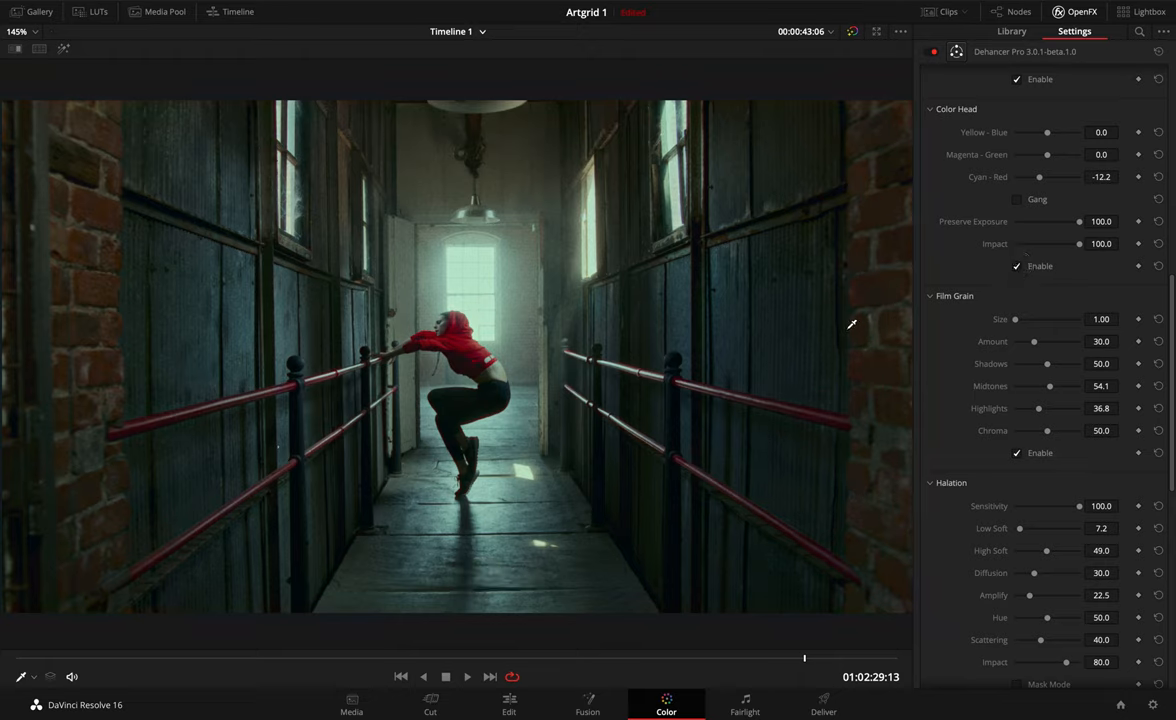
pyautogui.moveTo(1048, 172)
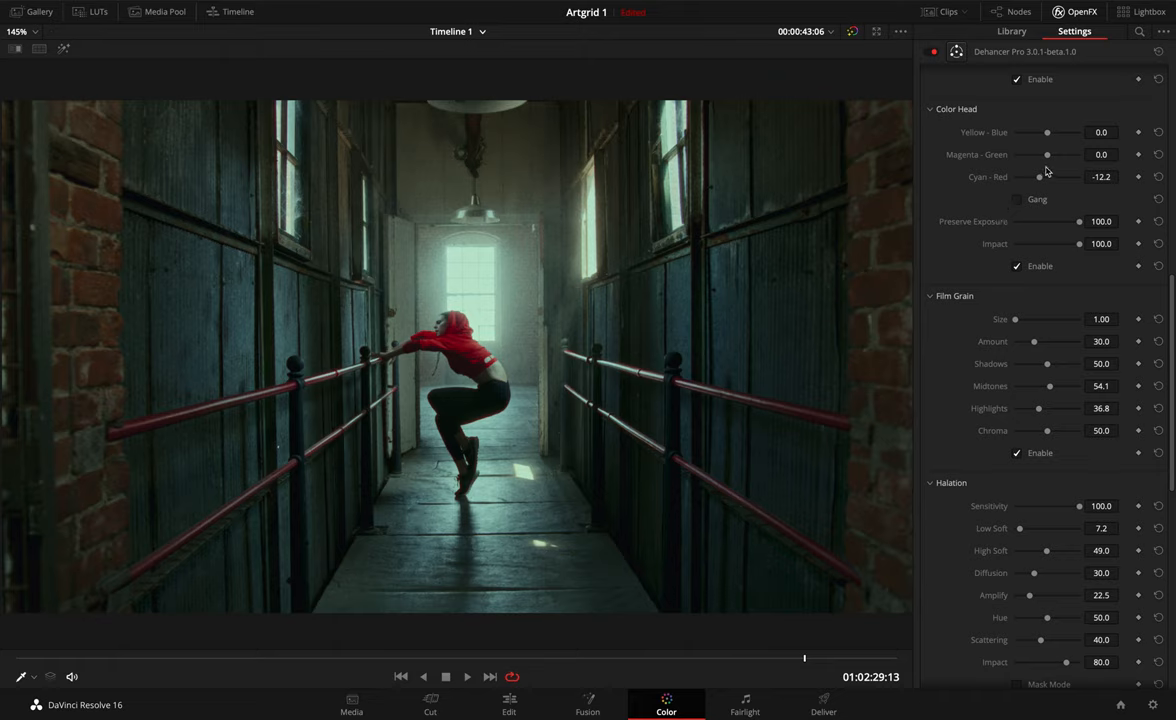
# Pull Magenta-Green down to -9.2 and nudge Yellow-Blue to about -2.0.
pyautogui.moveTo(1048, 154); pyautogui.dragTo(1044, 158)
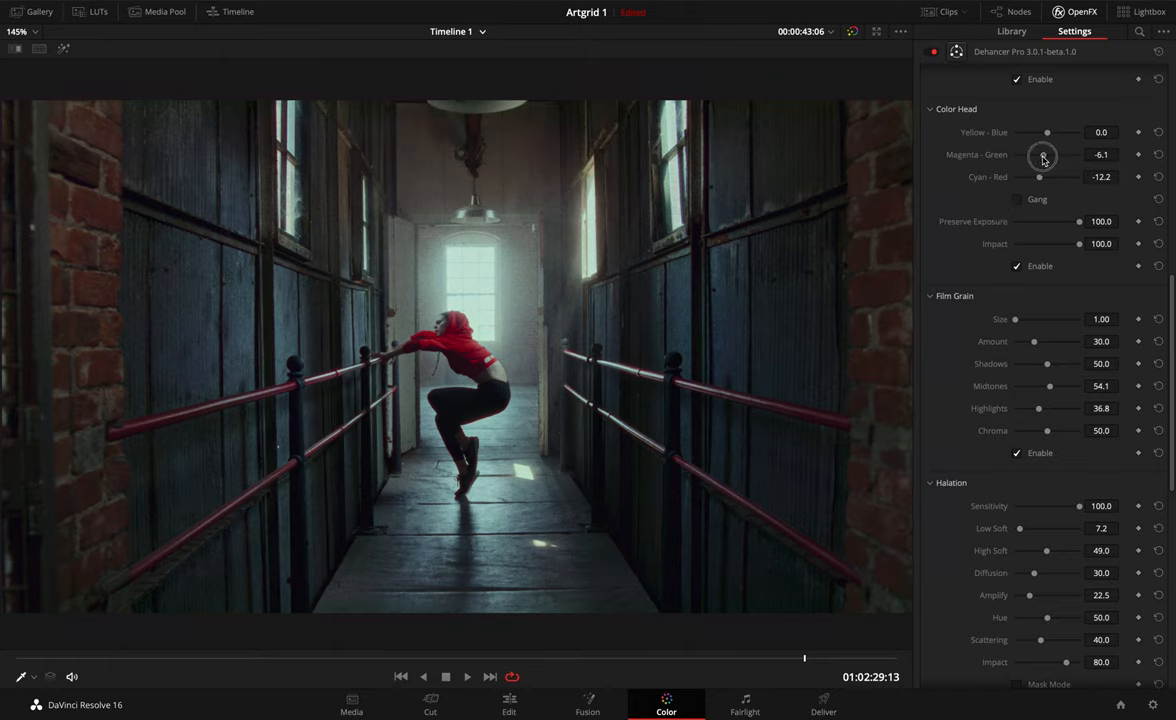
pyautogui.moveTo(1048, 154); pyautogui.dragTo(1040, 154)
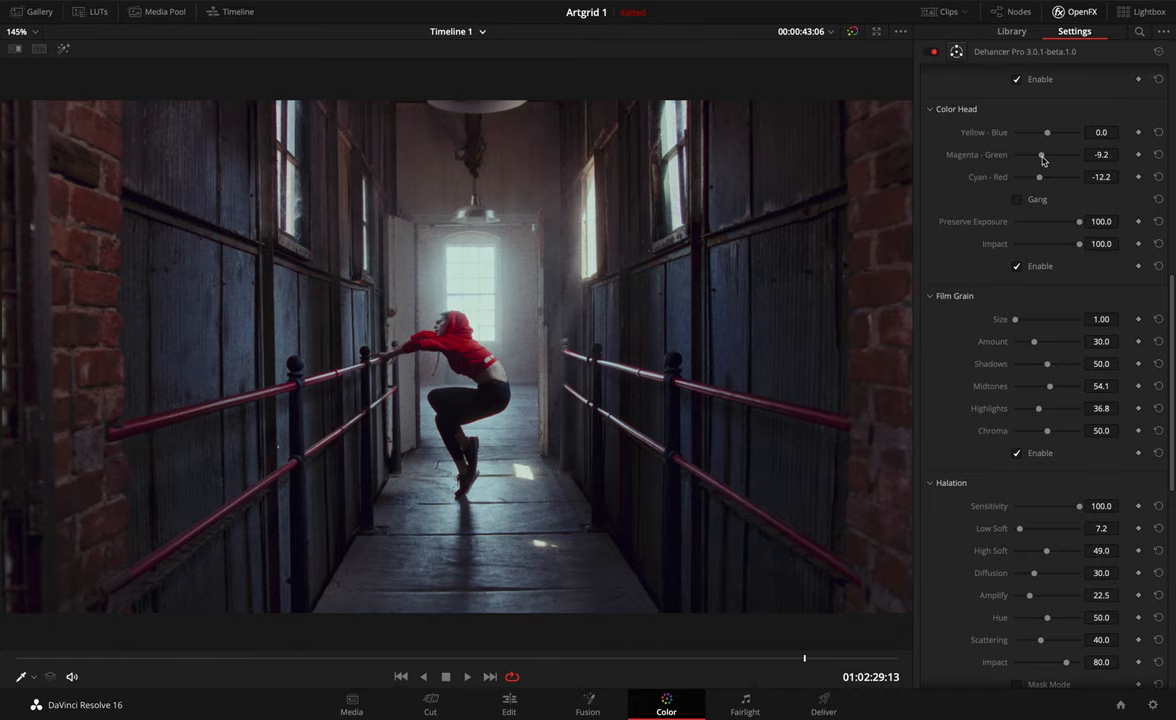
pyautogui.moveTo(1048, 132); pyautogui.dragTo(1046, 132)
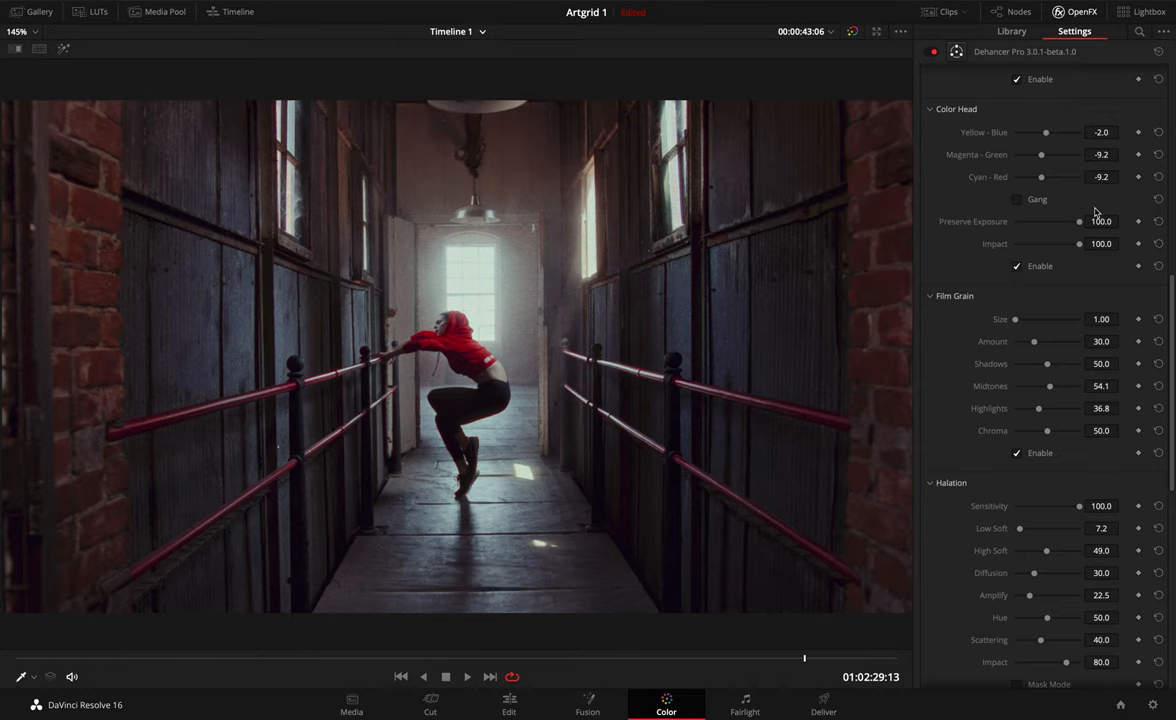
pyautogui.moveTo(1080, 224)
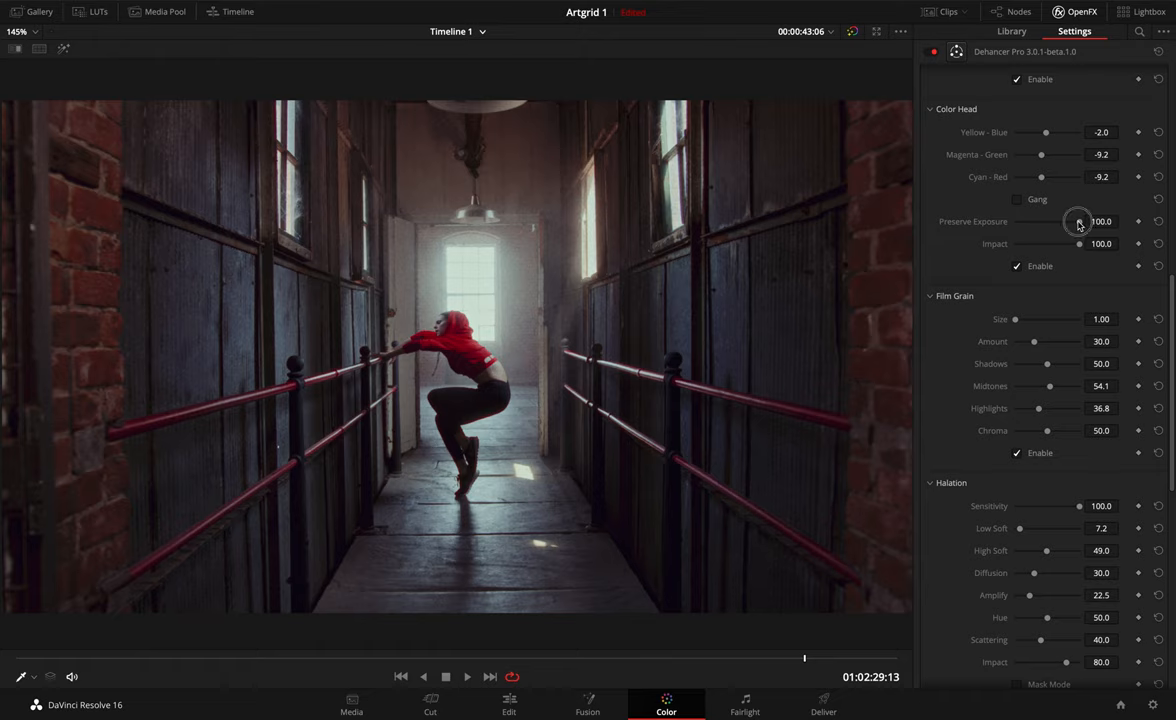
# Lower the dancer clip's Preserve Exposure from 100 to about 61.2.
pyautogui.moveTo(1080, 220); pyautogui.dragTo(1060, 220)
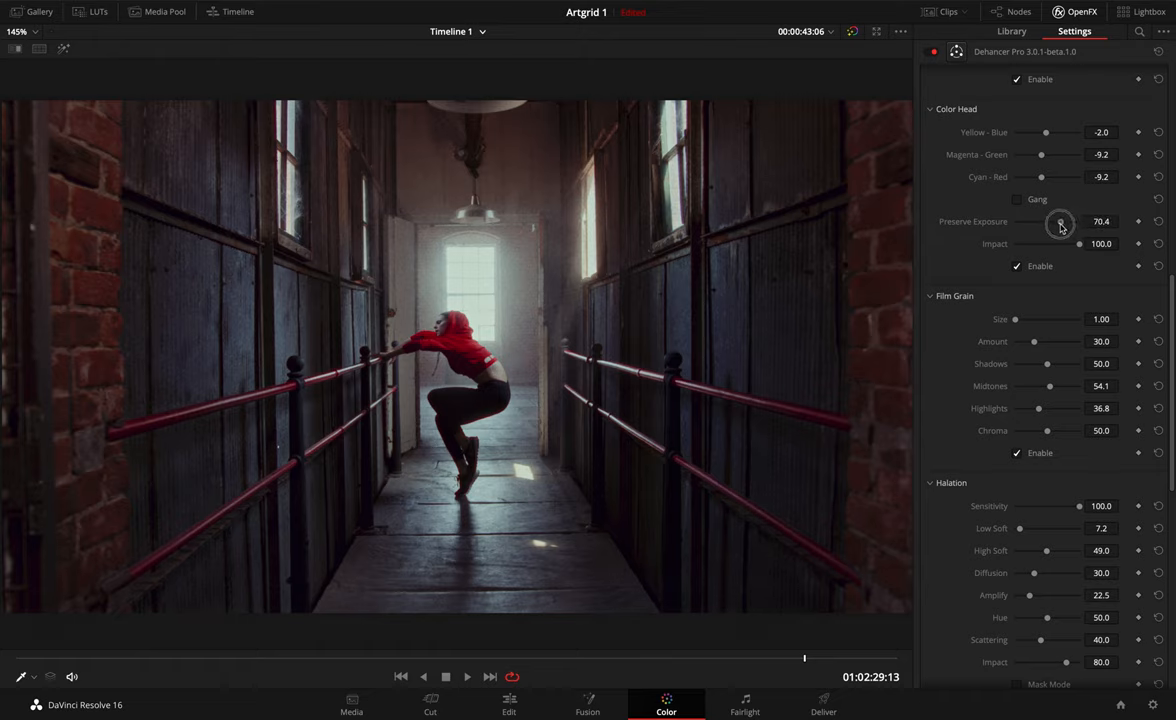
pyautogui.moveTo(1060, 220); pyautogui.dragTo(1056, 222)
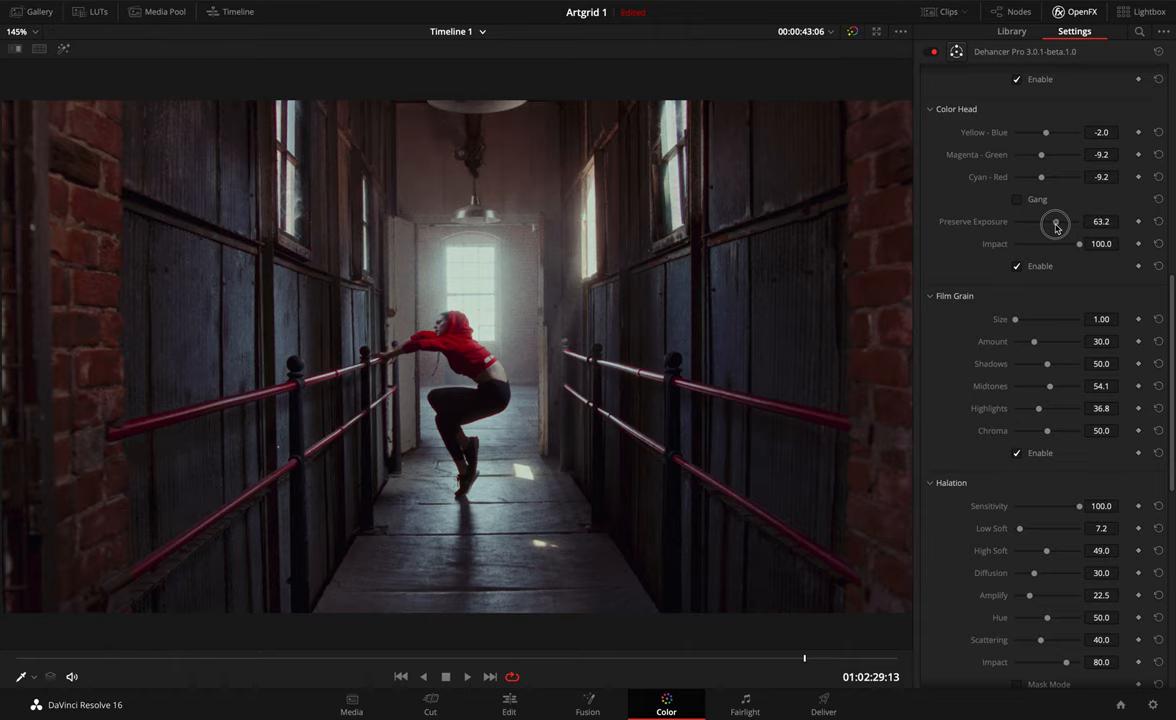
pyautogui.moveTo(1056, 220); pyautogui.dragTo(1054, 220)
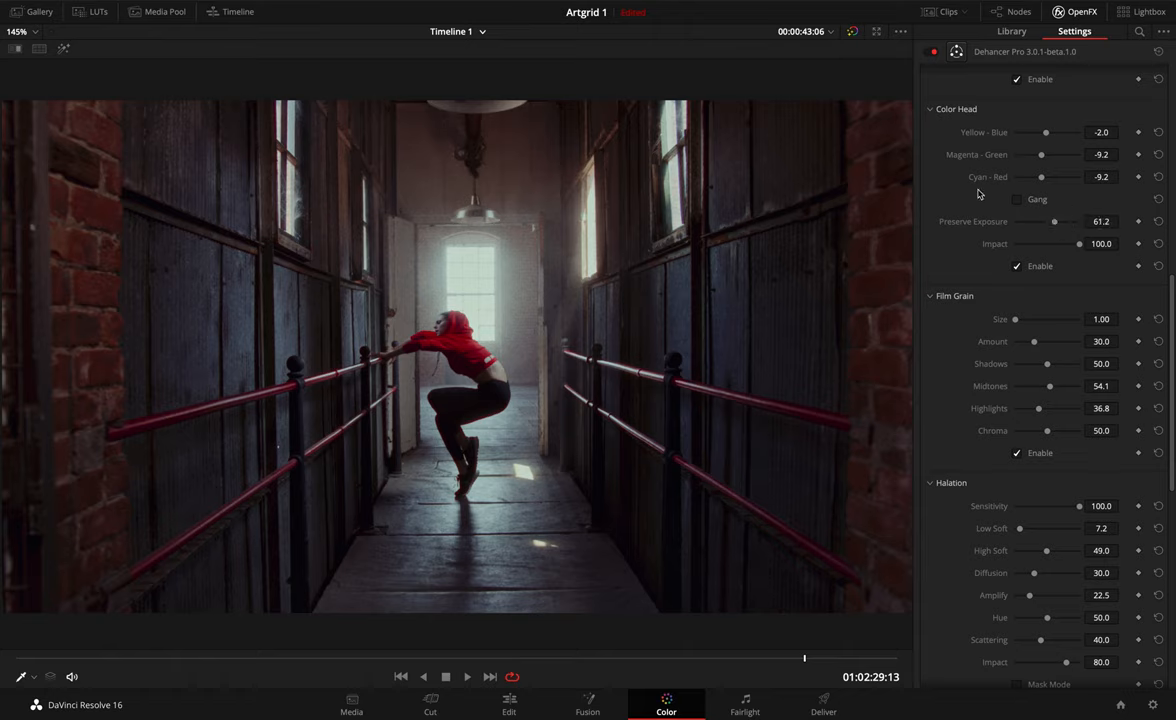
pyautogui.moveTo(1084, 168)
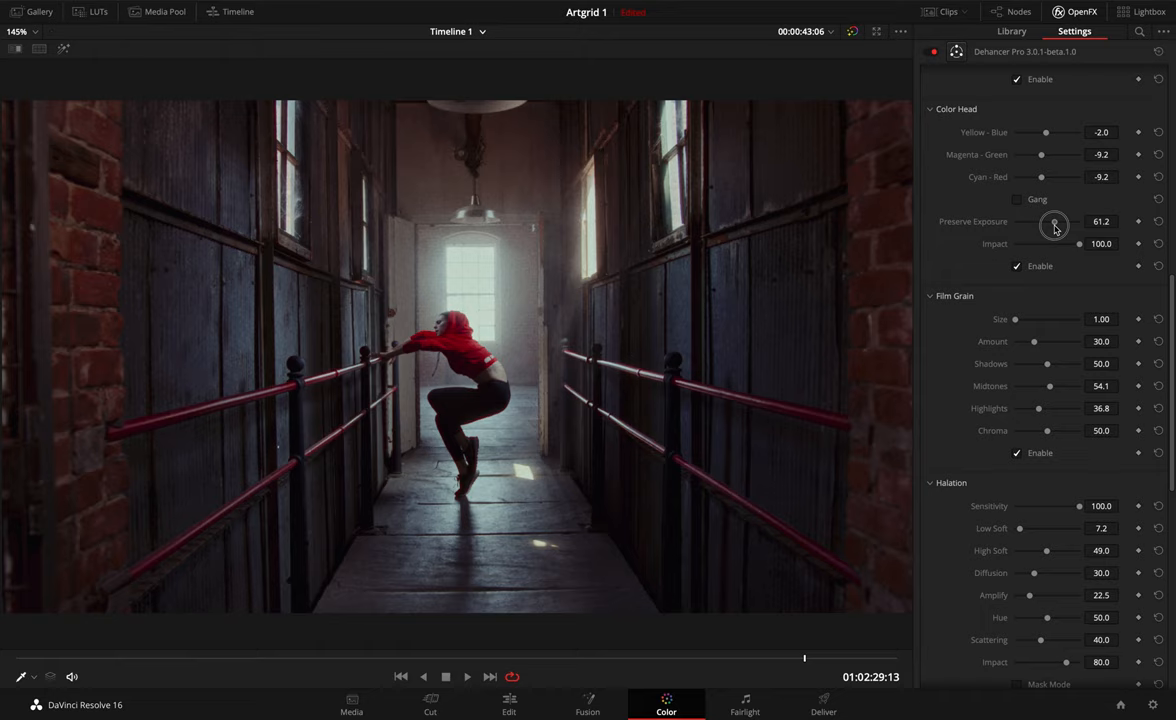
pyautogui.moveTo(1056, 220); pyautogui.dragTo(1050, 220)
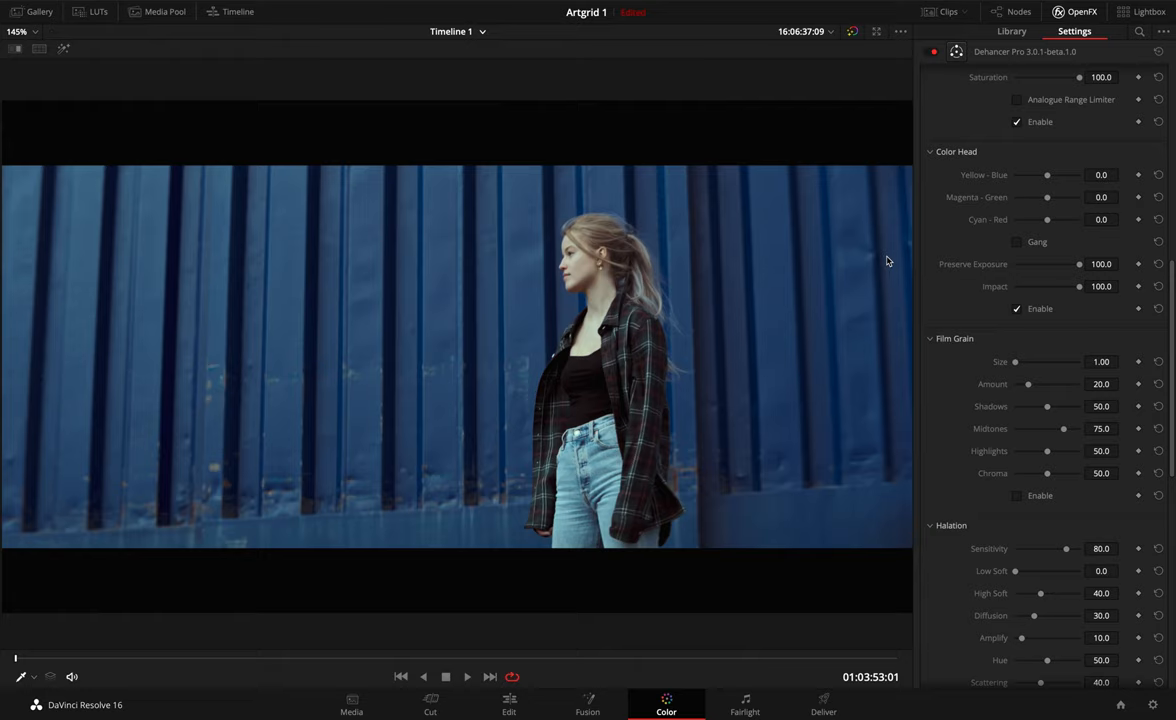
pyautogui.moveTo(1032, 208)
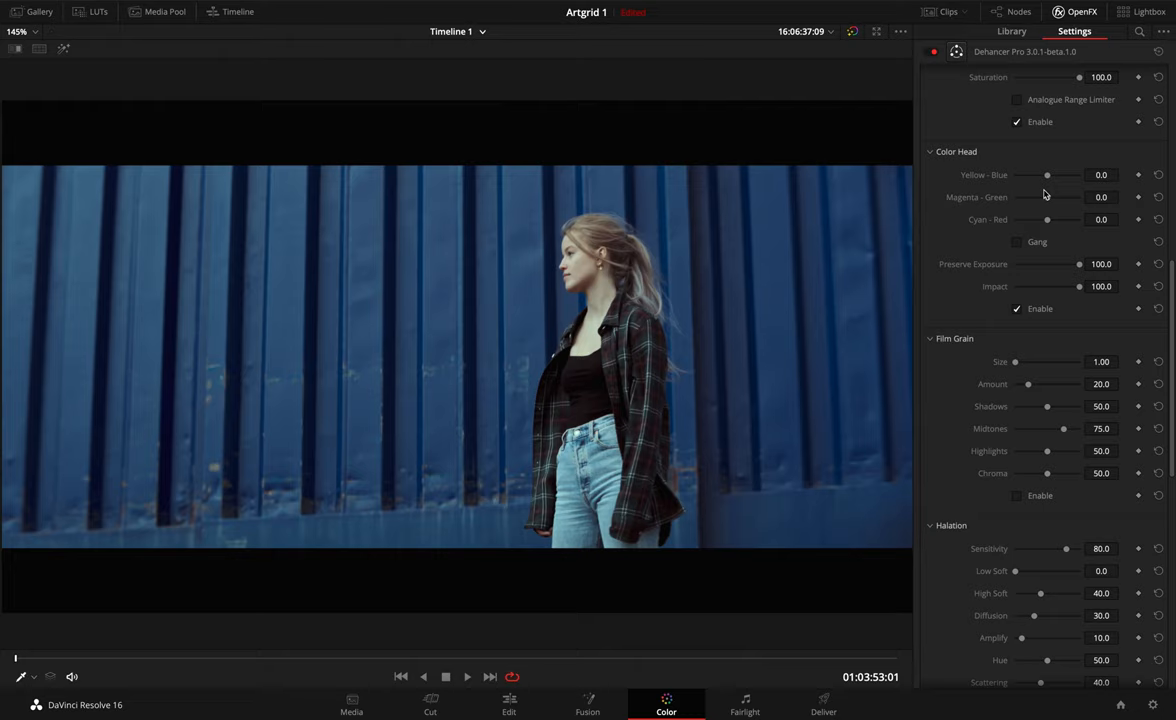
pyautogui.moveTo(1080, 268)
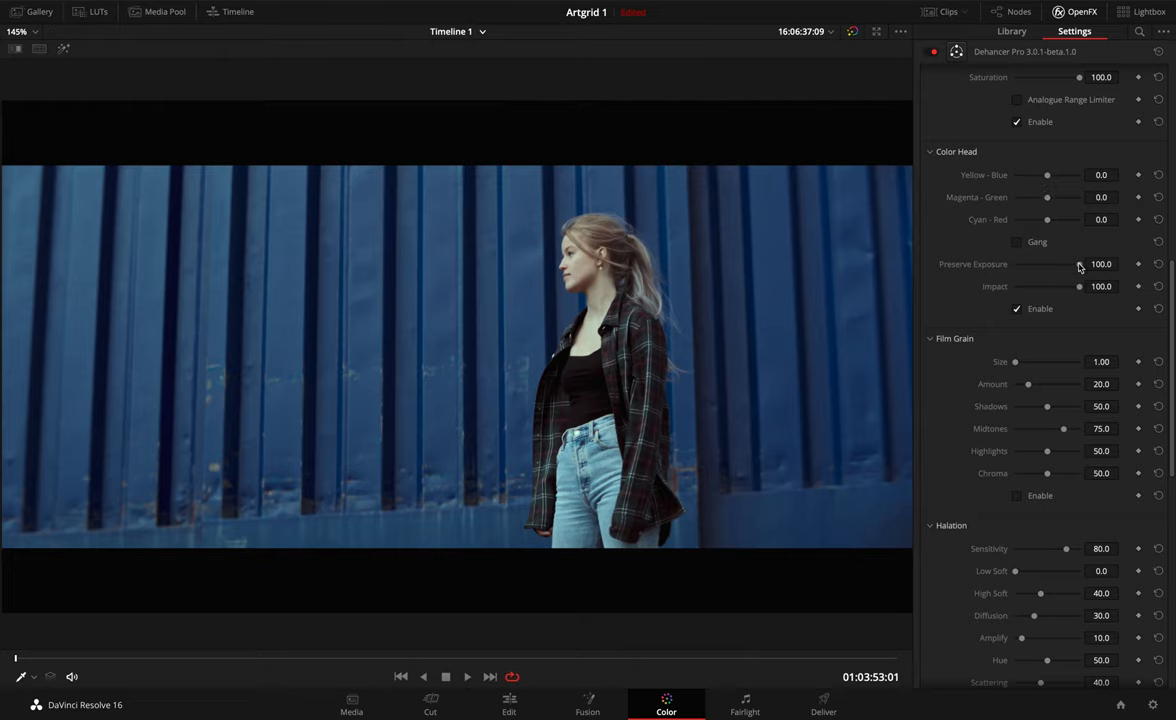
# Set Preserve Exposure to 0, Yellow–Blue to -8.2 and Magenta–Green to -4.1, toggling Enable to compare.
pyautogui.moveTo(1080, 264); pyautogui.dragTo(1036, 264)
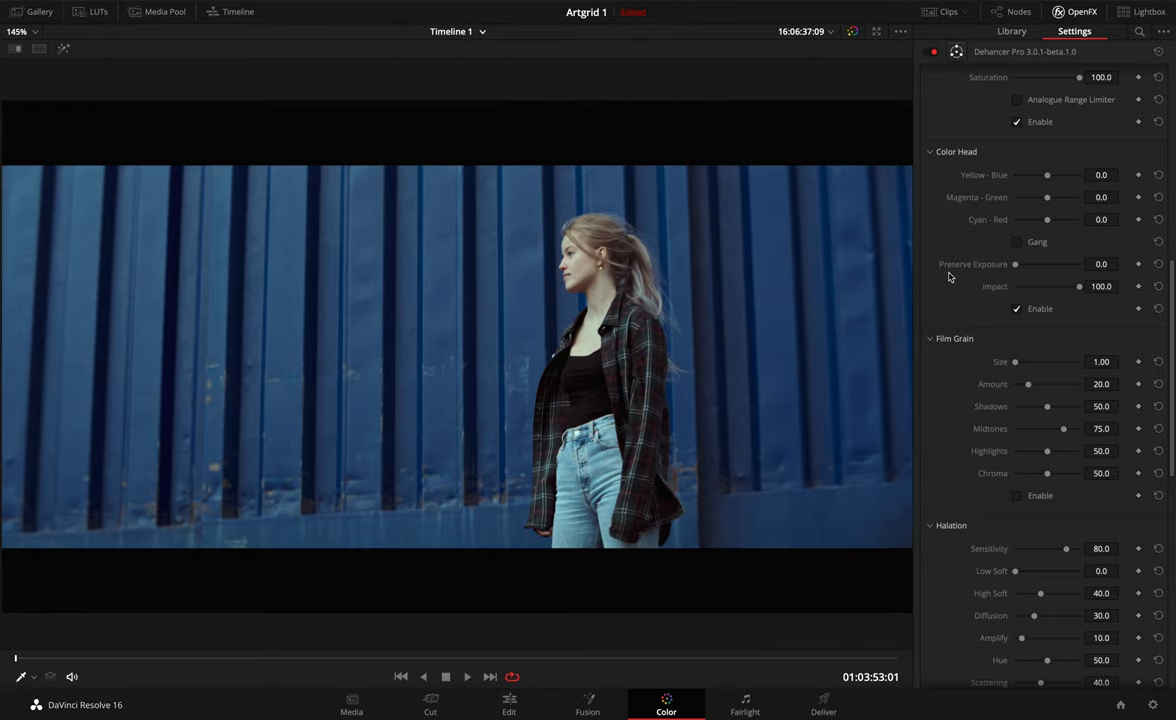
pyautogui.moveTo(1030, 206)
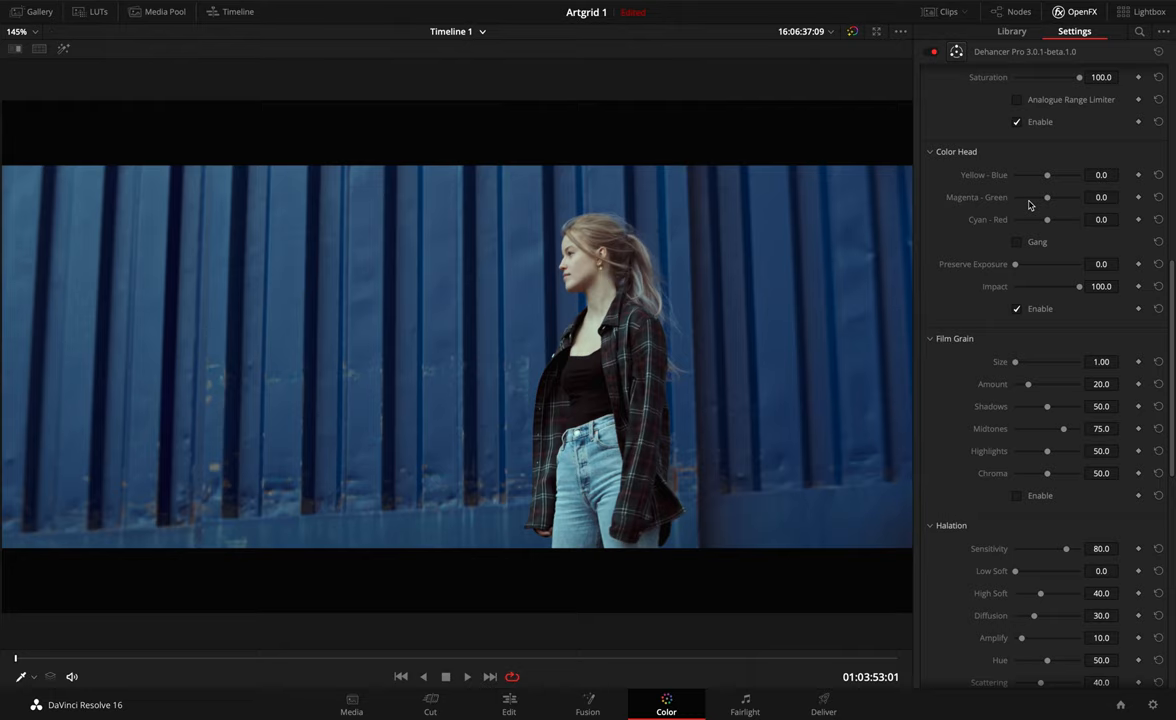
pyautogui.moveTo(1060, 184)
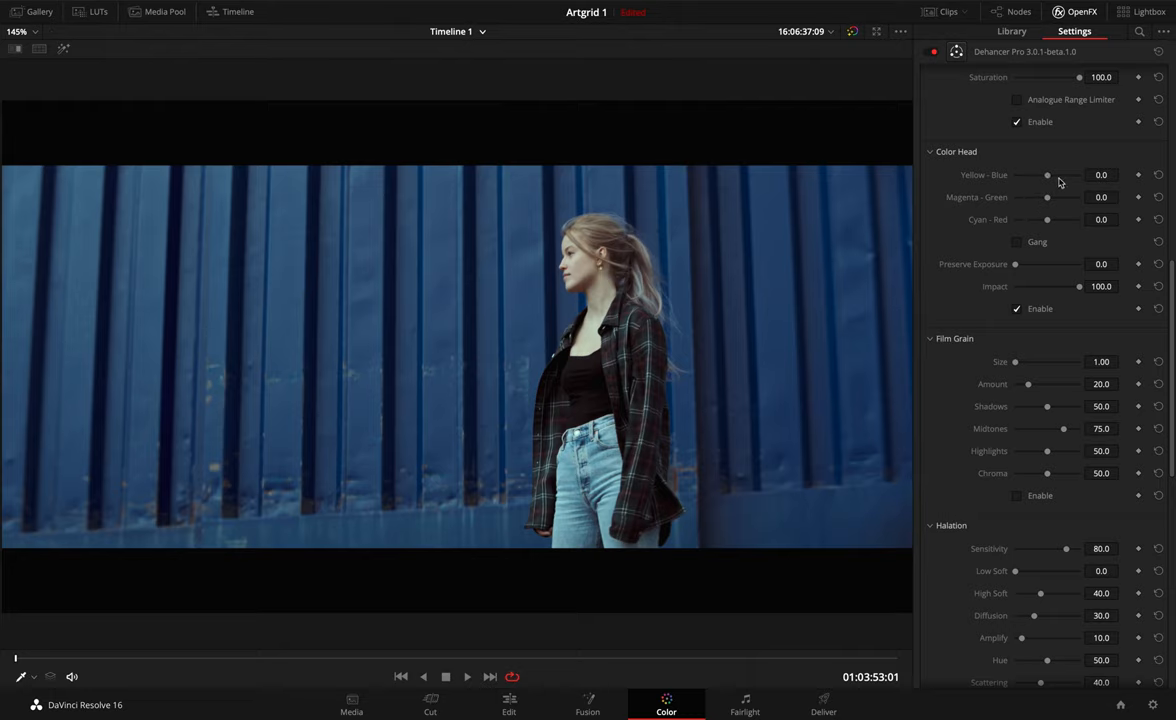
pyautogui.moveTo(1048, 178)
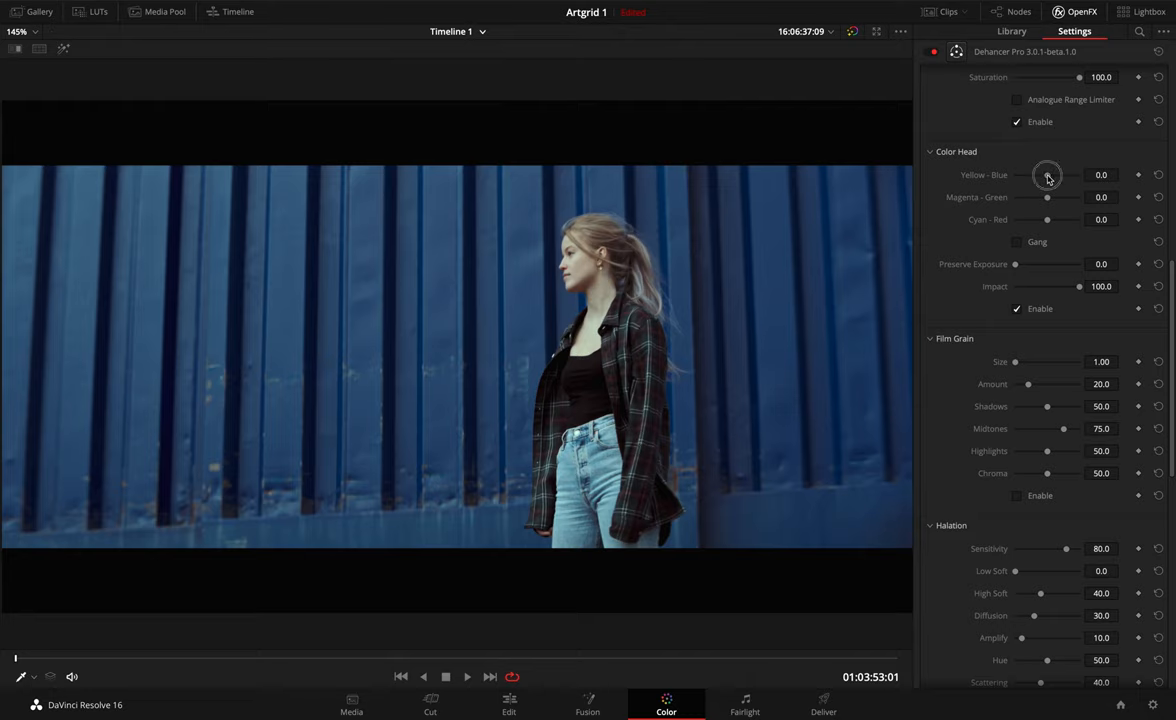
pyautogui.moveTo(1048, 176); pyautogui.dragTo(1040, 176)
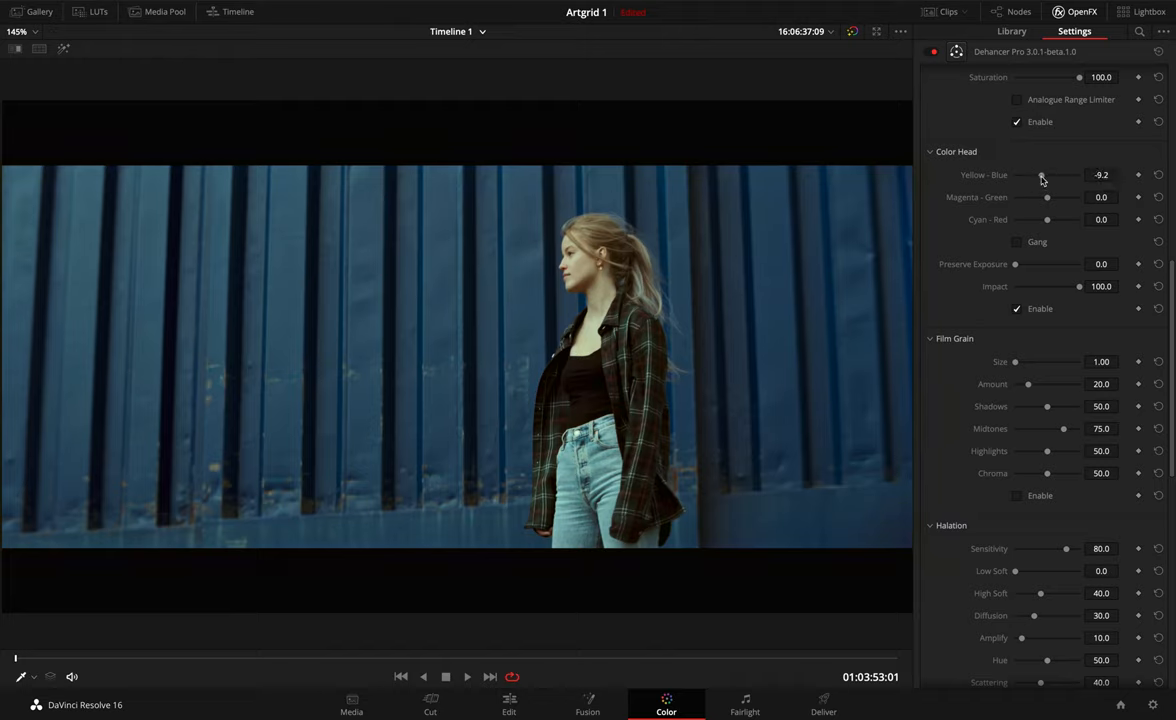
pyautogui.moveTo(1046, 198); pyautogui.dragTo(1046, 198)
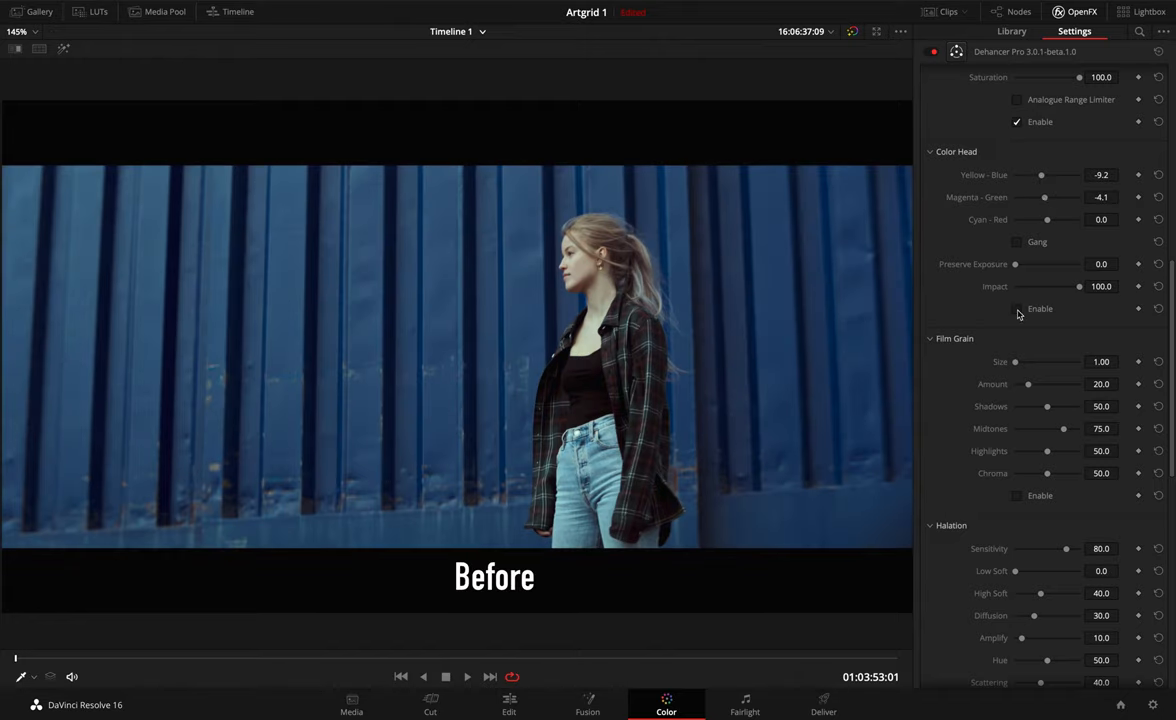
pyautogui.click(1016, 308)
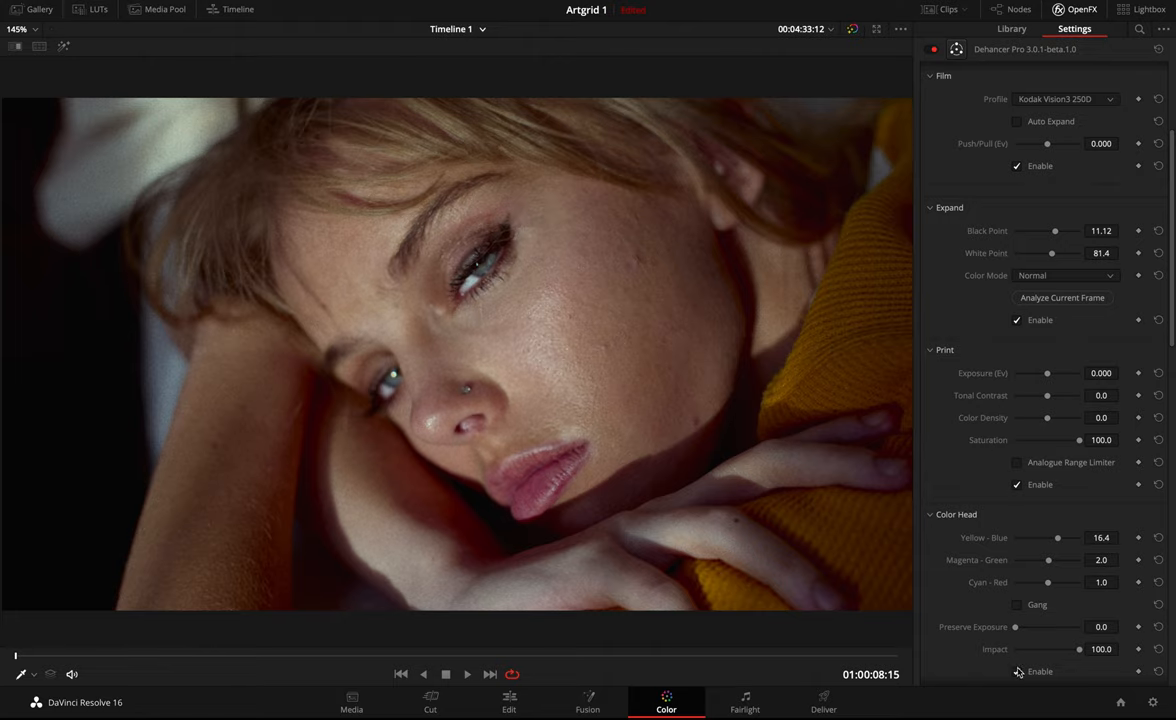
pyautogui.click(1018, 672)
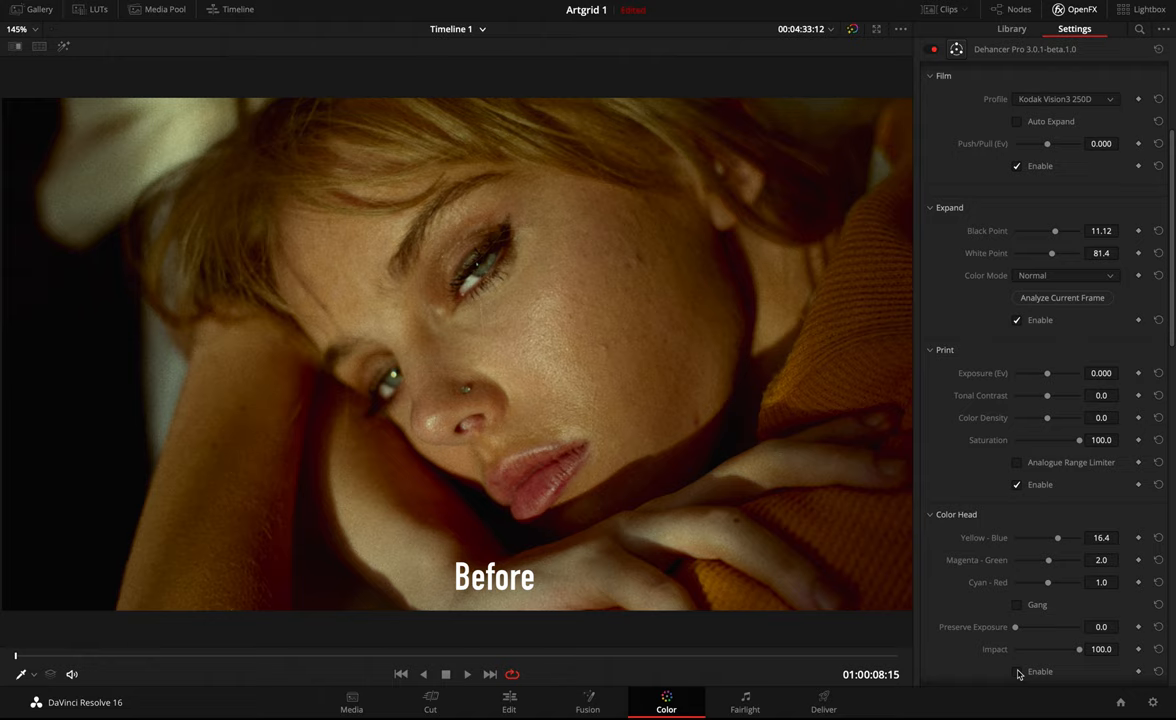
pyautogui.moveTo(948, 548)
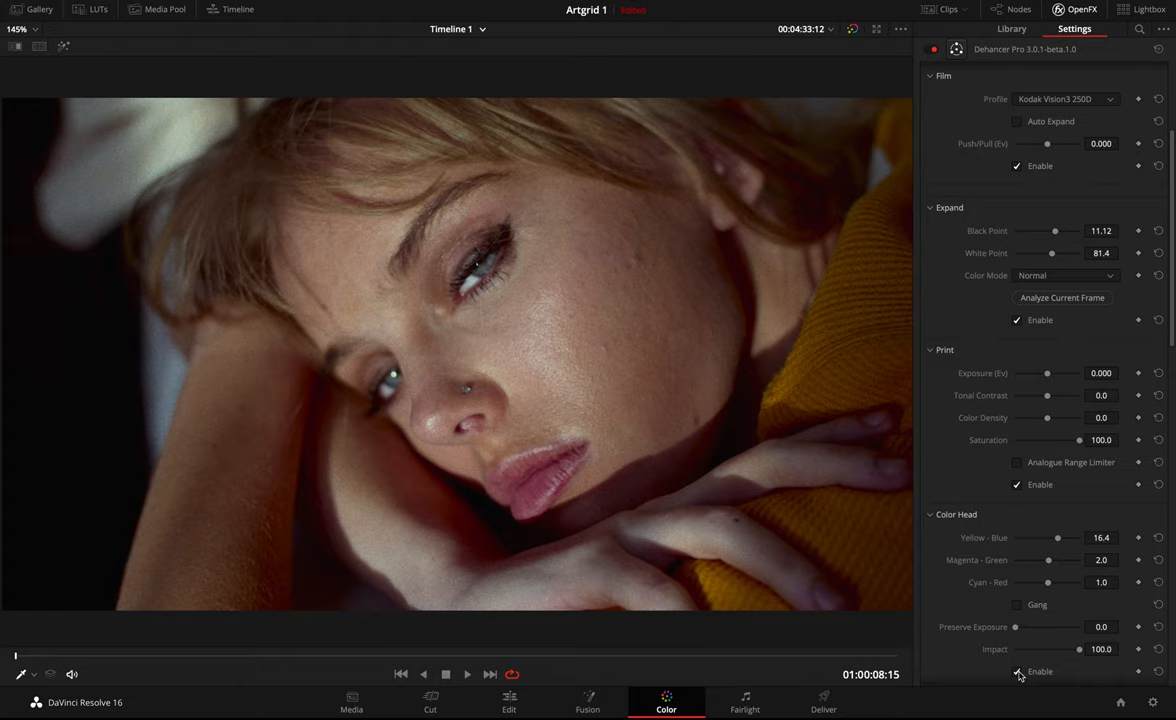
pyautogui.click(1012, 28)
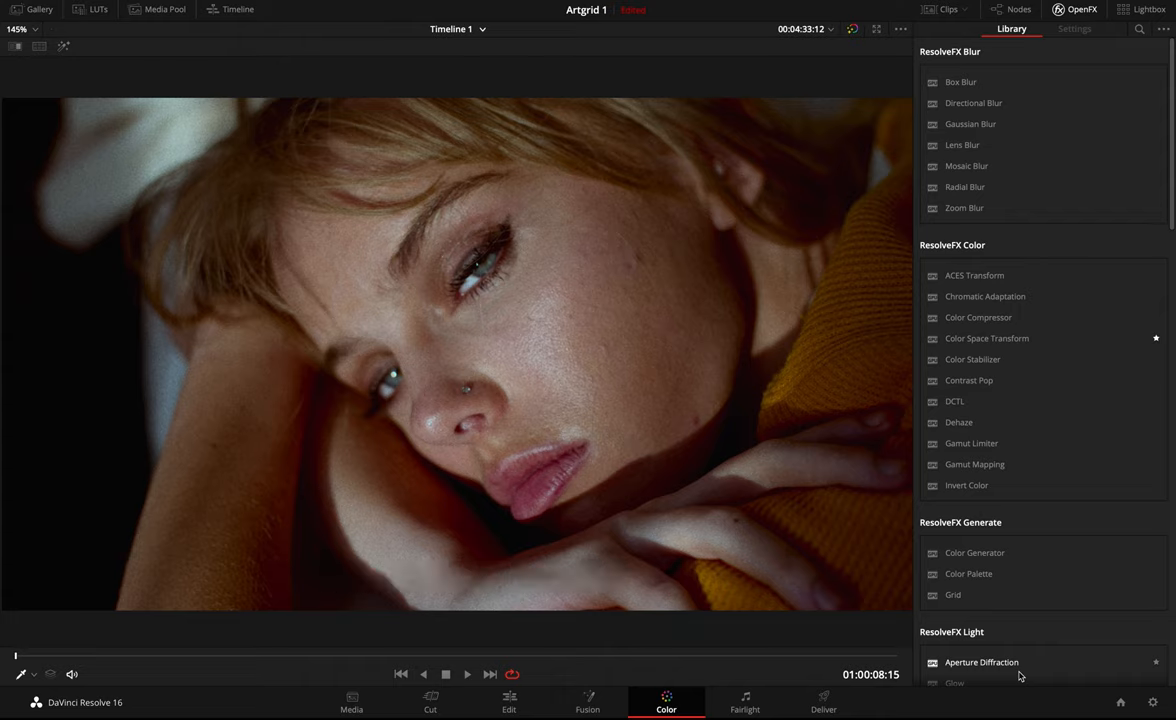
pyautogui.click(1074, 28)
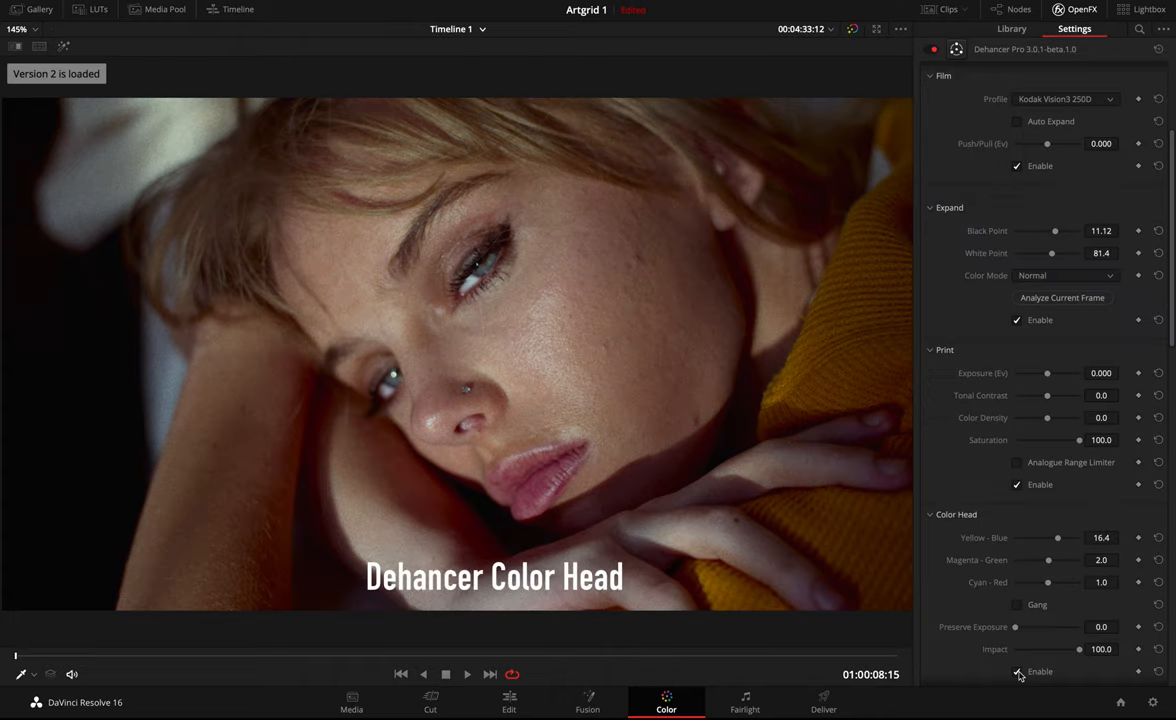